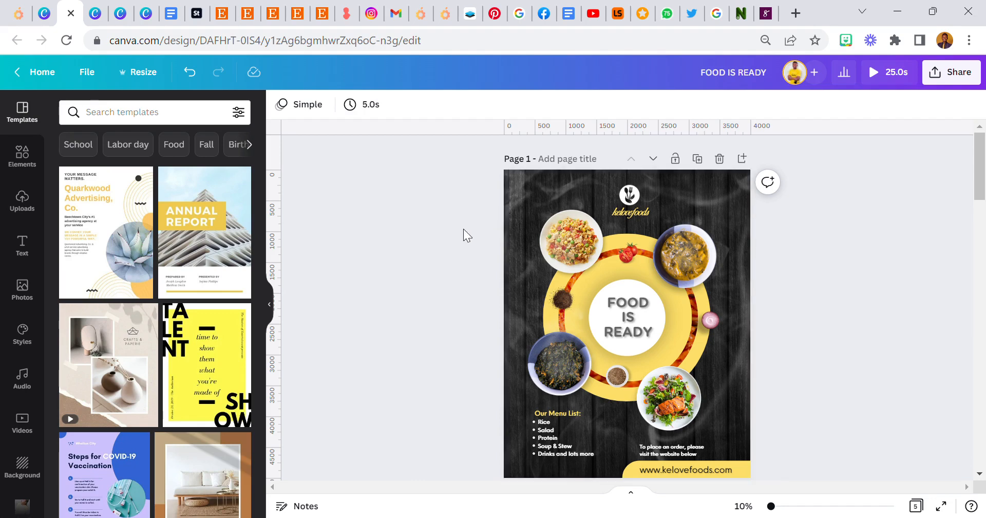
{"action": "mouse_move", "coordinate": [473, 244]}
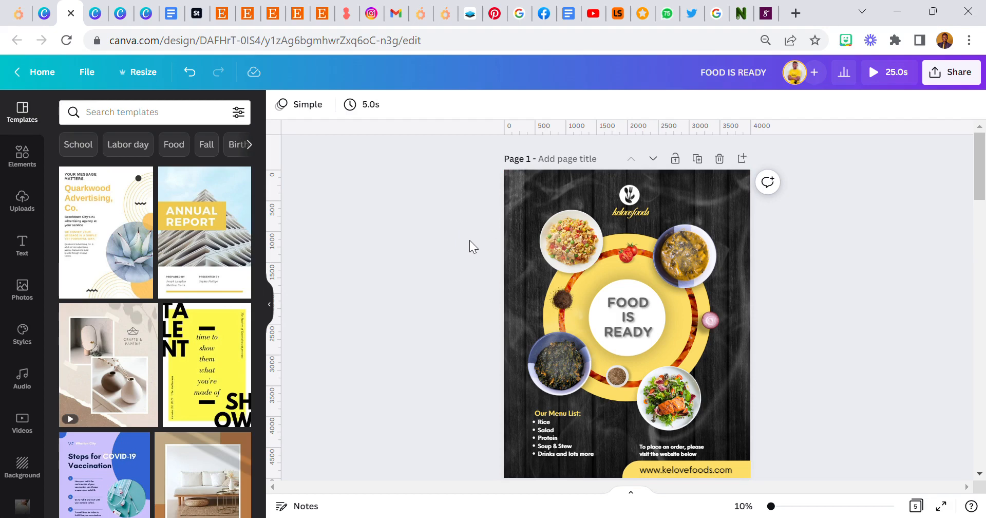
Scroll down past the finished flyer on Page 1 to reveal the blank Page 2.
{"action": "scroll", "scroll_direction": "down", "scroll_amount": 3}
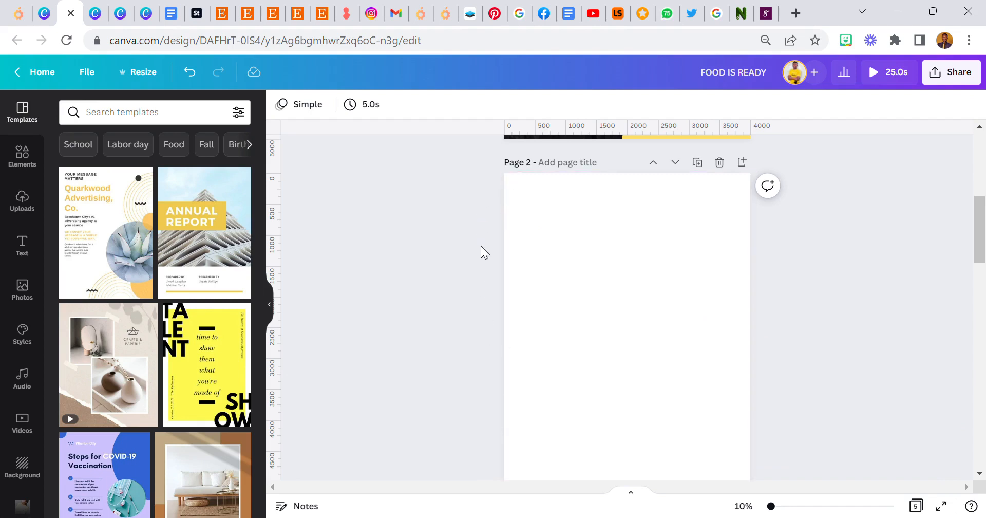
Select the blank Page 2 and search Photos for 'dark wall background'.
{"action": "left_click", "coordinate": [585, 246]}
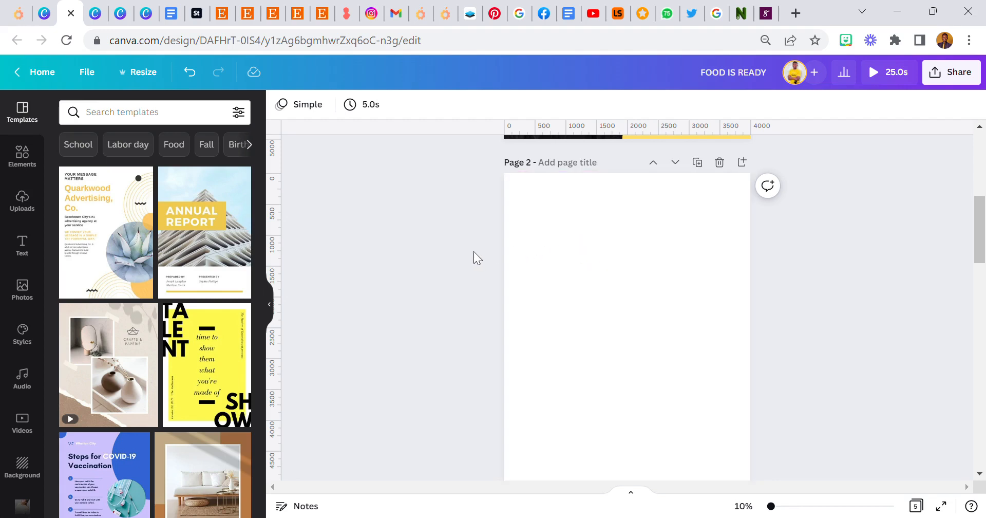
{"action": "left_click", "coordinate": [543, 288]}
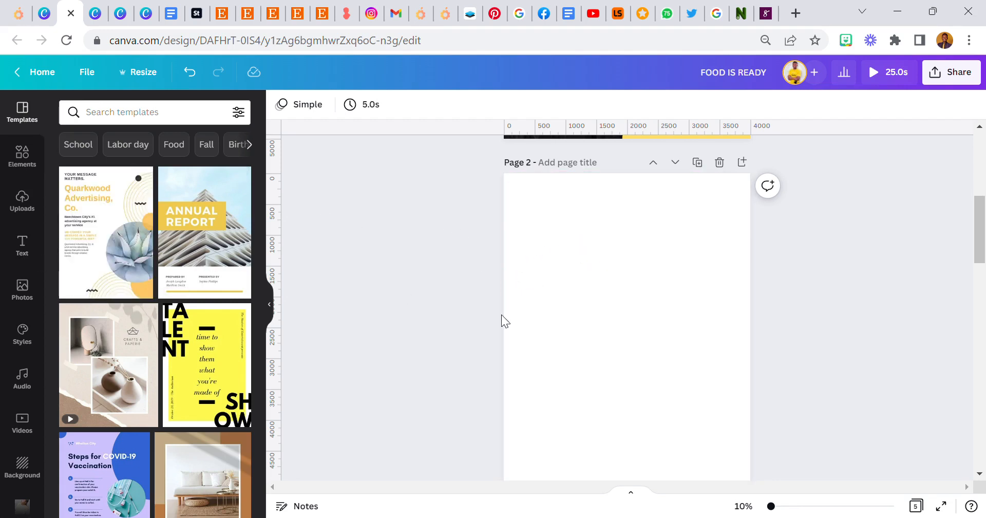
{"action": "mouse_move", "coordinate": [22, 378]}
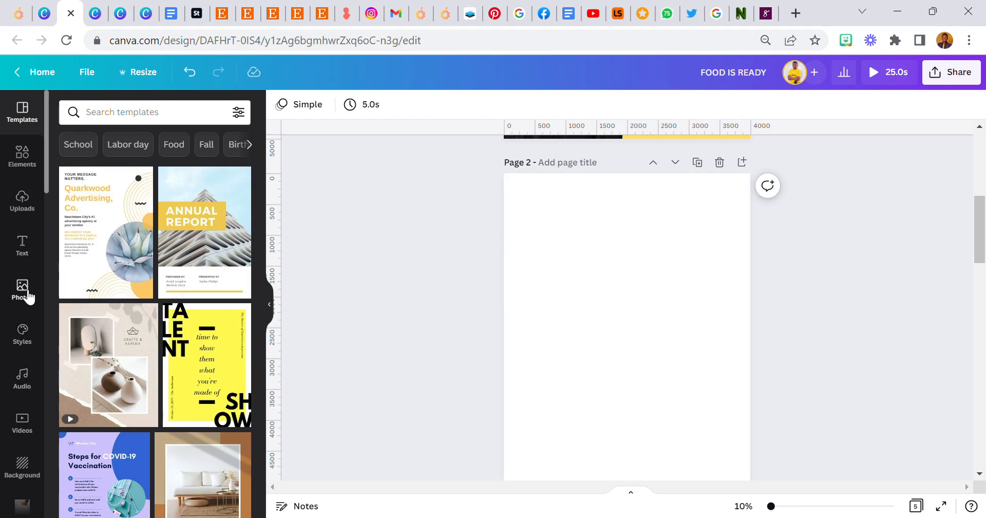
{"action": "left_click", "coordinate": [21, 289]}
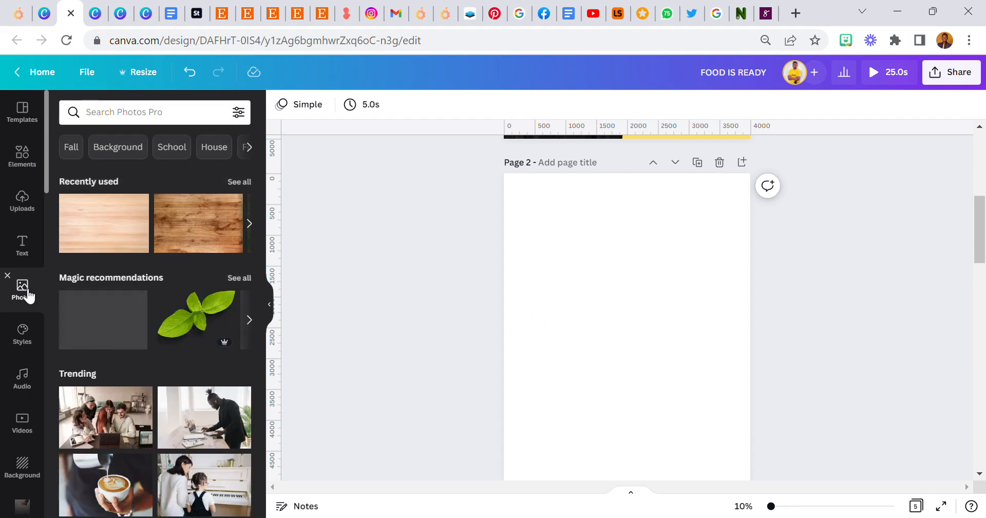
{"action": "left_click", "coordinate": [154, 112]}
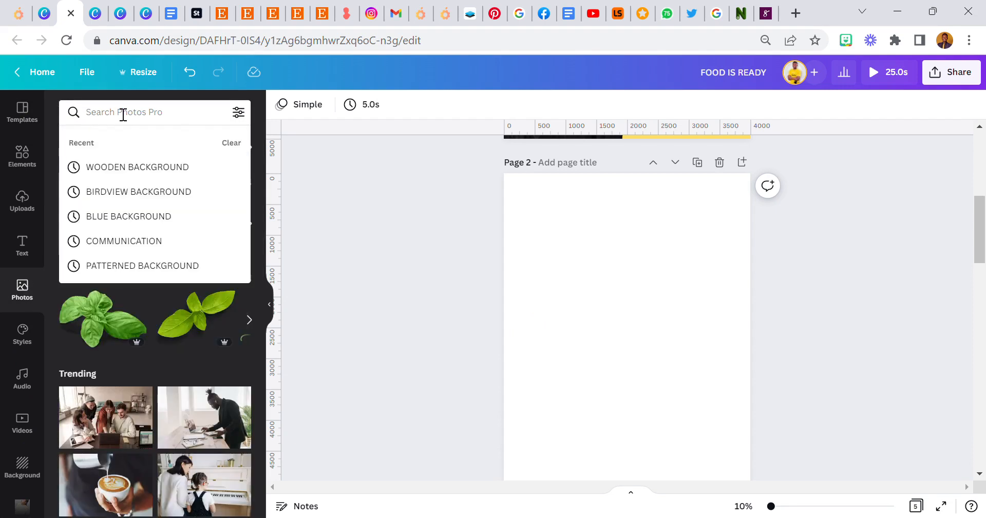
{"action": "type", "text": "dark wall back"}
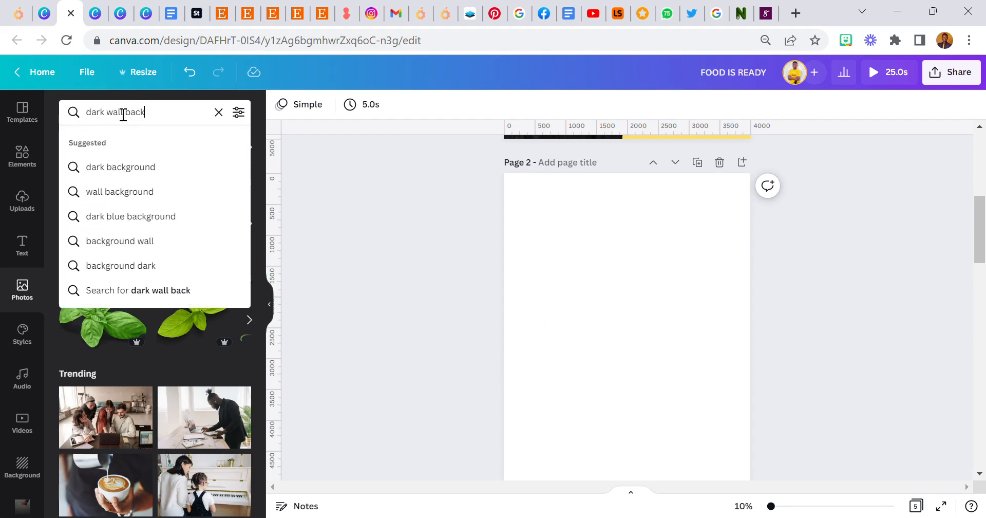
{"action": "type", "text": "ground"}
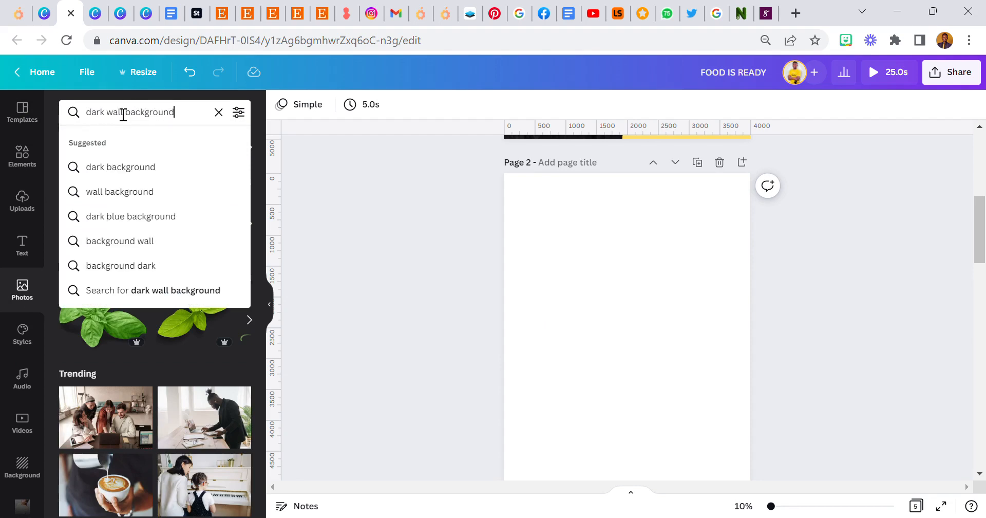
{"action": "key", "text": "Enter"}
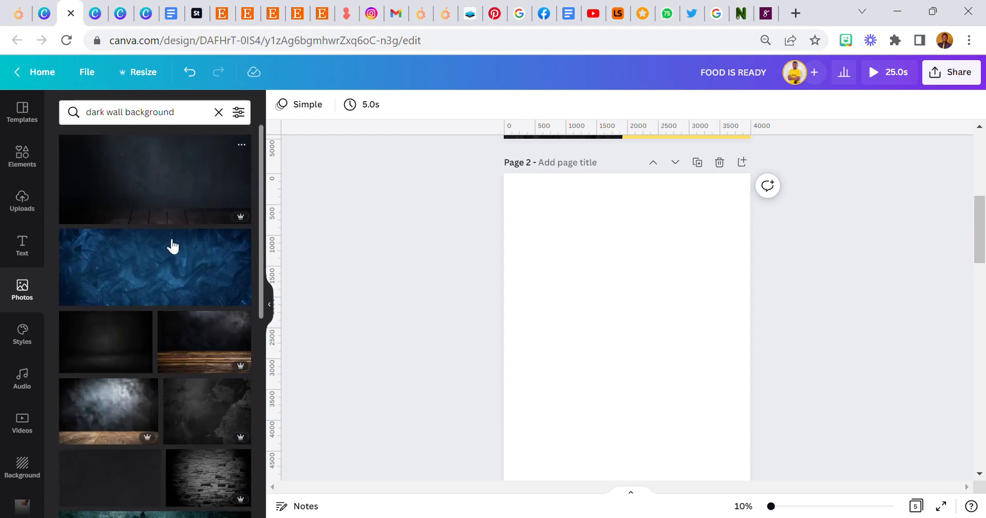
Browse the dark wall results and select the search words for a new query.
{"action": "scroll", "scroll_direction": "down", "scroll_amount": 3}
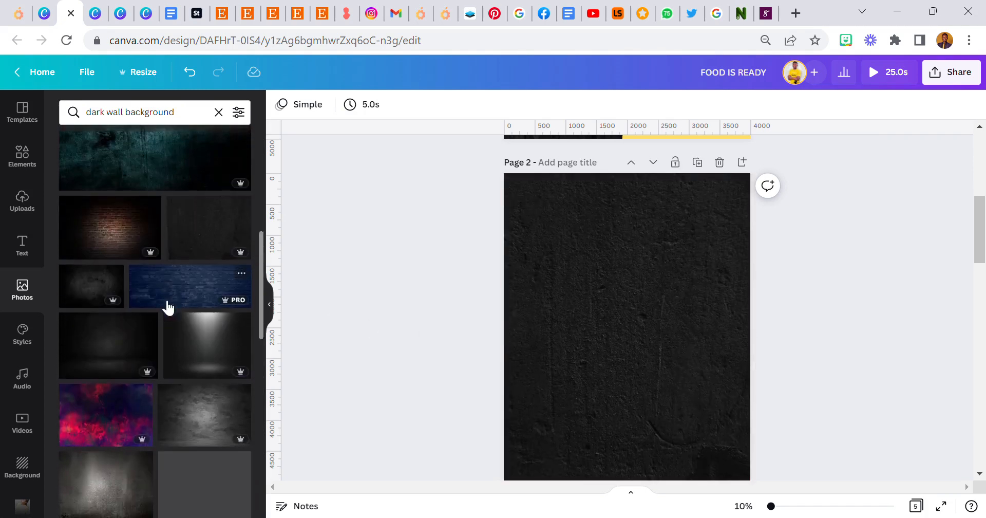
{"action": "scroll", "scroll_direction": "down", "scroll_amount": 3}
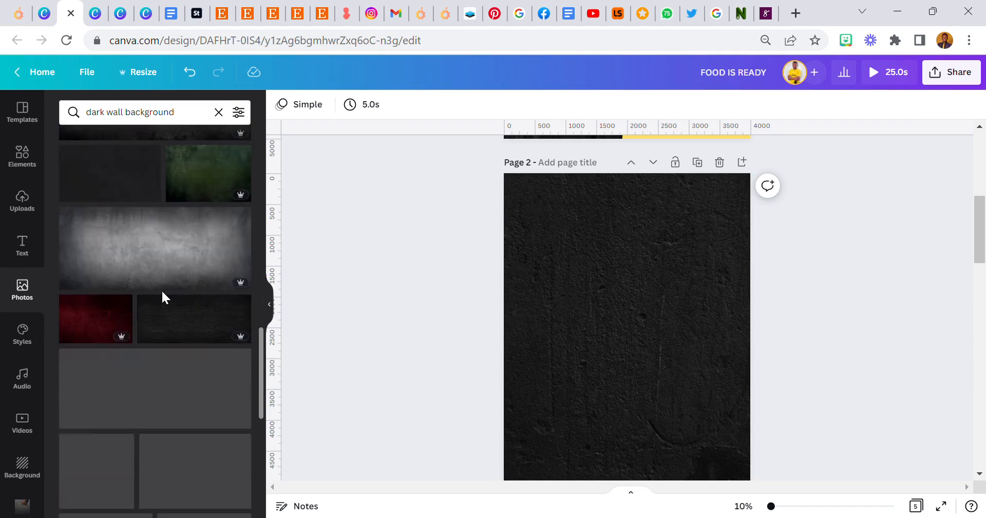
{"action": "scroll", "scroll_direction": "down", "scroll_amount": 3}
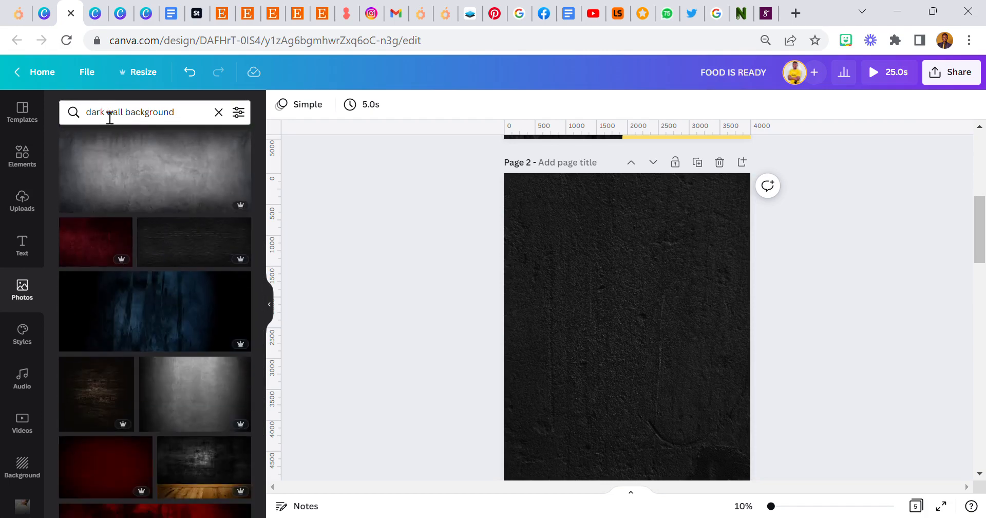
{"action": "double_click", "coordinate": [94, 112]}
{"action": "type", "text": "blac"}
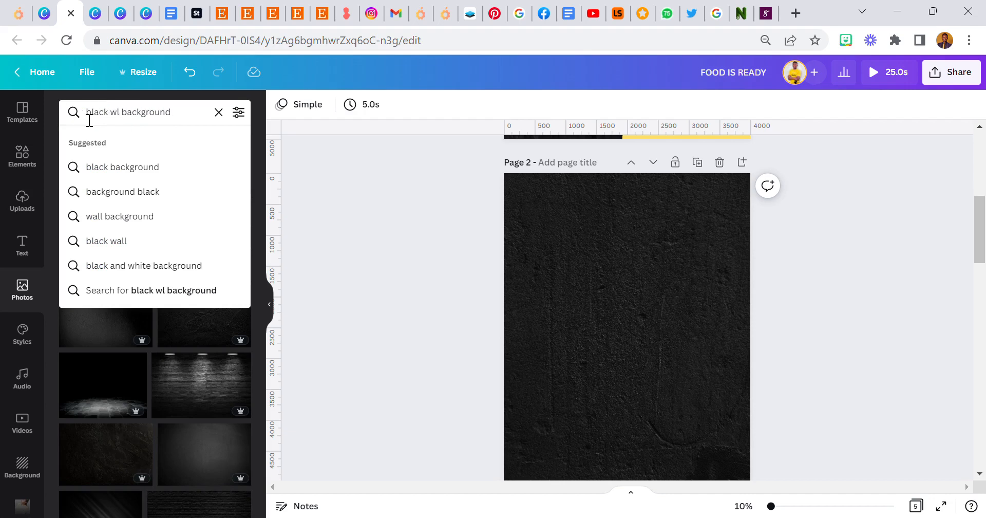
Retype the photo search as 'dark wood background'.
{"action": "type", "text": "background"}
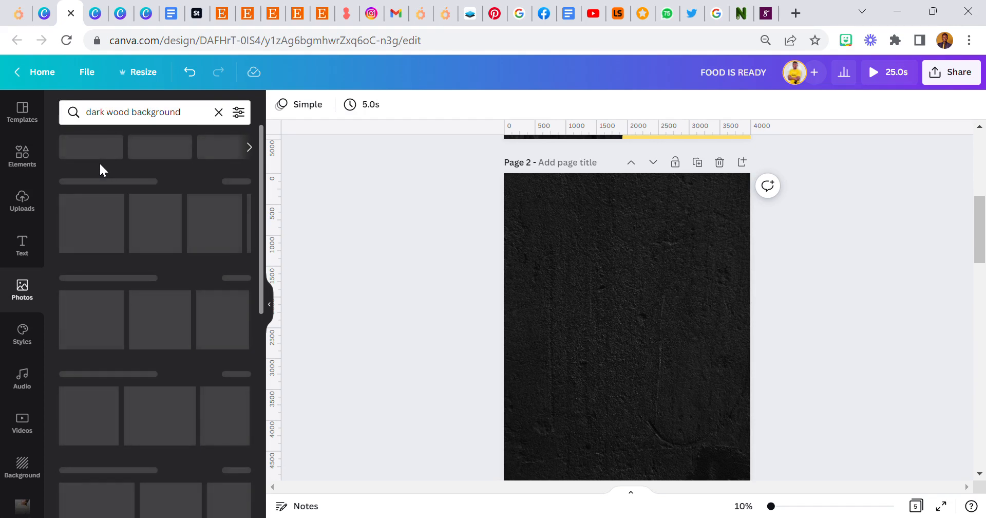
{"action": "mouse_move", "coordinate": [124, 193]}
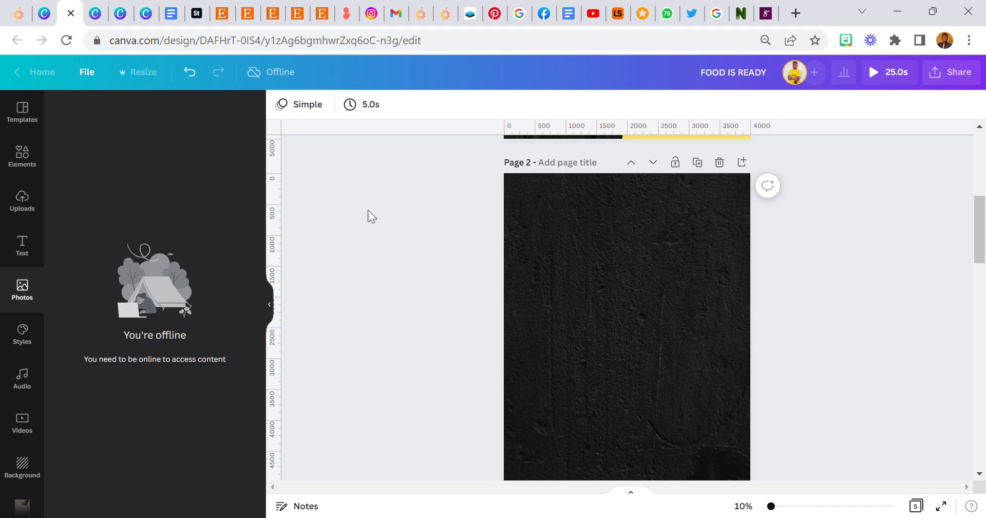
{"action": "mouse_move", "coordinate": [86, 62]}
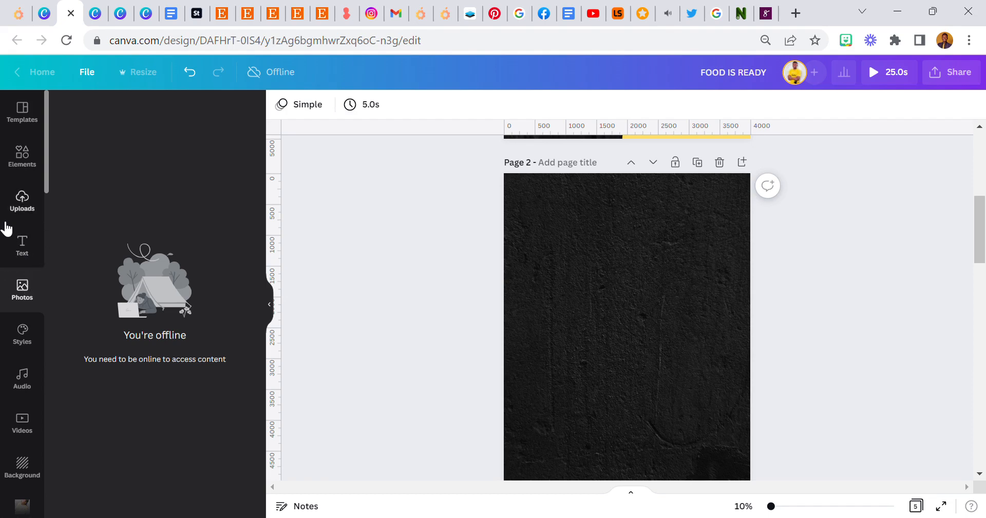
Reload Photos, rerun the recent 'dark wood background' search, and browse for a plank photo.
{"action": "left_click", "coordinate": [22, 290]}
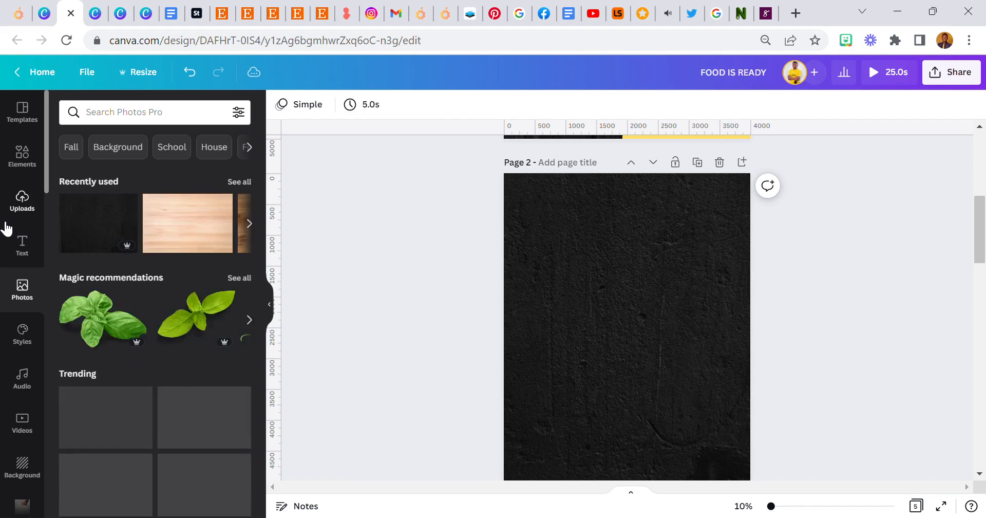
{"action": "left_click", "coordinate": [154, 111]}
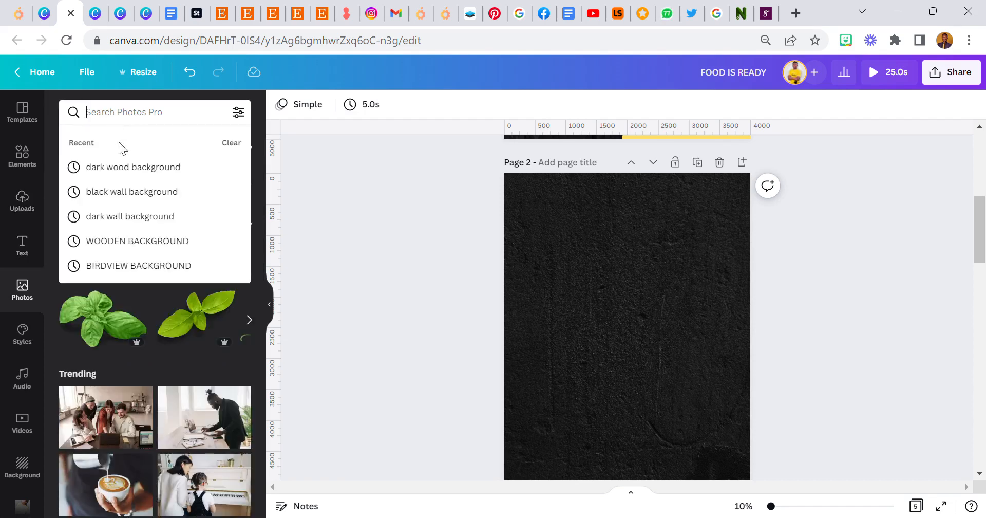
{"action": "left_click", "coordinate": [132, 167]}
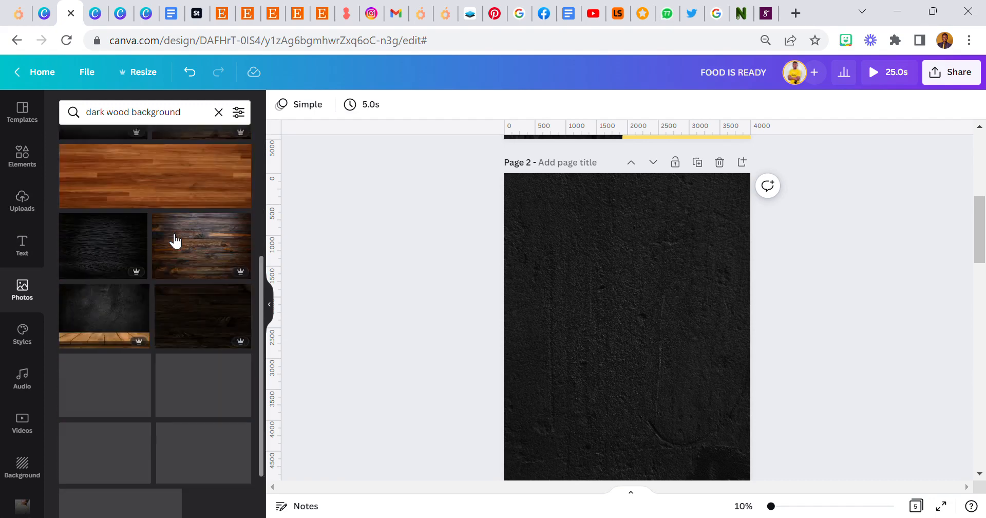
{"action": "scroll", "scroll_direction": "down", "scroll_amount": 3}
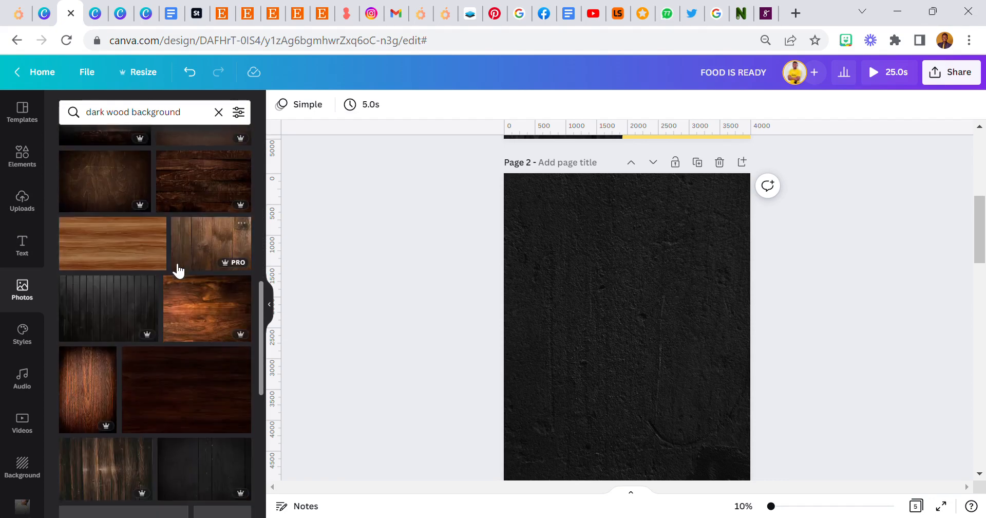
{"action": "scroll", "scroll_direction": "down", "scroll_amount": 3}
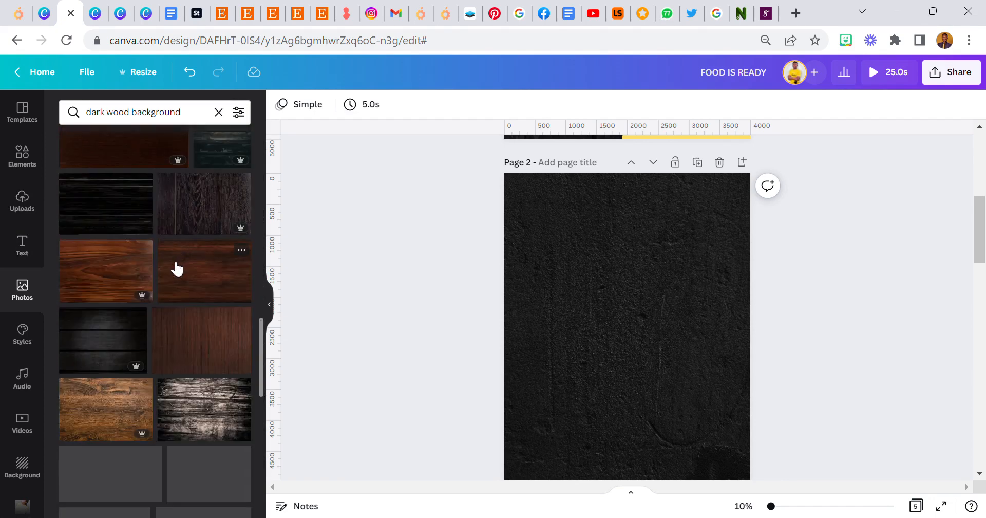
{"action": "scroll", "scroll_direction": "down", "scroll_amount": 3}
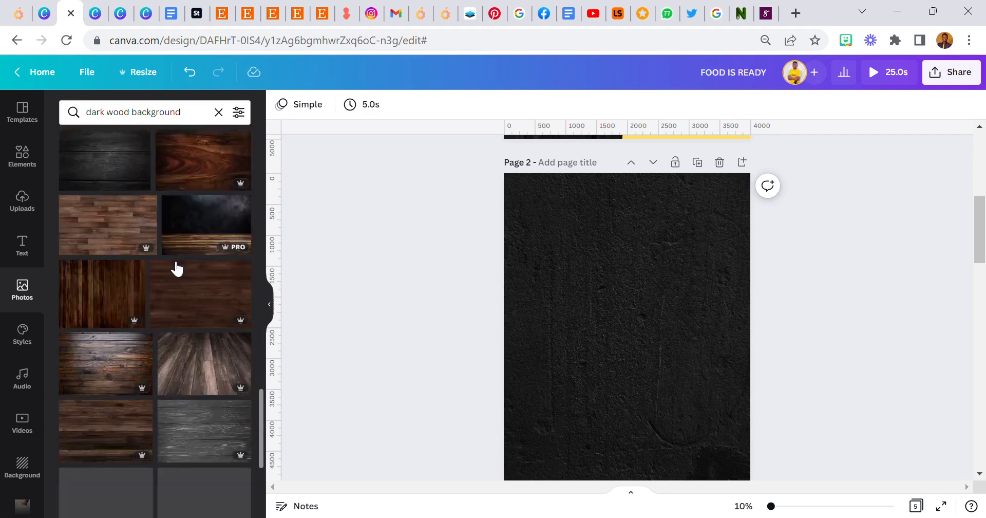
{"action": "scroll", "scroll_direction": "down", "scroll_amount": 3}
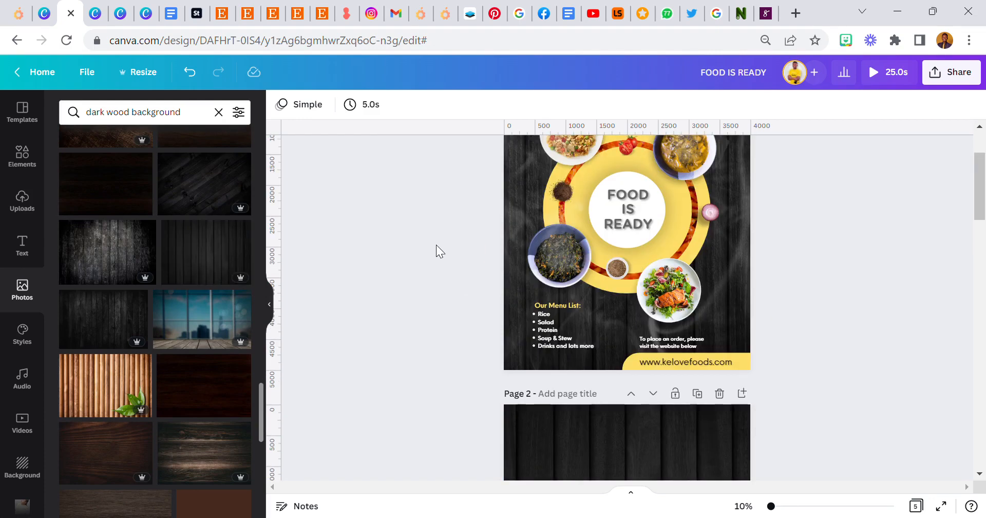
{"action": "left_click", "coordinate": [626, 252]}
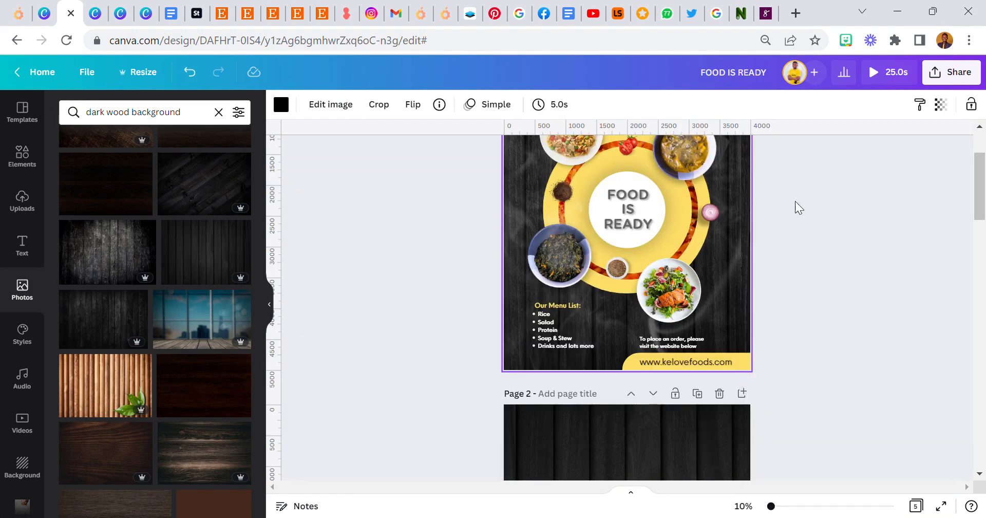
{"action": "left_click", "coordinate": [627, 251]}
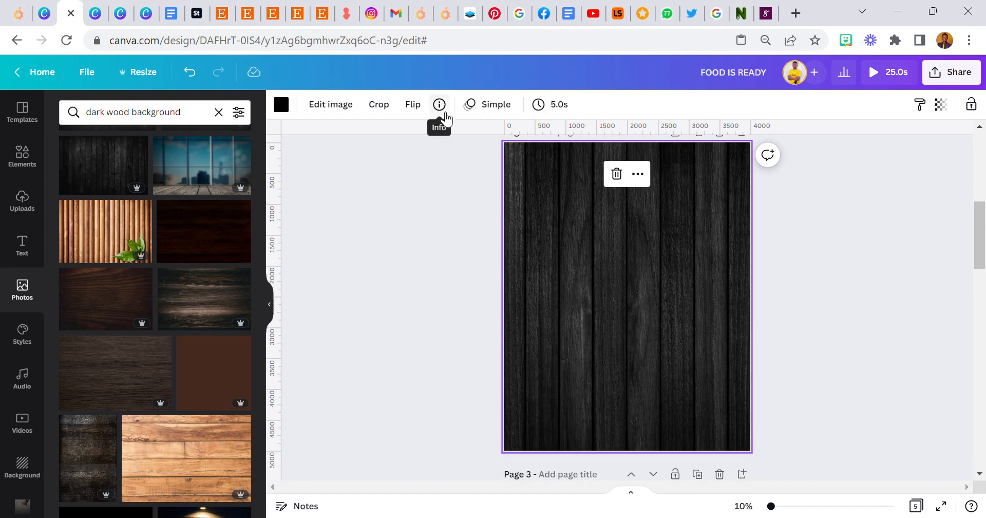
{"action": "left_click", "coordinate": [439, 104]}
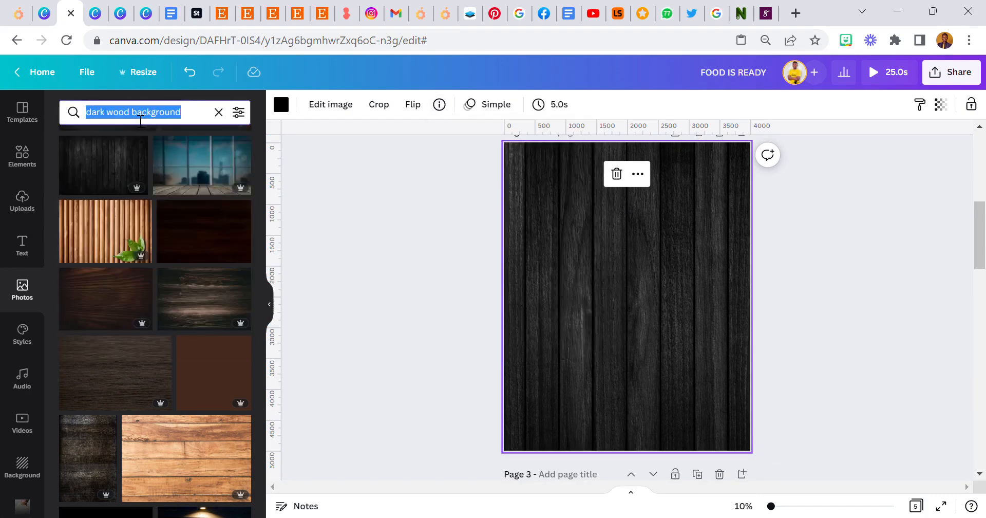
{"action": "type", "text": "black wo"}
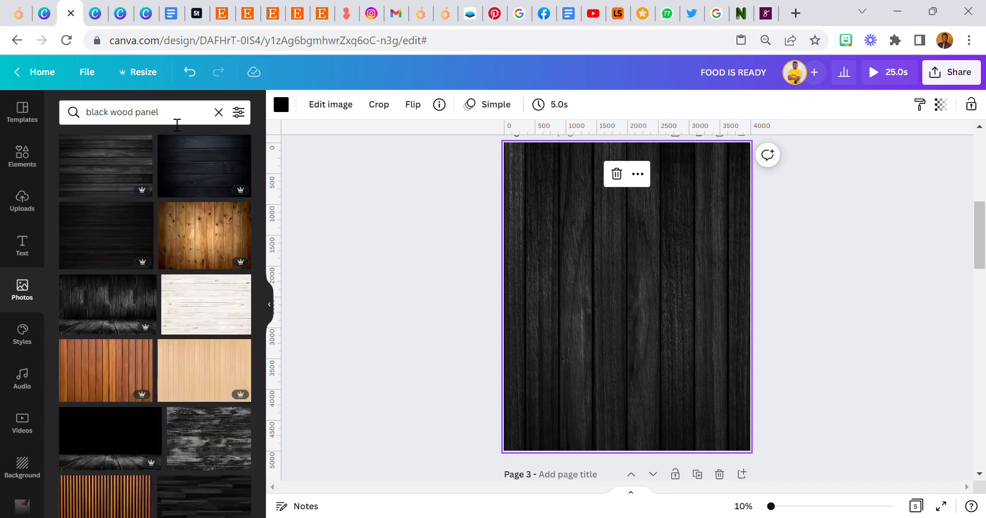
{"action": "scroll", "scroll_direction": "down", "scroll_amount": 3}
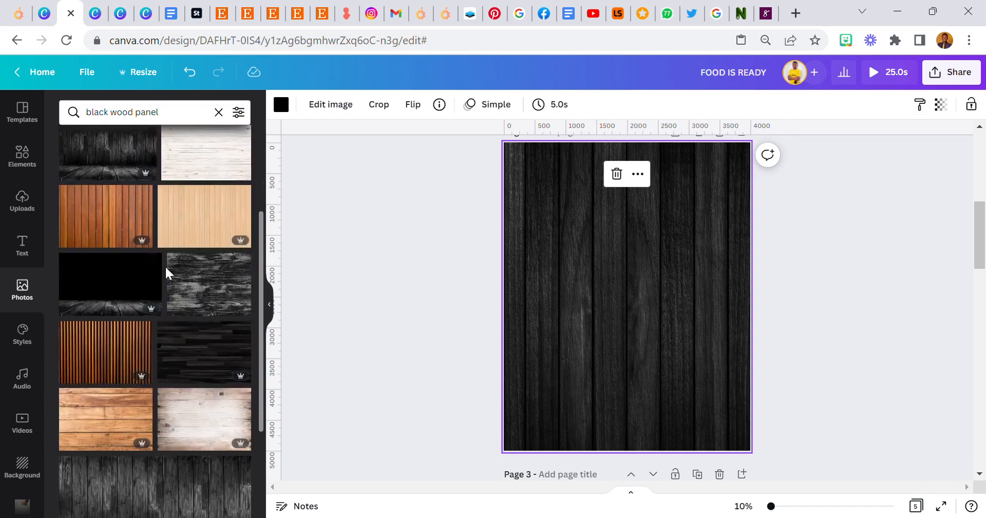
{"action": "scroll", "scroll_direction": "down", "scroll_amount": 3}
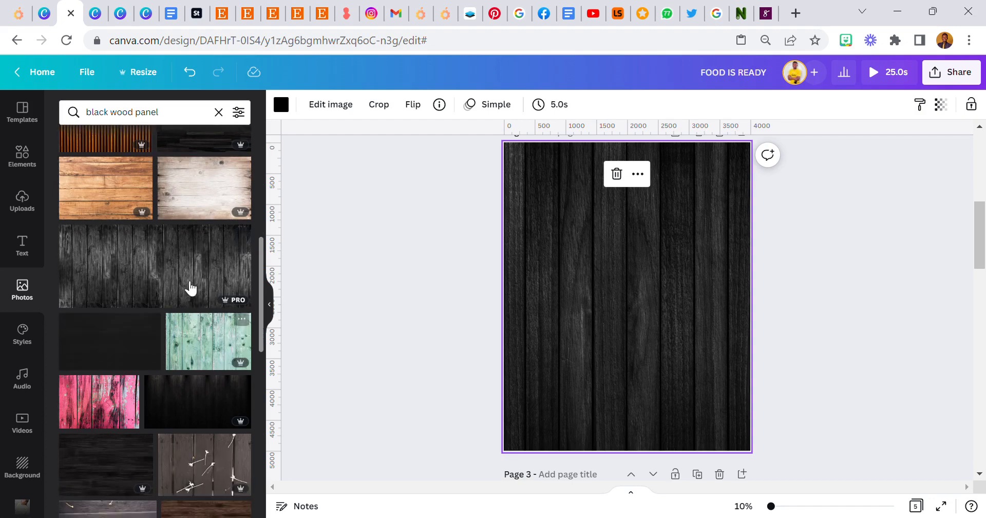
{"action": "scroll", "scroll_direction": "down", "scroll_amount": 3}
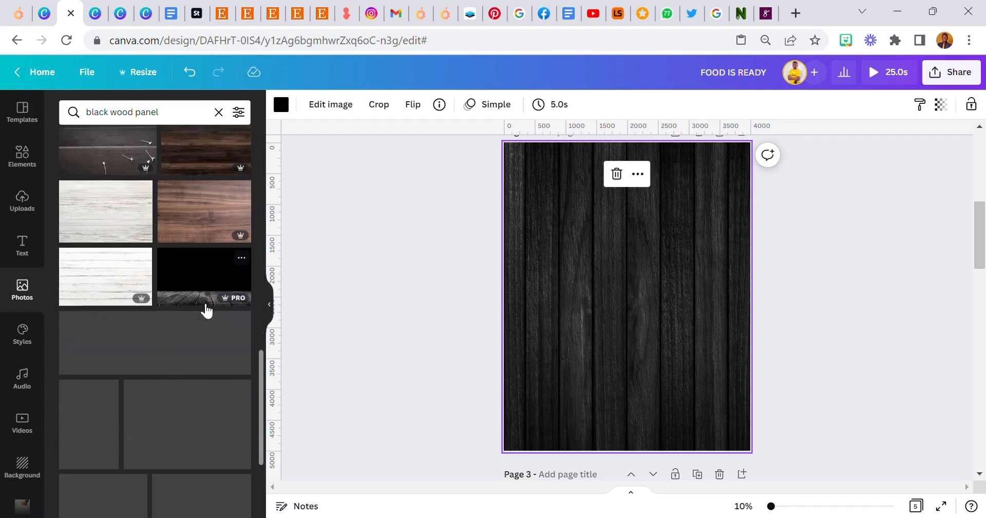
{"action": "scroll", "scroll_direction": "down", "scroll_amount": 3}
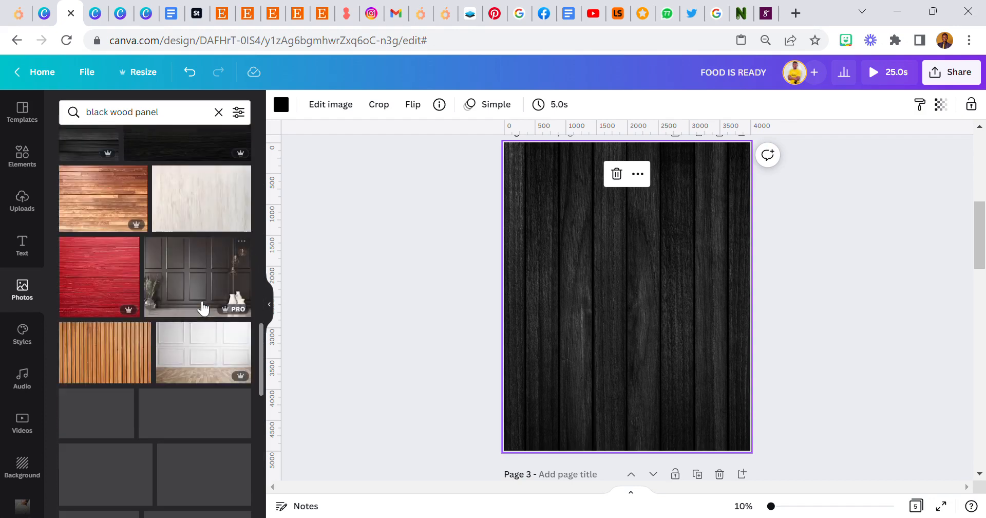
{"action": "scroll", "scroll_direction": "down", "scroll_amount": 3}
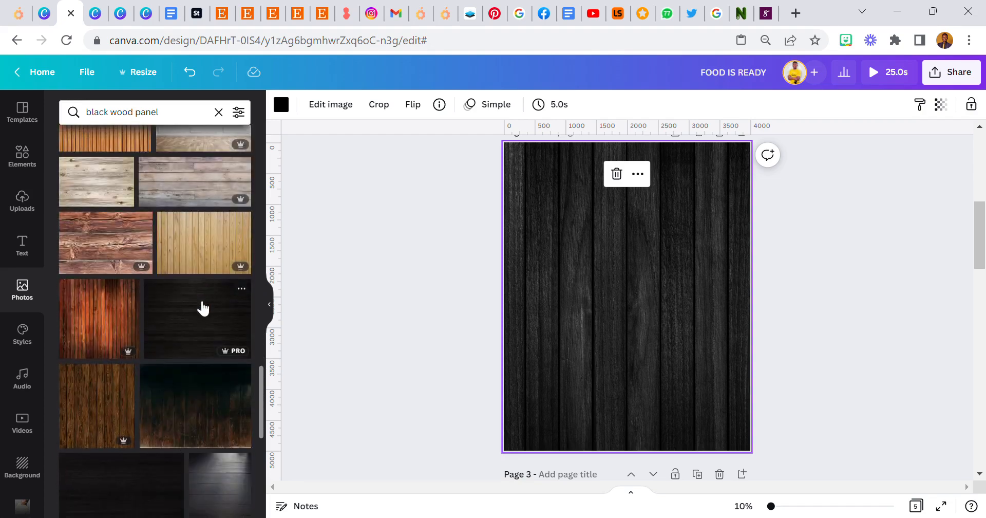
{"action": "scroll", "scroll_direction": "down", "scroll_amount": 3}
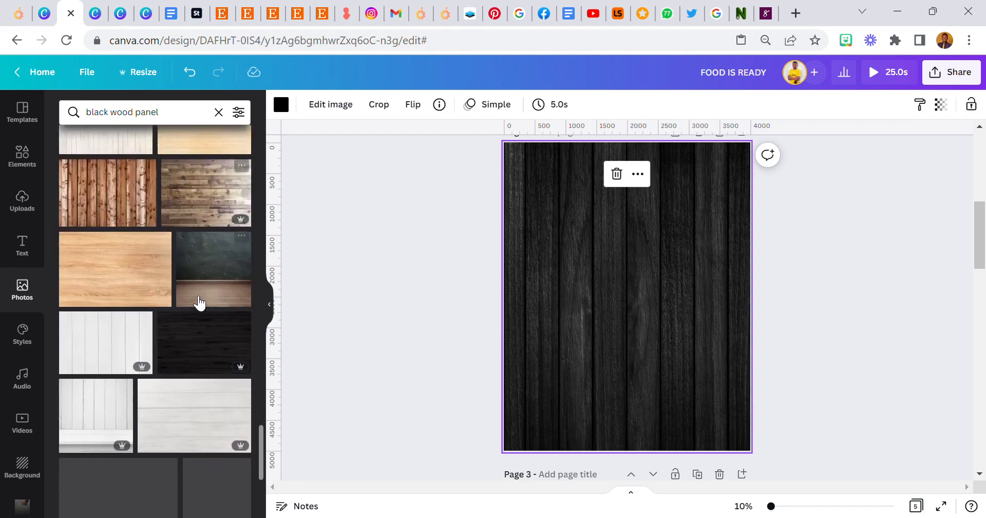
{"action": "scroll", "scroll_direction": "down", "scroll_amount": 3}
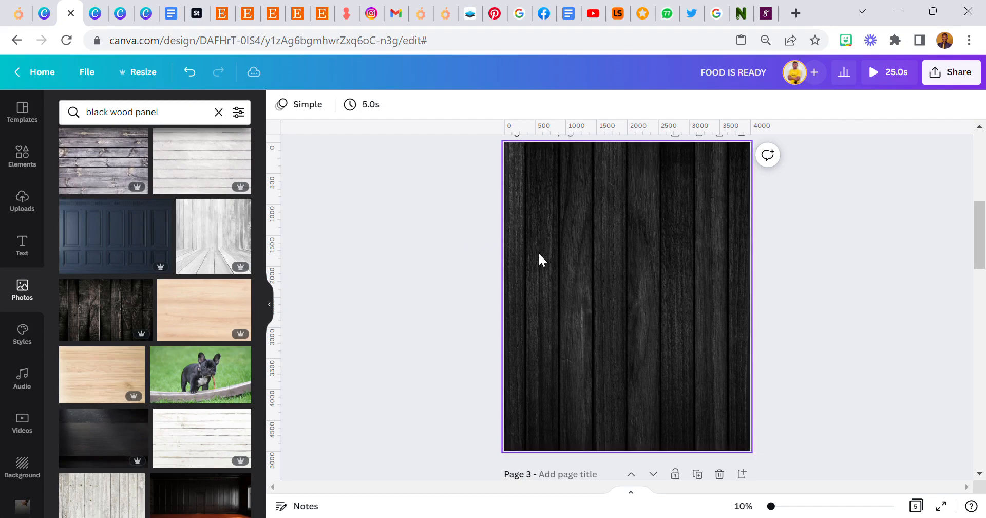
{"action": "mouse_move", "coordinate": [563, 285]}
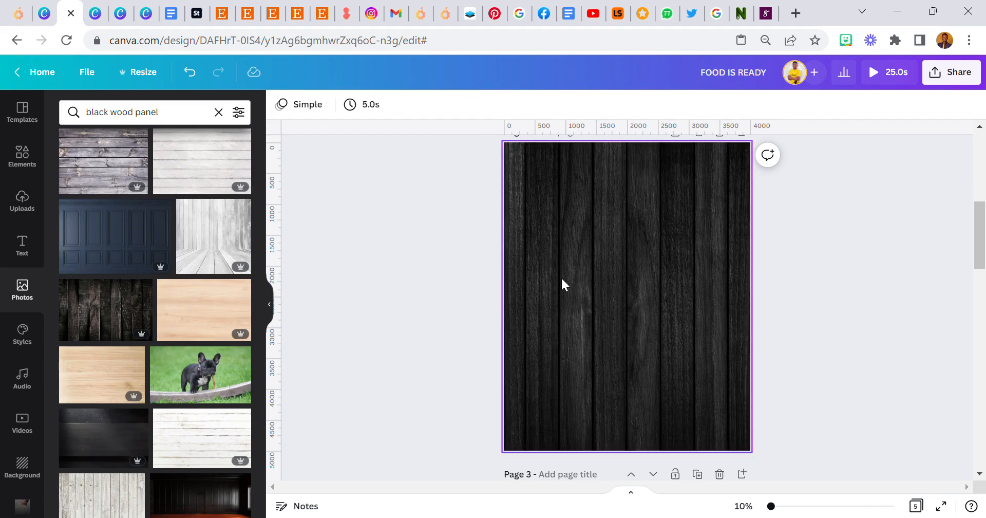
Search Photos for 'smoke detail on black background' and add the swirling smoke image.
{"action": "left_click", "coordinate": [564, 284]}
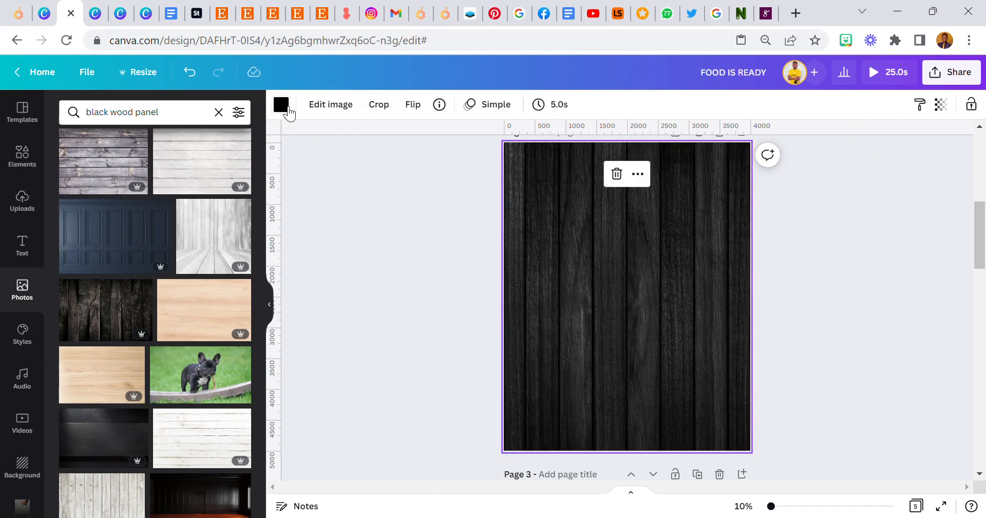
{"action": "left_click", "coordinate": [533, 277]}
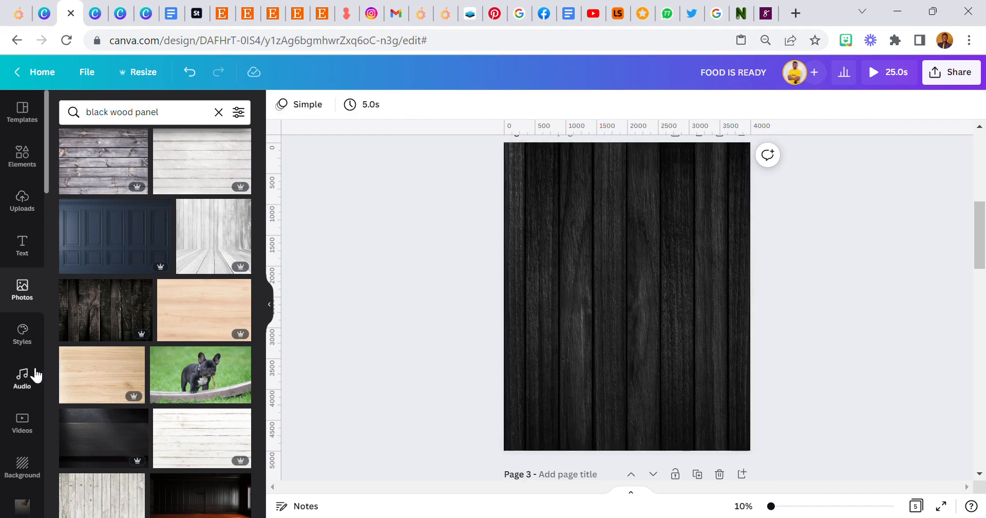
{"action": "mouse_move", "coordinate": [25, 195]}
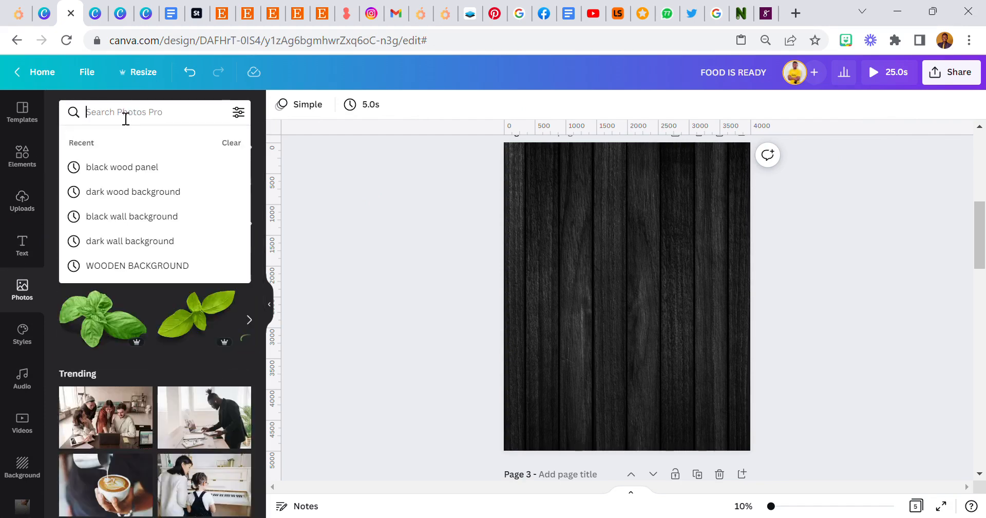
{"action": "type", "text": "smoke detail on"}
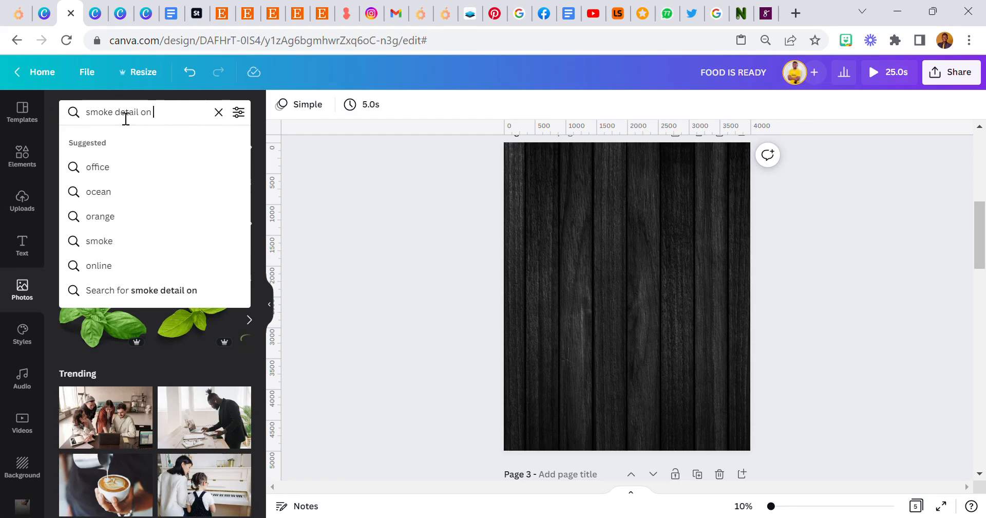
{"action": "type", "text": "black backgr"}
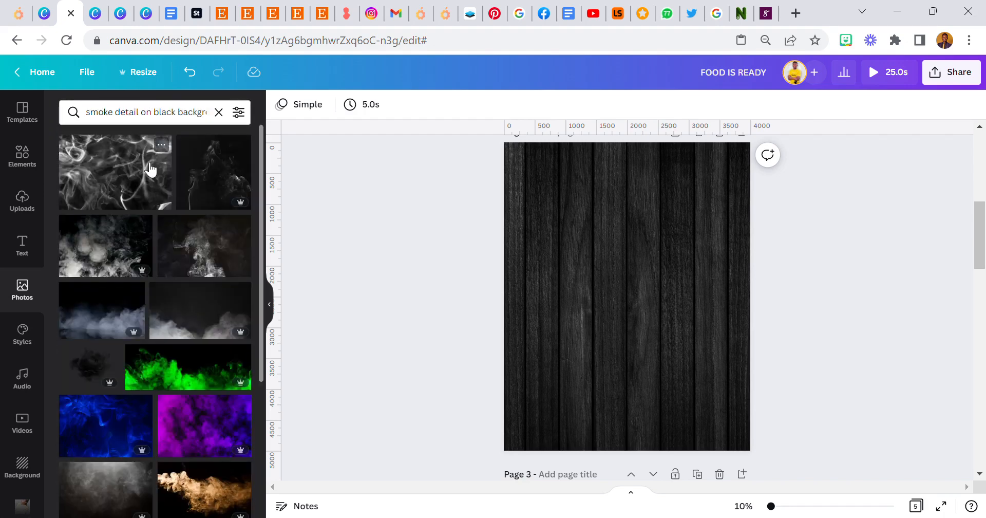
{"action": "left_click", "coordinate": [115, 172]}
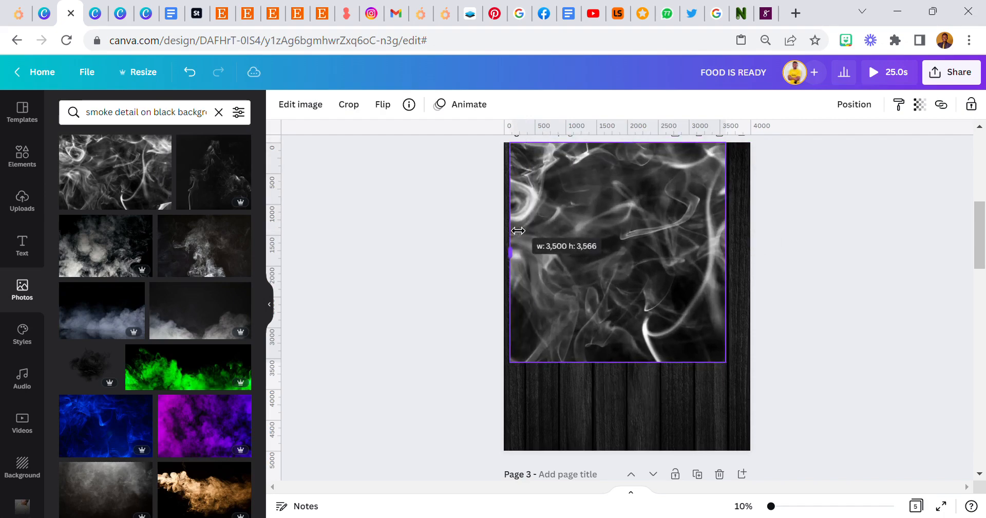
Stretch the smoke photo over the page and set its transparency to 30.
{"action": "left_click_drag", "start_coordinate": [618, 364], "coordinate": [615, 440]}
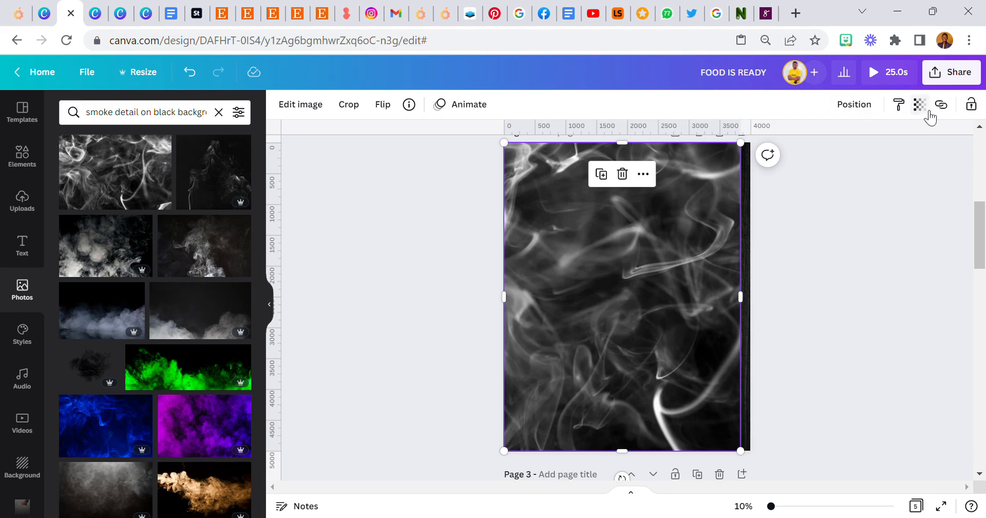
{"action": "left_click", "coordinate": [919, 105]}
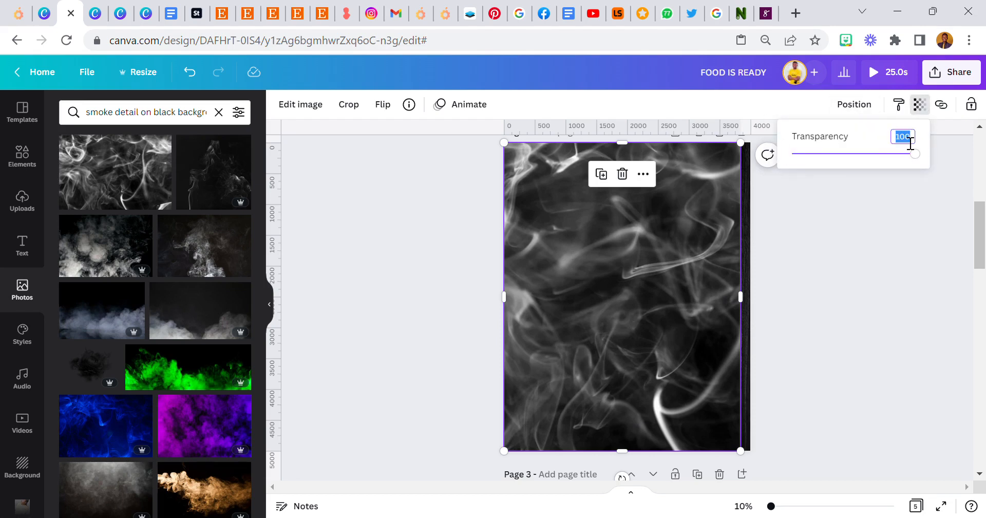
{"action": "left_click_drag", "start_coordinate": [913, 154], "coordinate": [829, 154]}
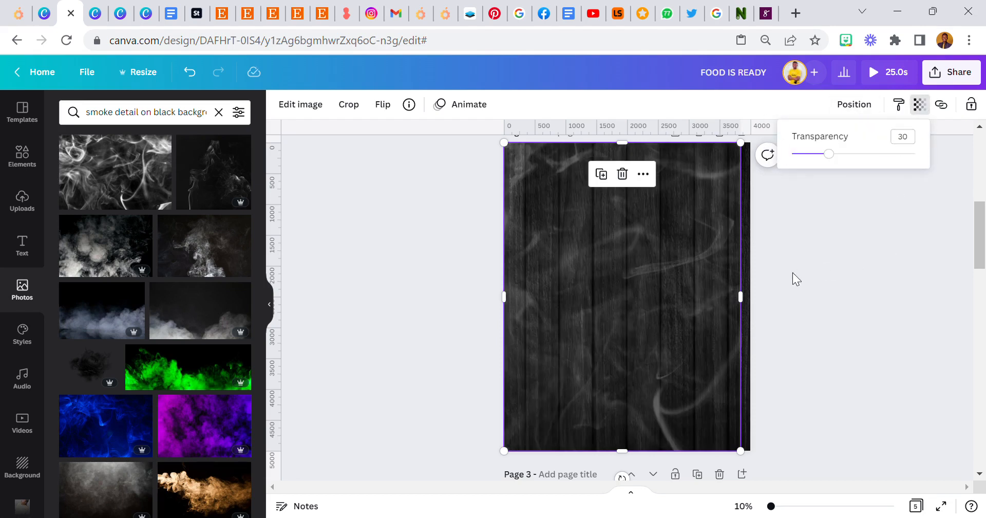
{"action": "left_click_drag", "start_coordinate": [740, 296], "coordinate": [751, 295]}
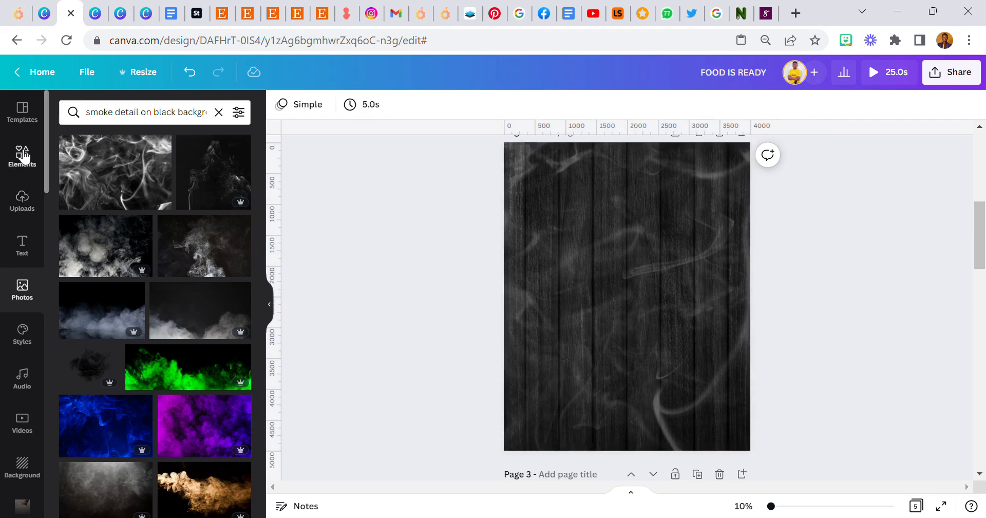
Drag a ring shape from Lines & Shapes onto the page, enlarge it and centre it.
{"action": "left_click", "coordinate": [219, 112]}
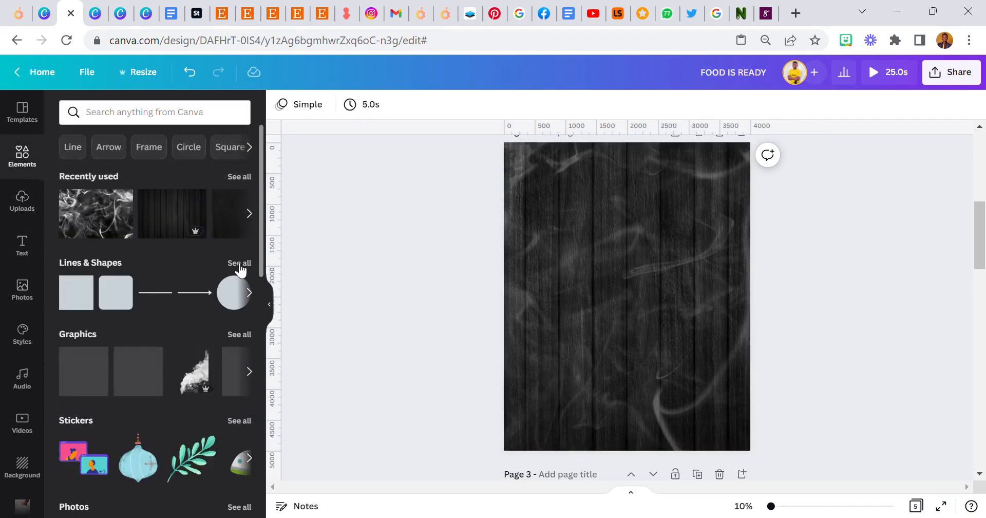
{"action": "left_click", "coordinate": [240, 263]}
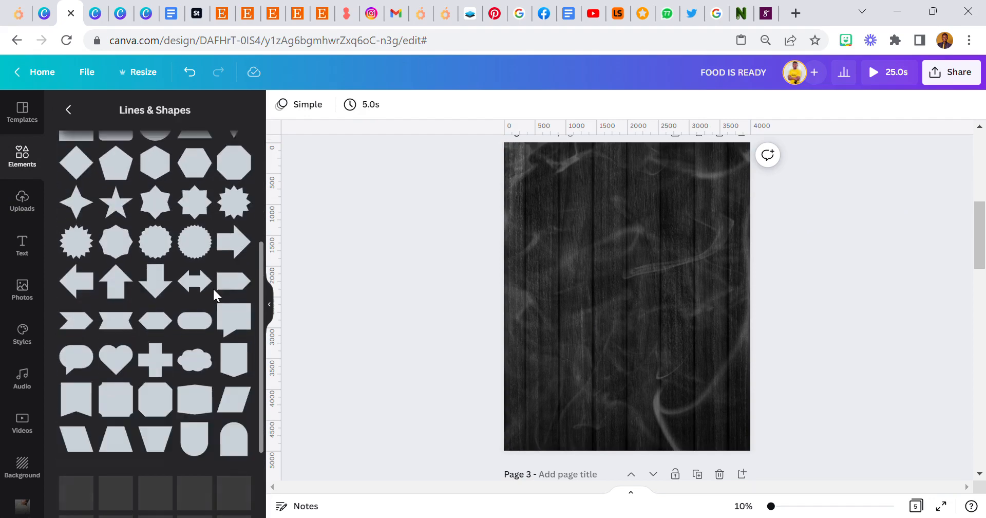
{"action": "scroll", "scroll_direction": "down", "scroll_amount": 3}
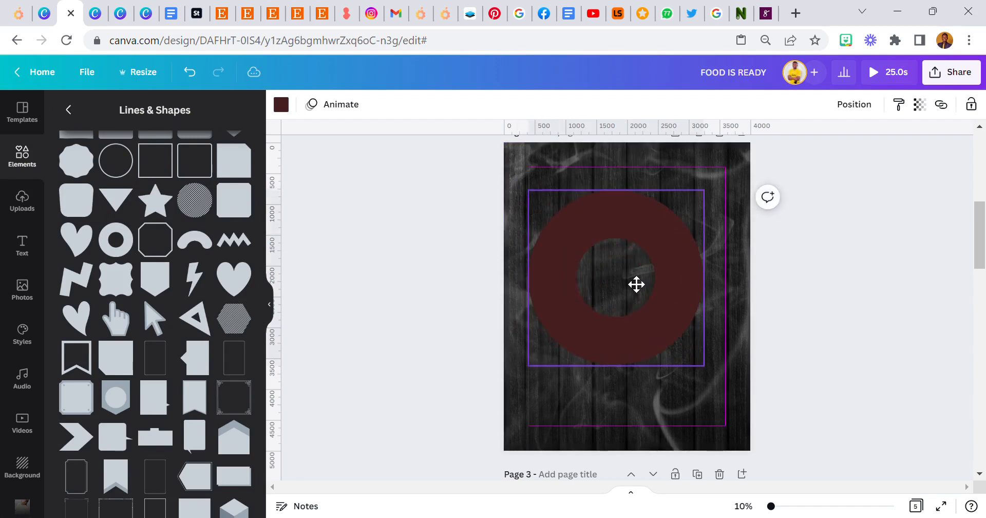
{"action": "left_click_drag", "start_coordinate": [636, 283], "coordinate": [649, 298]}
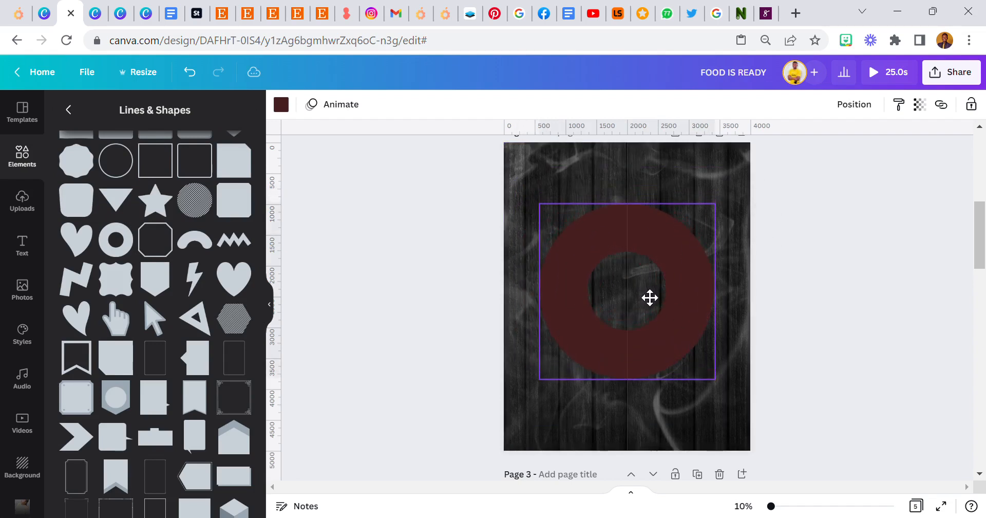
{"action": "left_click_drag", "start_coordinate": [650, 297], "coordinate": [648, 270]}
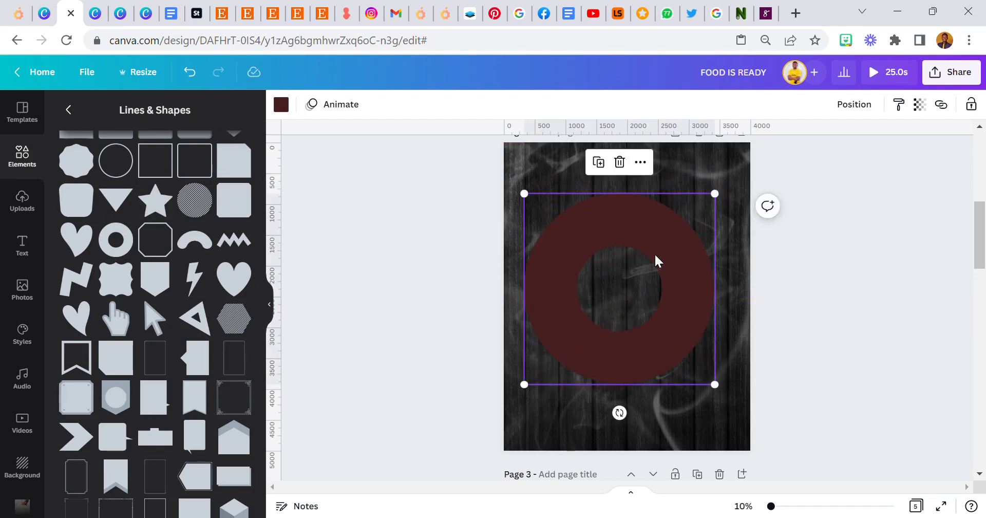
{"action": "left_click_drag", "start_coordinate": [657, 261], "coordinate": [626, 215]}
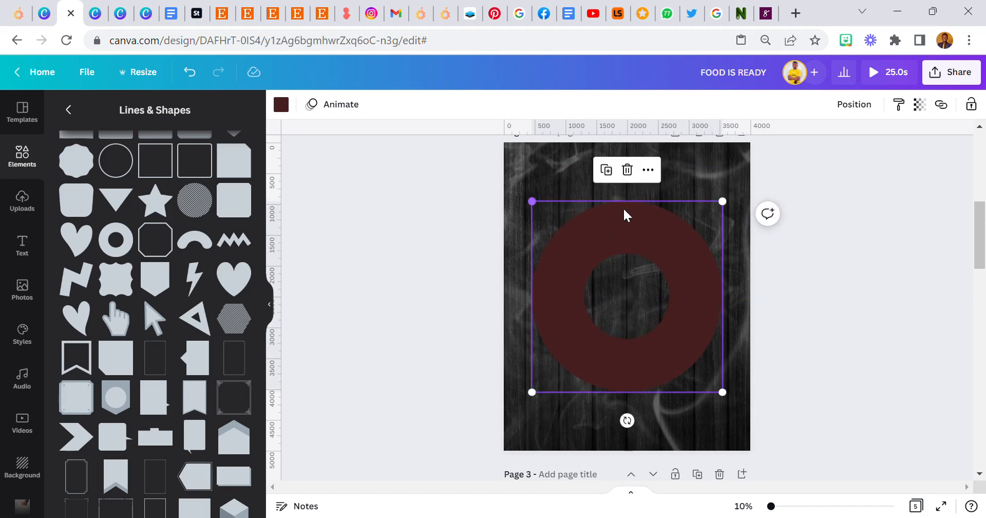
{"action": "left_click_drag", "start_coordinate": [723, 201], "coordinate": [726, 196]}
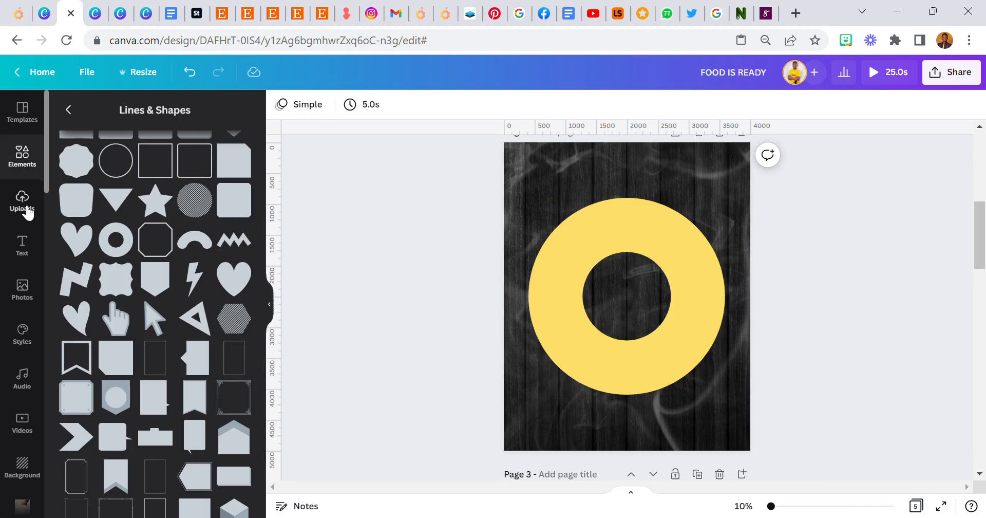
Drag the starred jollof rice photo into the circle frame inside the yellow ring.
{"action": "left_click", "coordinate": [68, 109]}
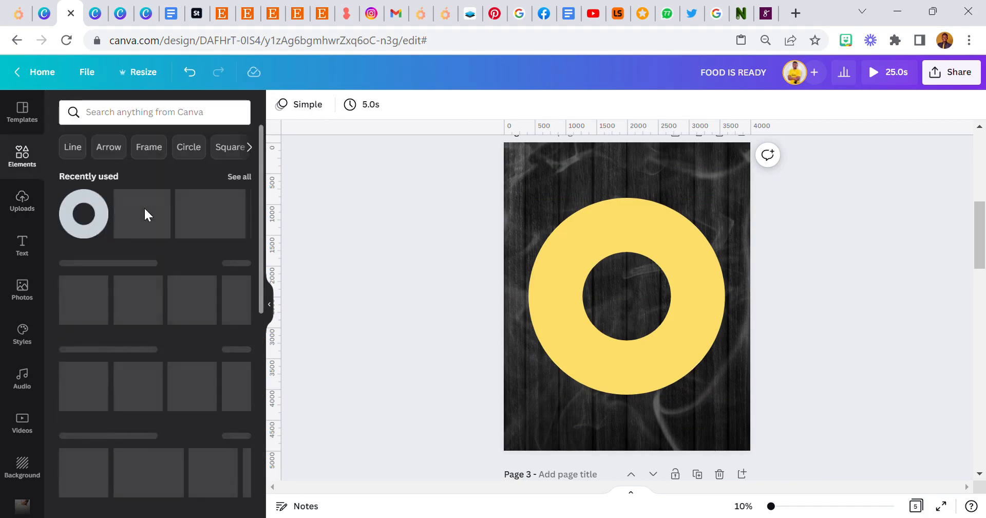
{"action": "scroll", "scroll_direction": "down", "scroll_amount": 3}
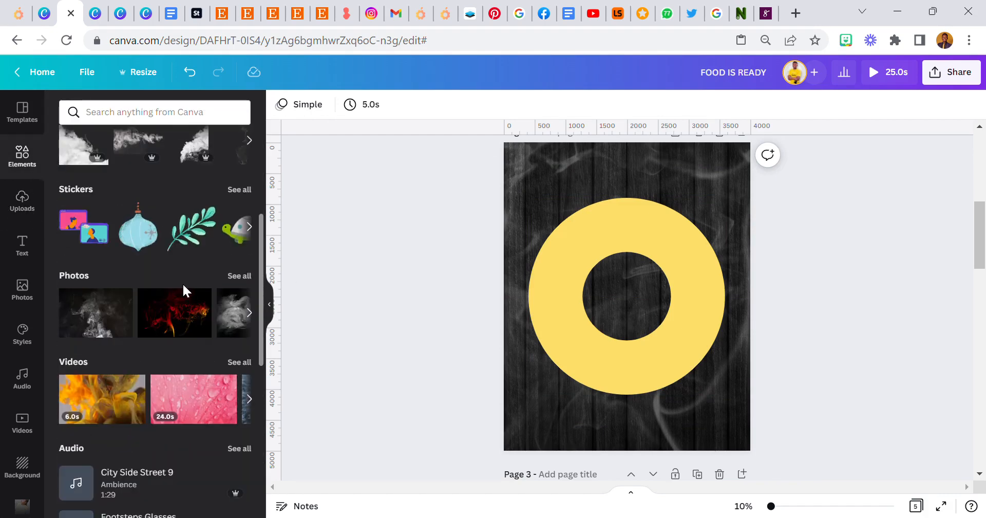
{"action": "scroll", "scroll_direction": "down", "scroll_amount": 3}
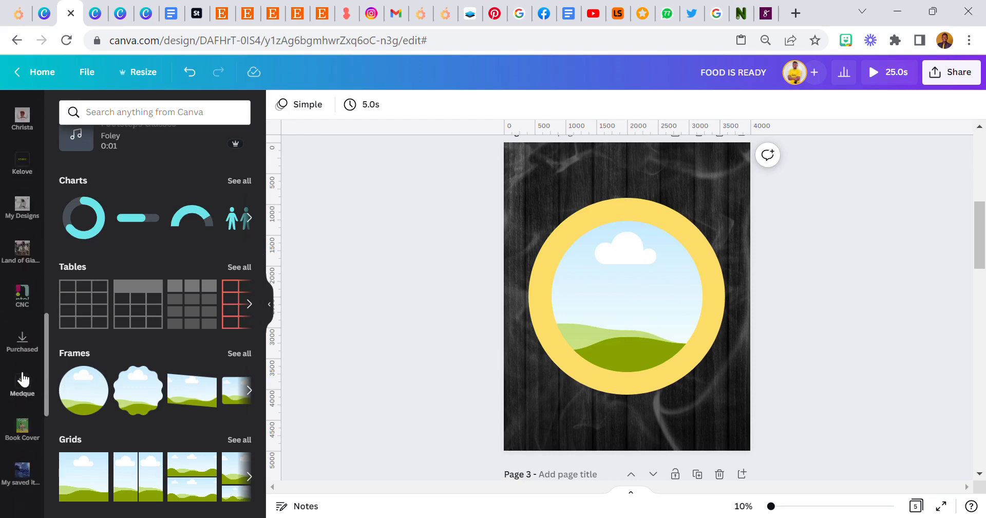
{"action": "scroll", "scroll_direction": "down", "scroll_amount": 3}
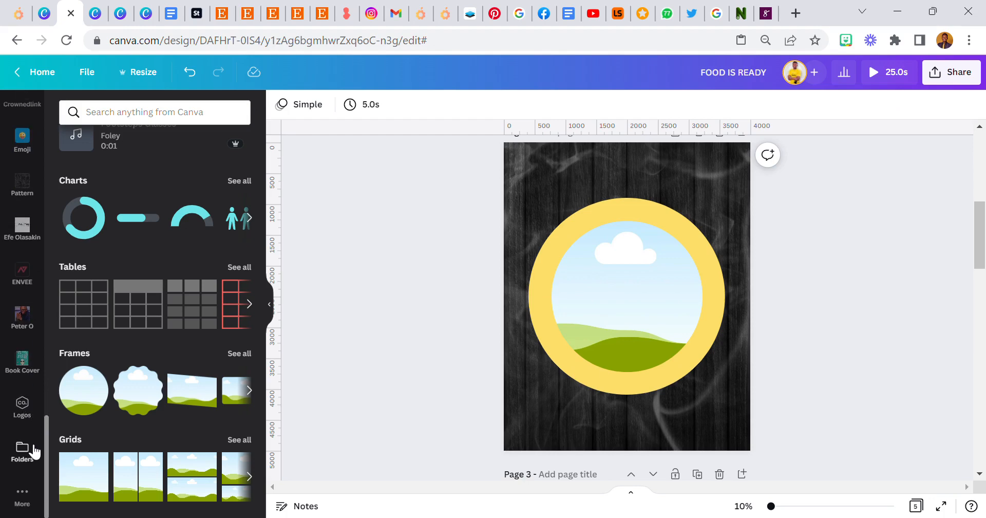
{"action": "left_click", "coordinate": [22, 453]}
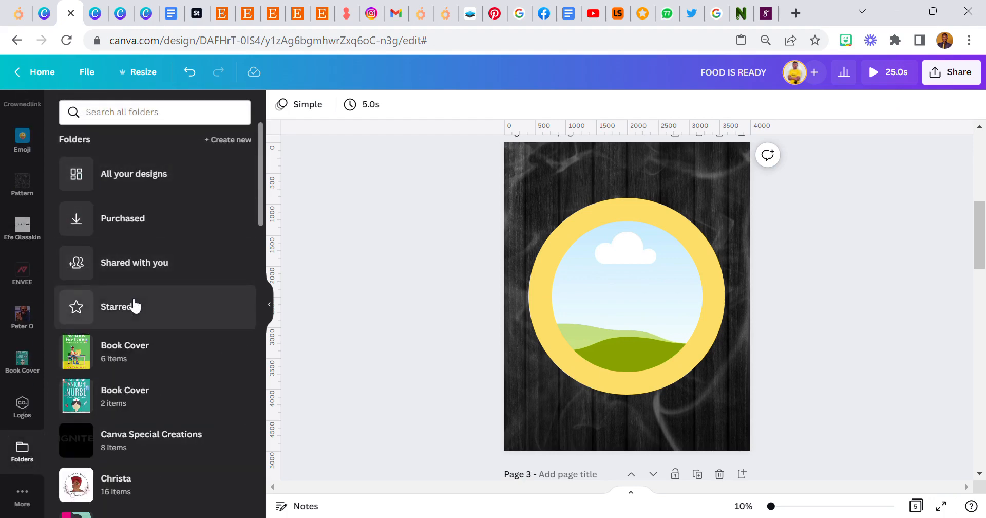
{"action": "left_click", "coordinate": [115, 306]}
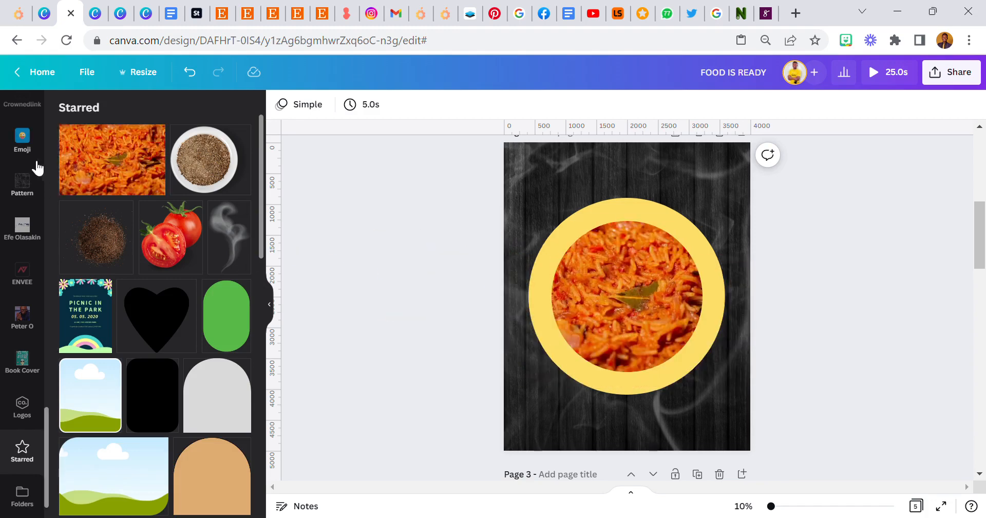
{"action": "scroll", "scroll_direction": "down", "scroll_amount": 3}
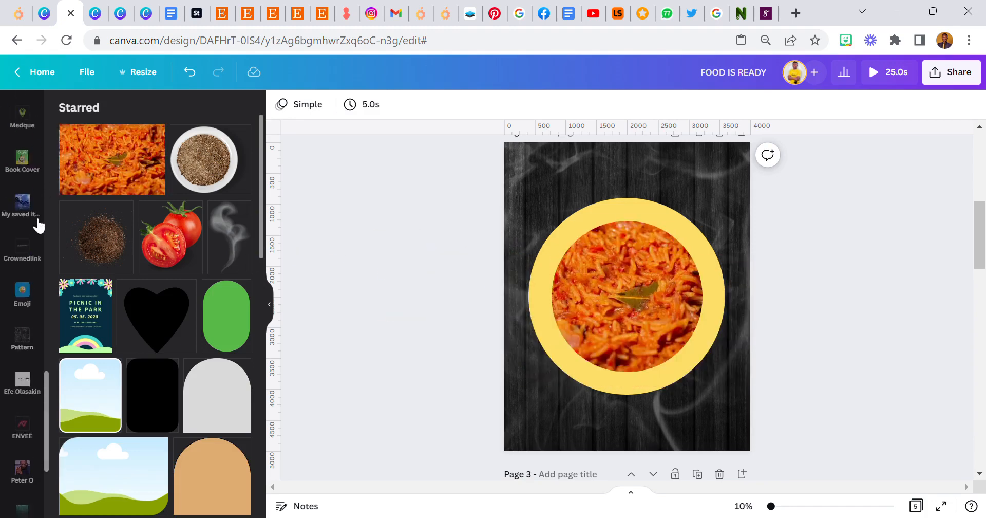
{"action": "left_click", "coordinate": [21, 113]}
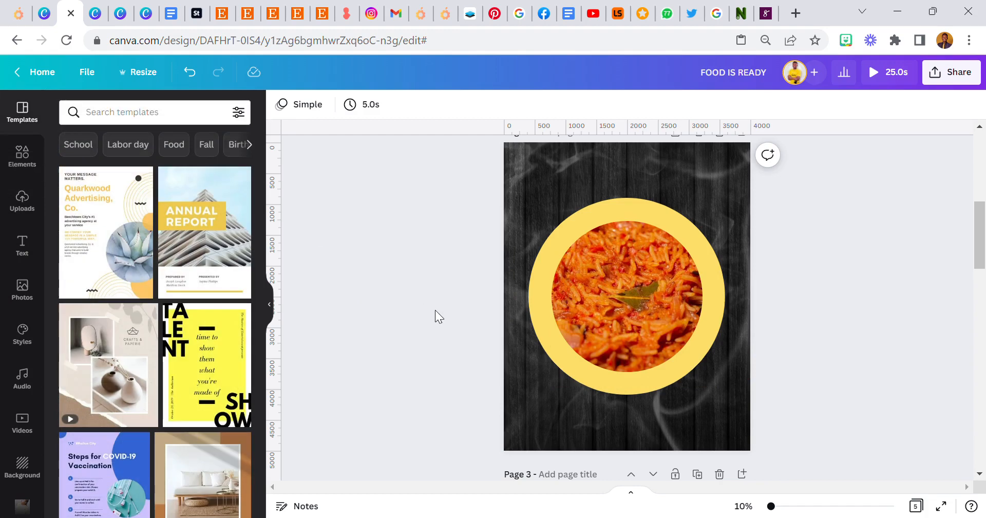
{"action": "mouse_move", "coordinate": [420, 263]}
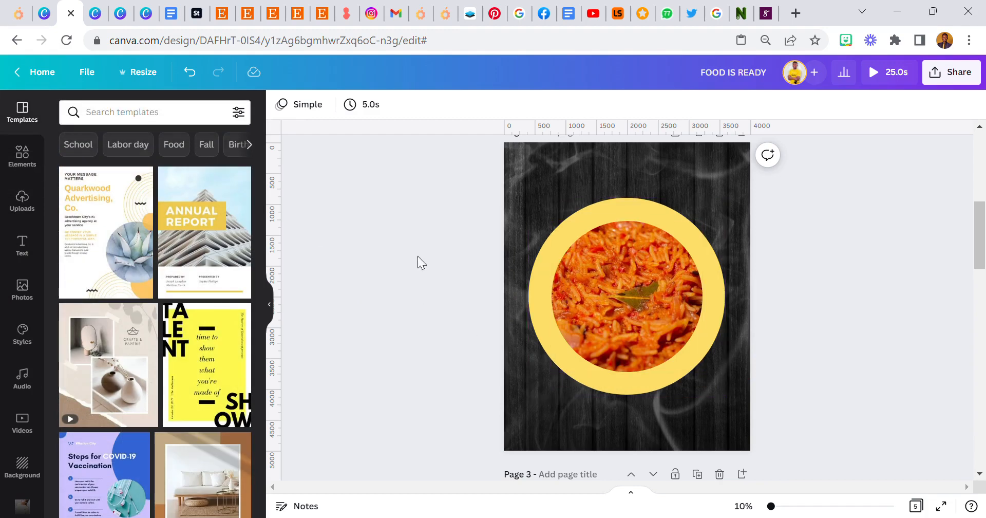
Add a circle coloured the ring's yellow, enlarge it and centre it over the rice.
{"action": "left_click", "coordinate": [21, 156]}
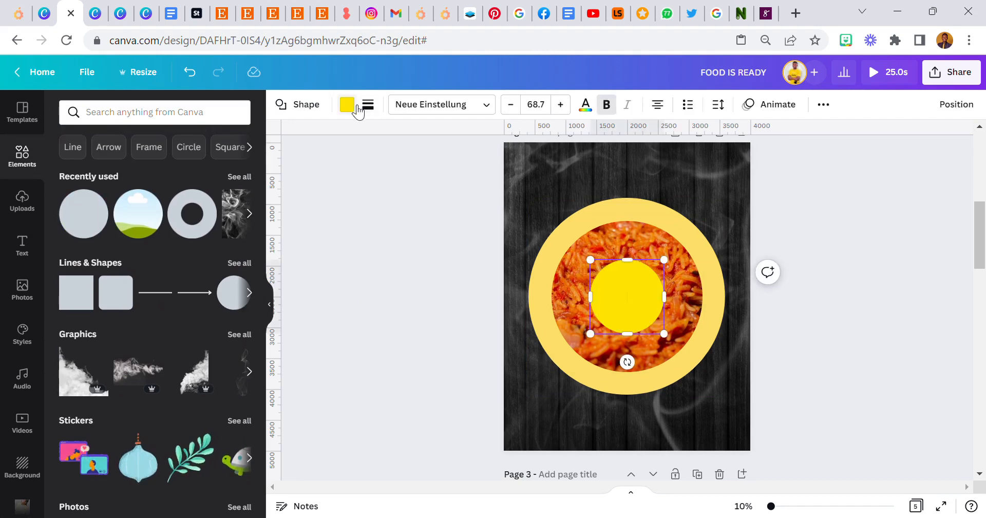
{"action": "left_click", "coordinate": [347, 105]}
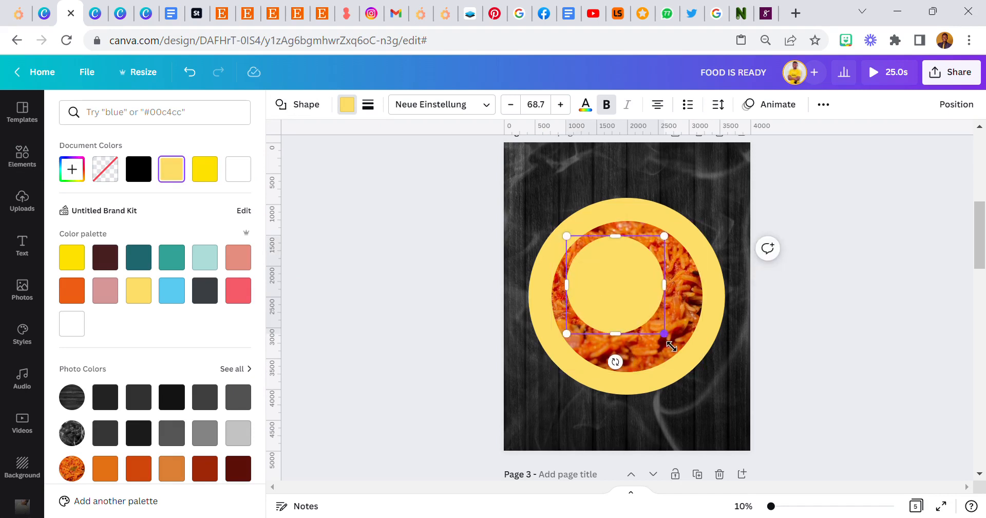
{"action": "left_click_drag", "start_coordinate": [664, 334], "coordinate": [679, 347]}
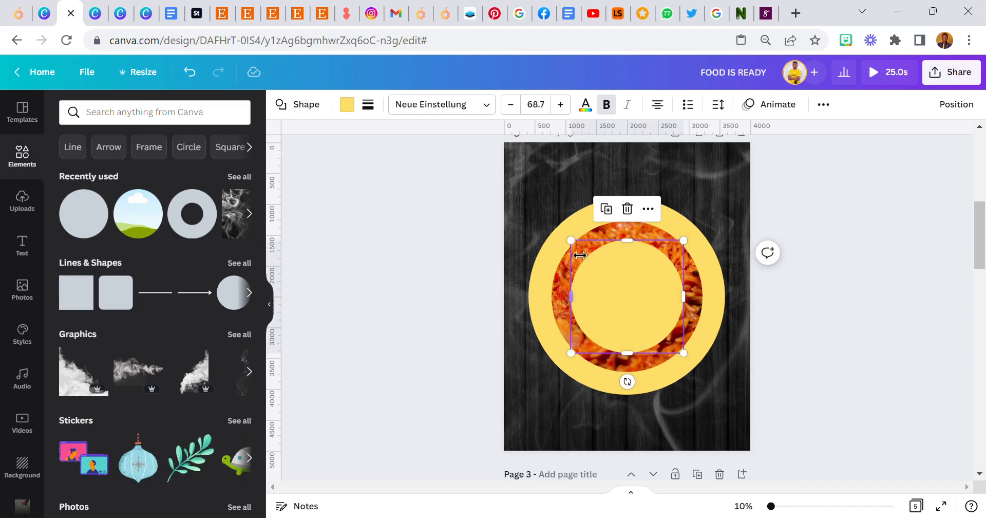
{"action": "left_click_drag", "start_coordinate": [569, 241], "coordinate": [560, 229]}
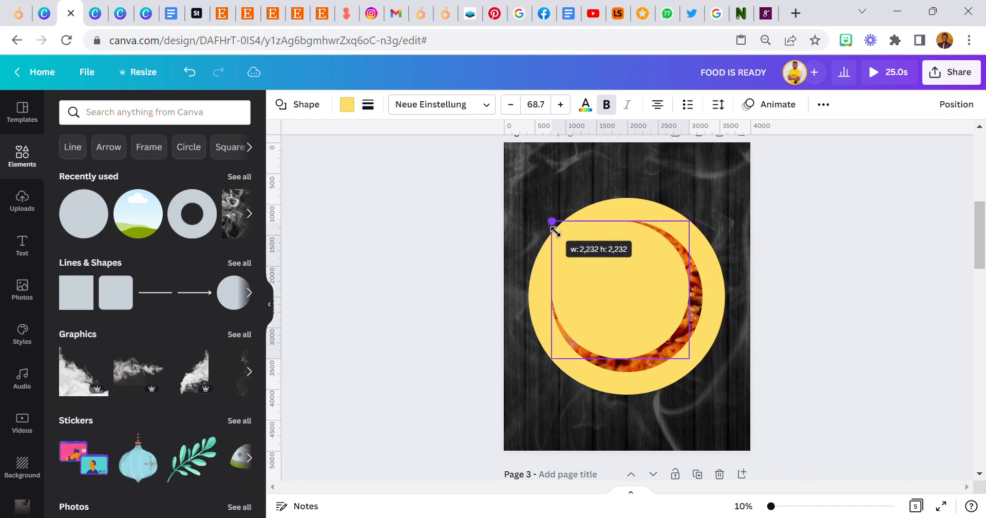
{"action": "left_click_drag", "start_coordinate": [552, 222], "coordinate": [625, 295]}
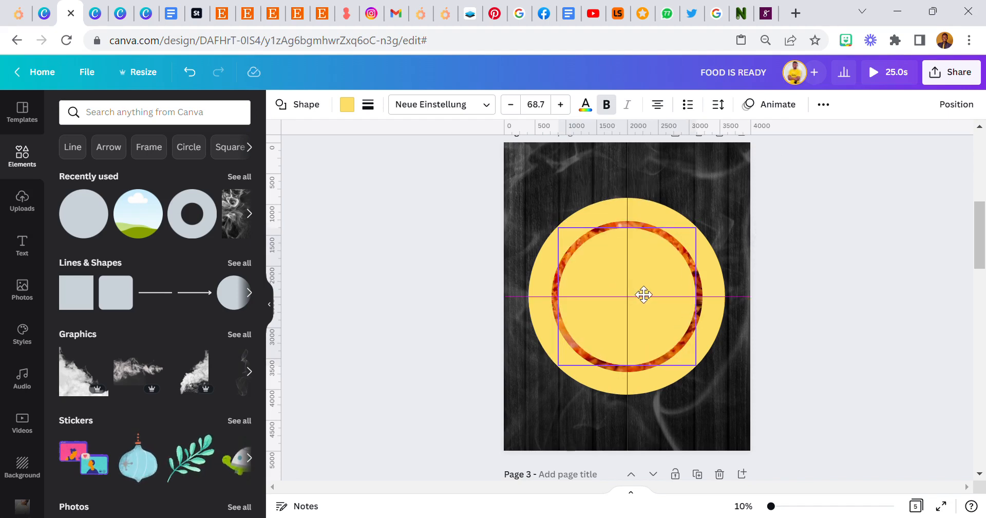
{"action": "left_click", "coordinate": [516, 309]}
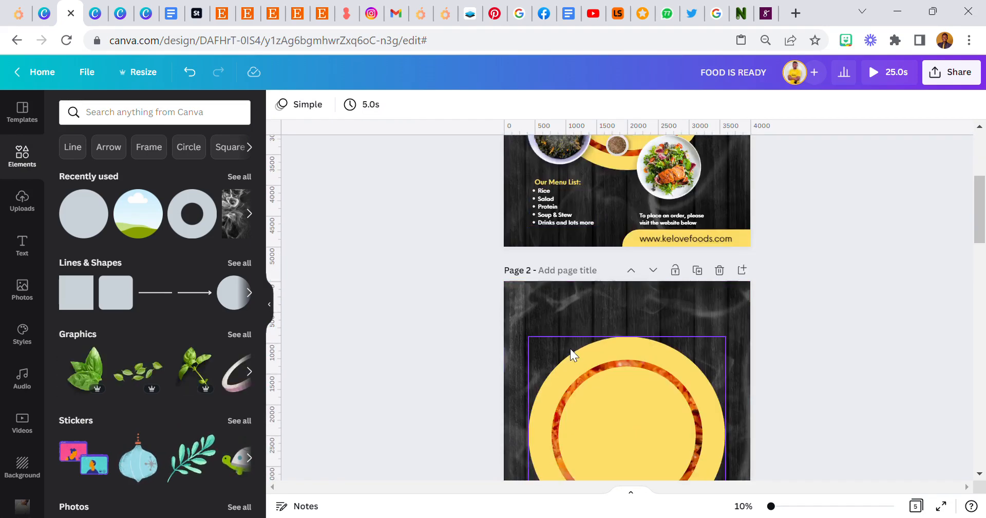
Duplicate the pale yellow circle, recolour the copy white and shrink it into the centre.
{"action": "scroll", "scroll_direction": "down", "scroll_amount": 3}
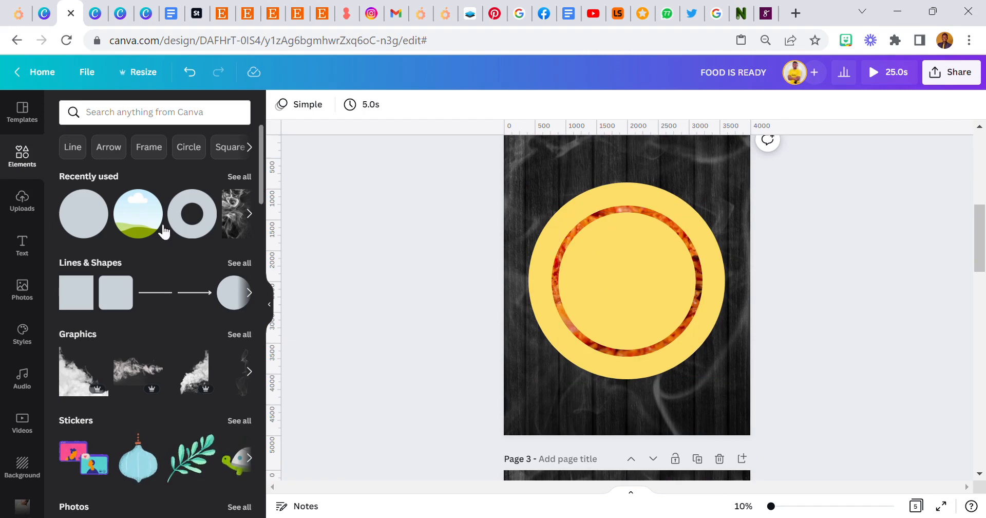
{"action": "left_click", "coordinate": [626, 281]}
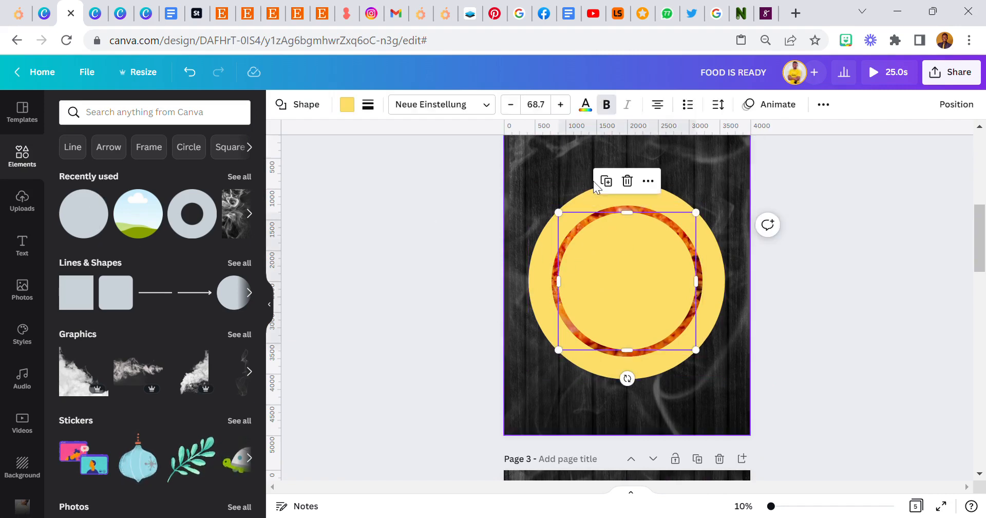
{"action": "left_click", "coordinate": [347, 104]}
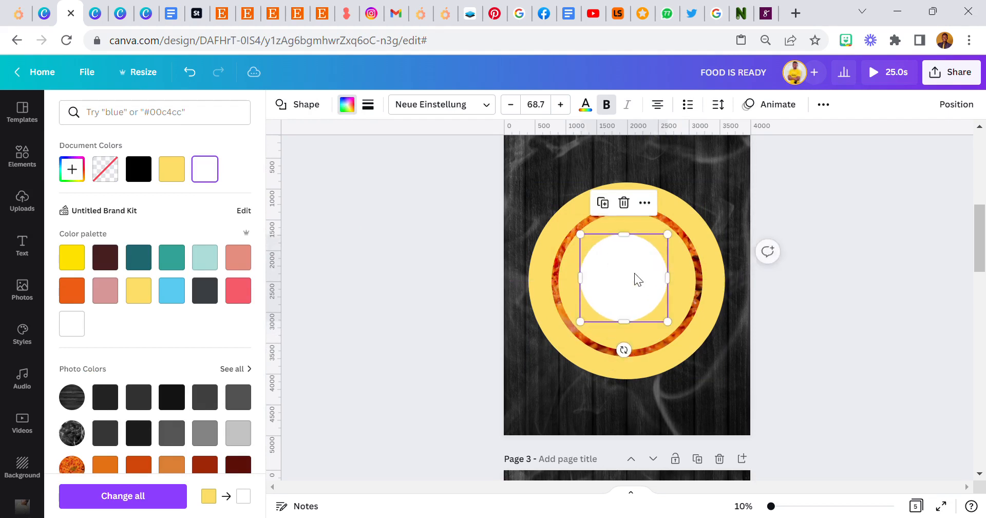
{"action": "left_click_drag", "start_coordinate": [667, 234], "coordinate": [670, 238]}
{"action": "type", "text": "FOOD IS READY"}
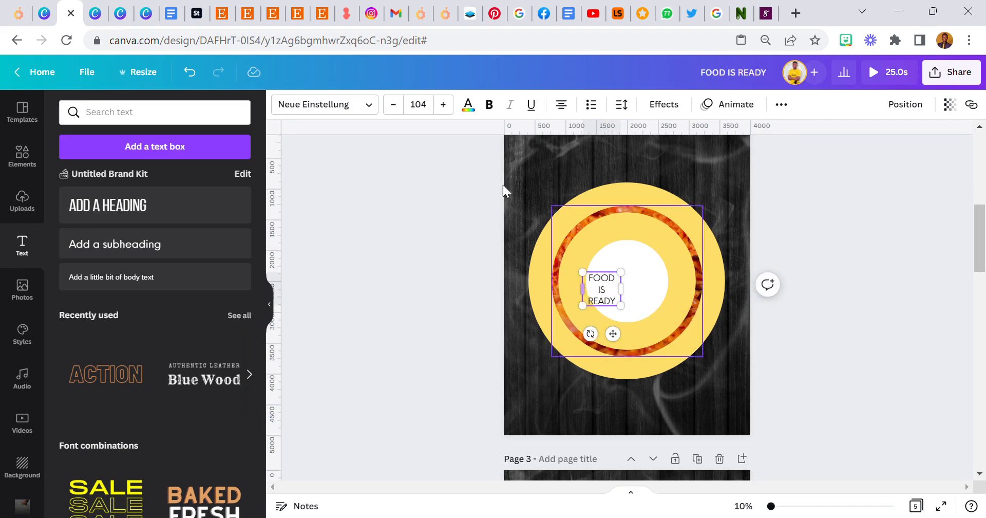
Enlarge and bold the FOOD IS READY text, centre it, and set transparency to 60.
{"action": "left_click_drag", "start_coordinate": [600, 289], "coordinate": [632, 281]}
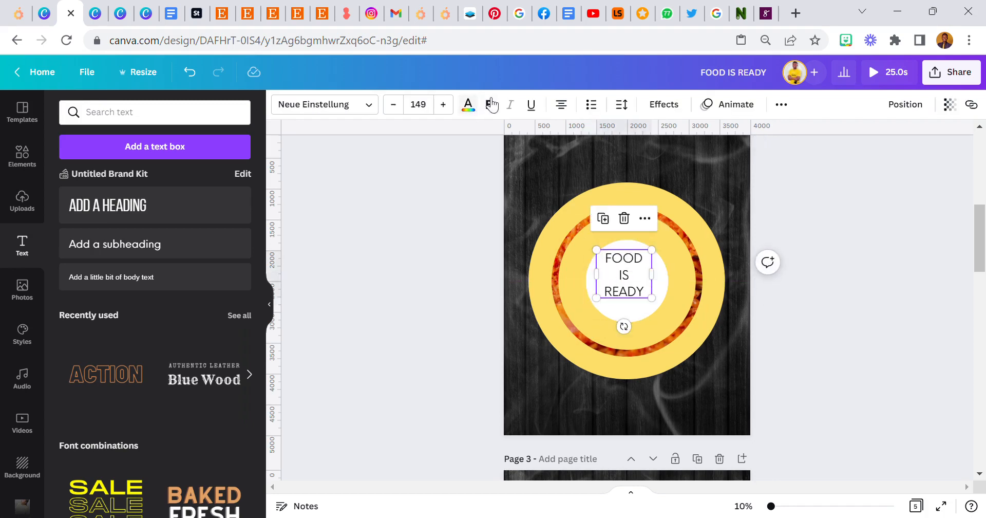
{"action": "left_click", "coordinate": [488, 104]}
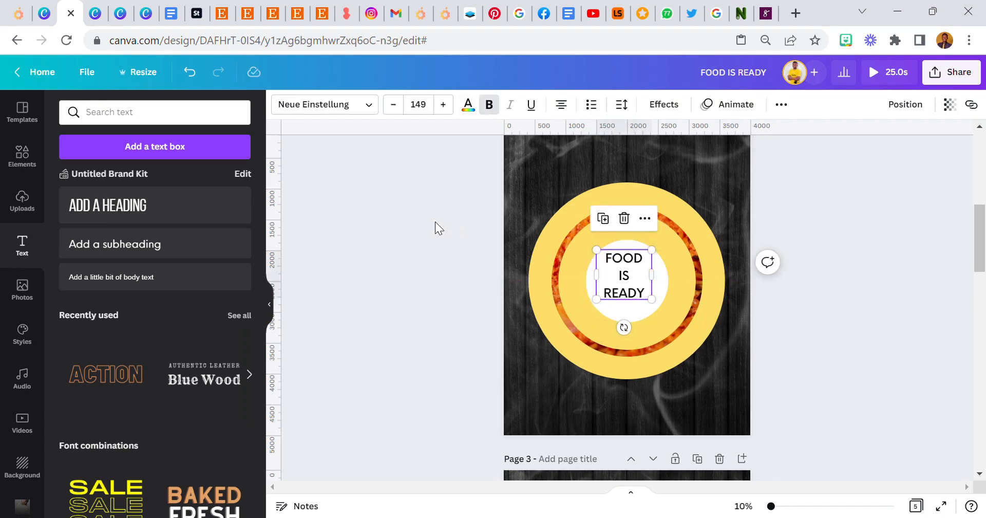
{"action": "left_click", "coordinate": [418, 105]}
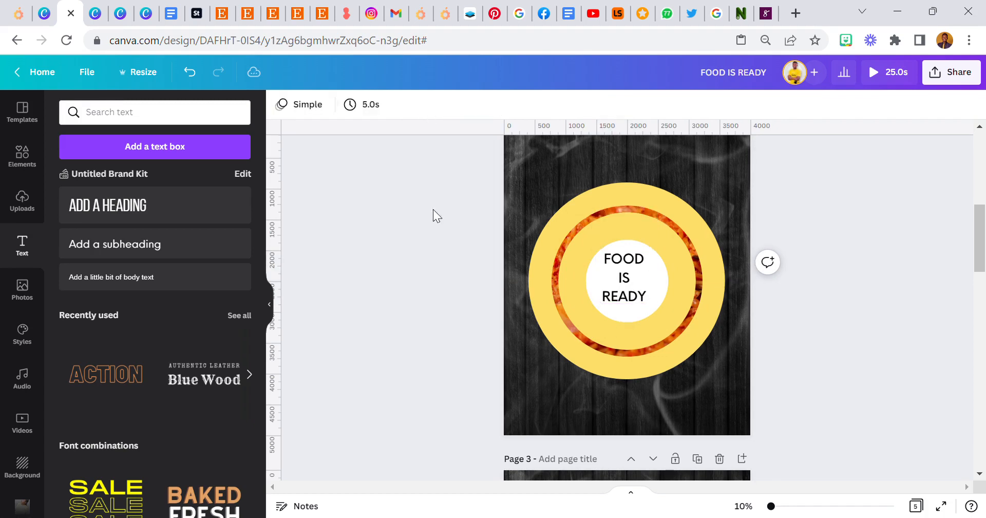
{"action": "left_click", "coordinate": [621, 104]}
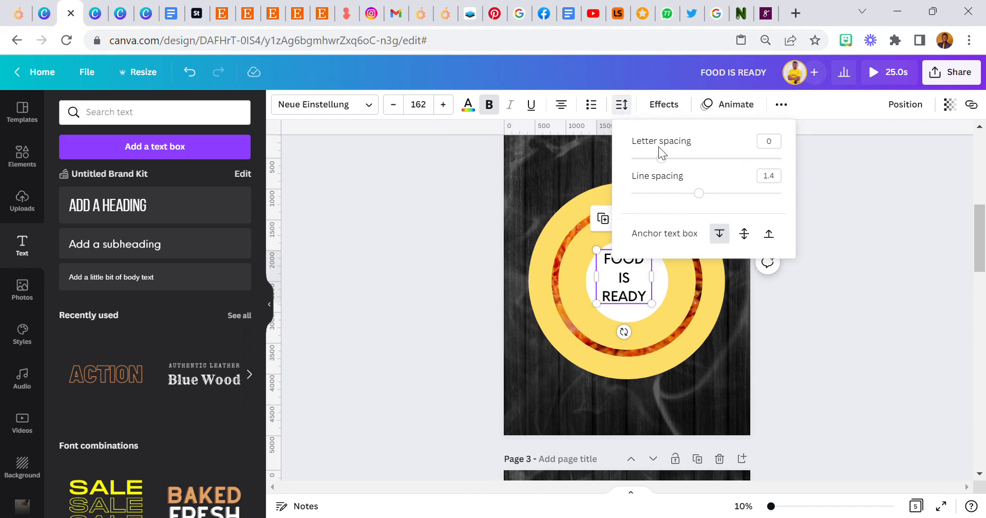
{"action": "left_click_drag", "start_coordinate": [699, 193], "coordinate": [686, 193]}
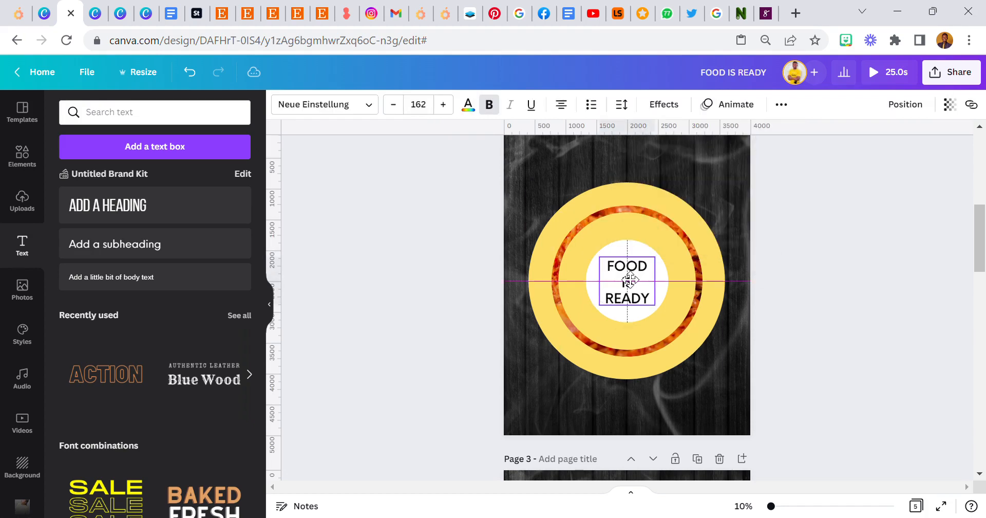
{"action": "left_click", "coordinate": [950, 104]}
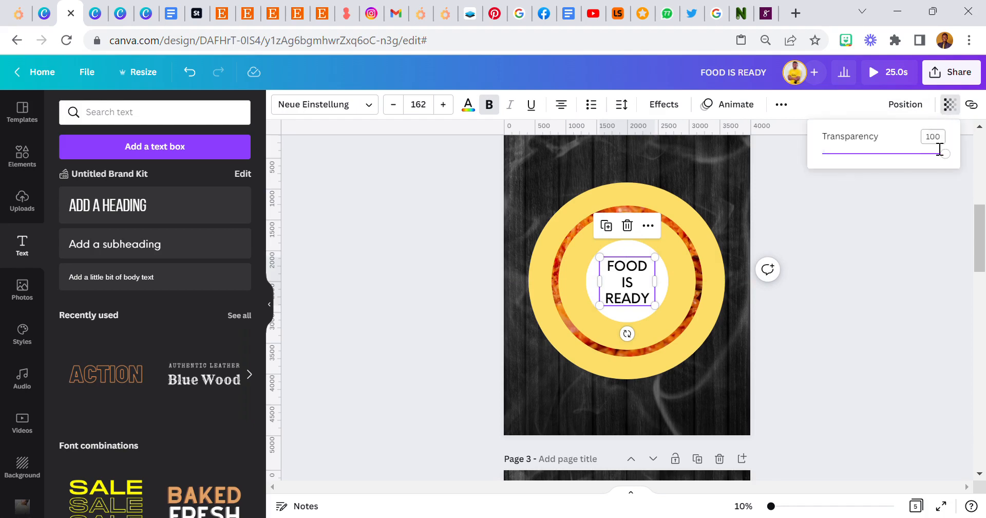
{"action": "left_click", "coordinate": [933, 137]}
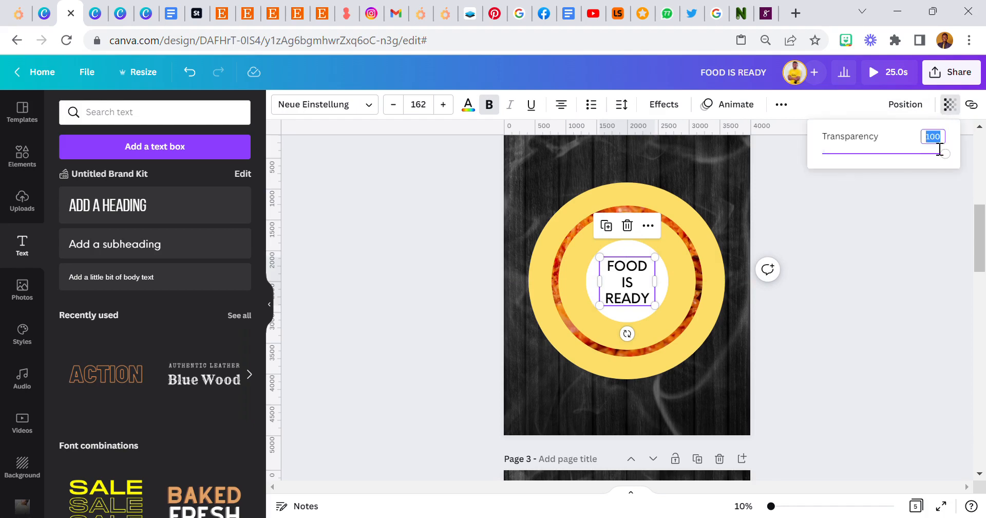
{"action": "type", "text": "60"}
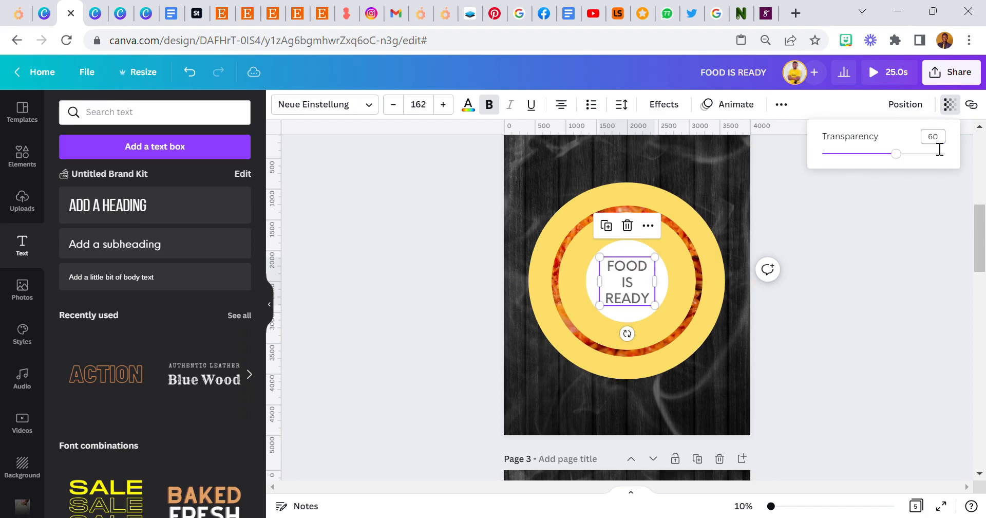
Give the FOOD IS READY heading a Shadow effect: blur 100, offset 74, transparency 29.
{"action": "left_click", "coordinate": [663, 104]}
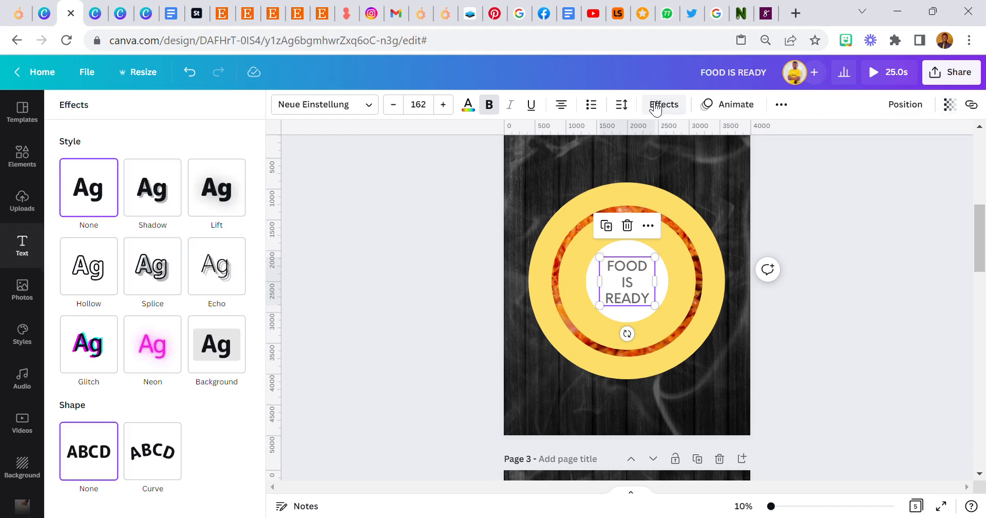
{"action": "left_click", "coordinate": [152, 187]}
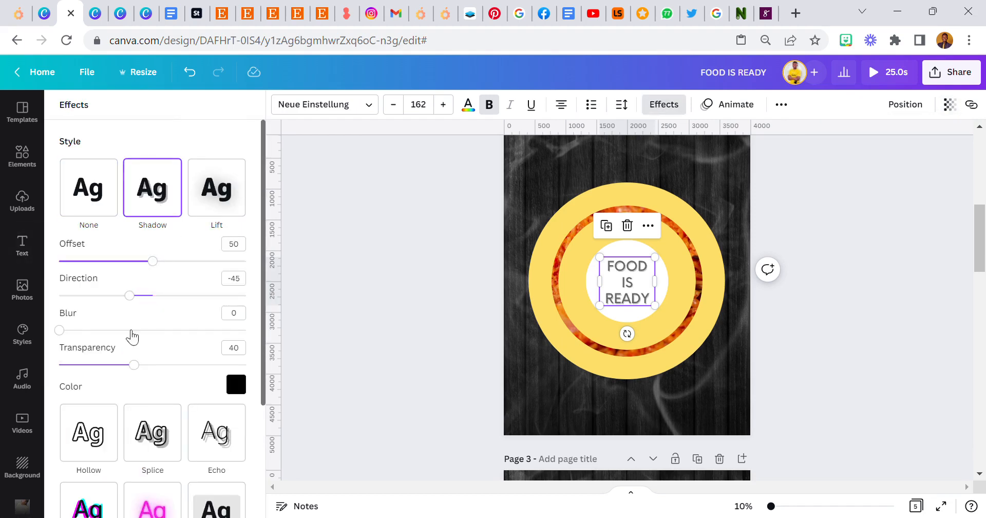
{"action": "left_click_drag", "start_coordinate": [59, 330], "coordinate": [229, 330]}
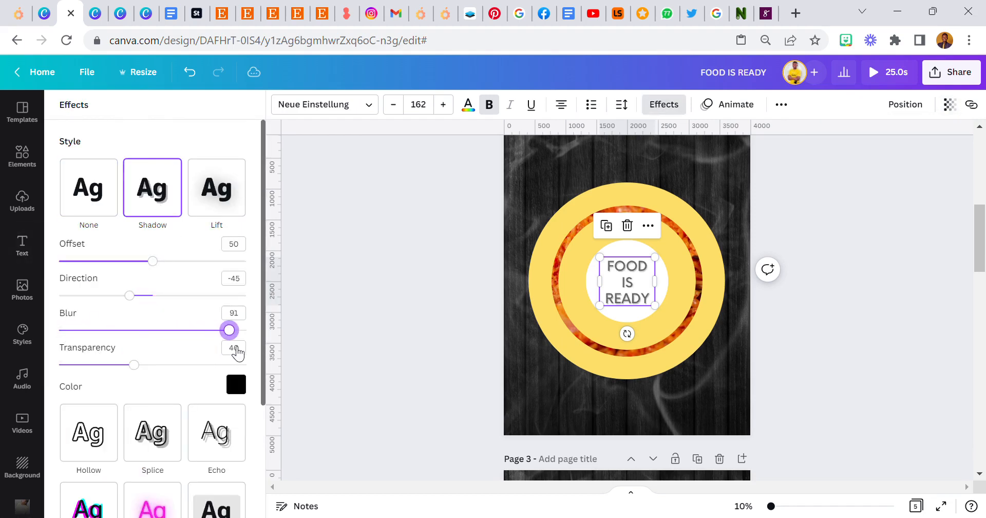
{"action": "left_click_drag", "start_coordinate": [152, 260], "coordinate": [246, 261]}
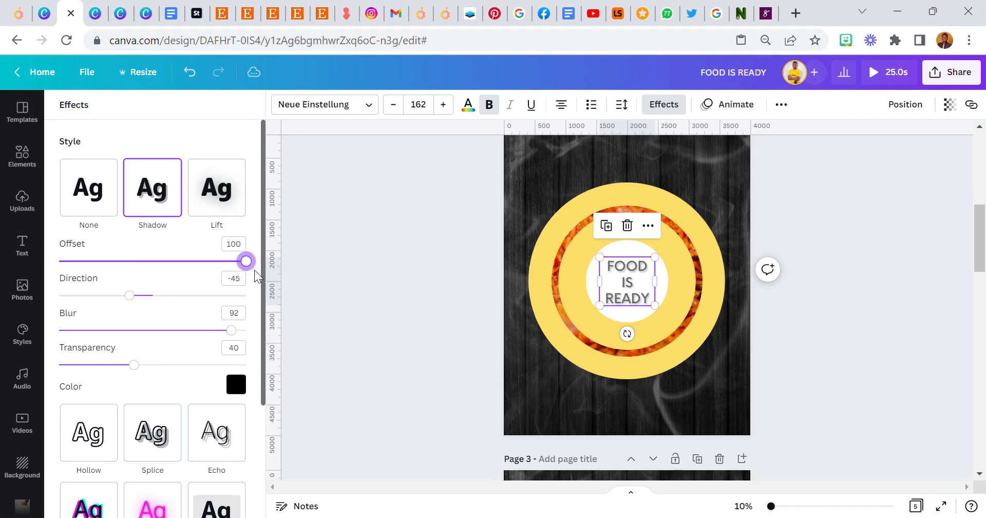
{"action": "left_click_drag", "start_coordinate": [246, 261], "coordinate": [197, 261]}
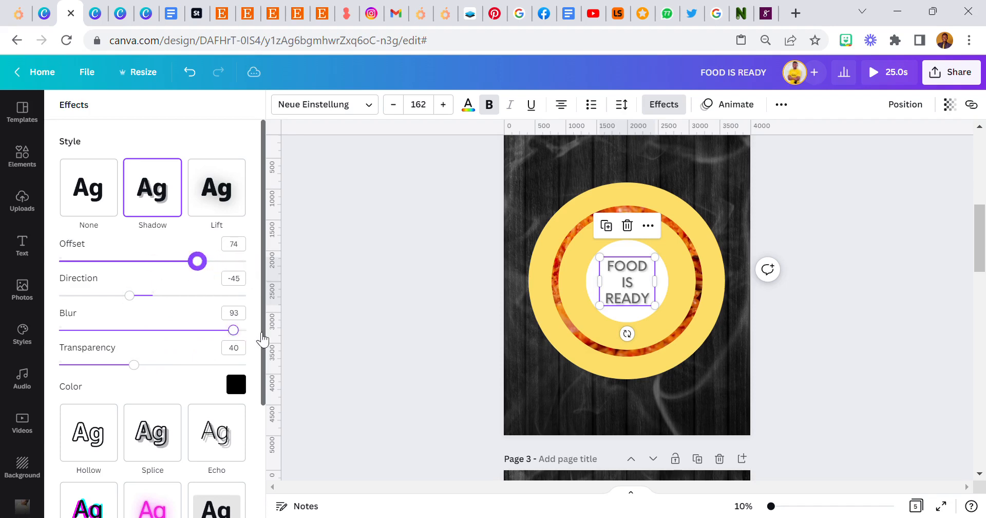
{"action": "left_click_drag", "start_coordinate": [133, 364], "coordinate": [113, 364]}
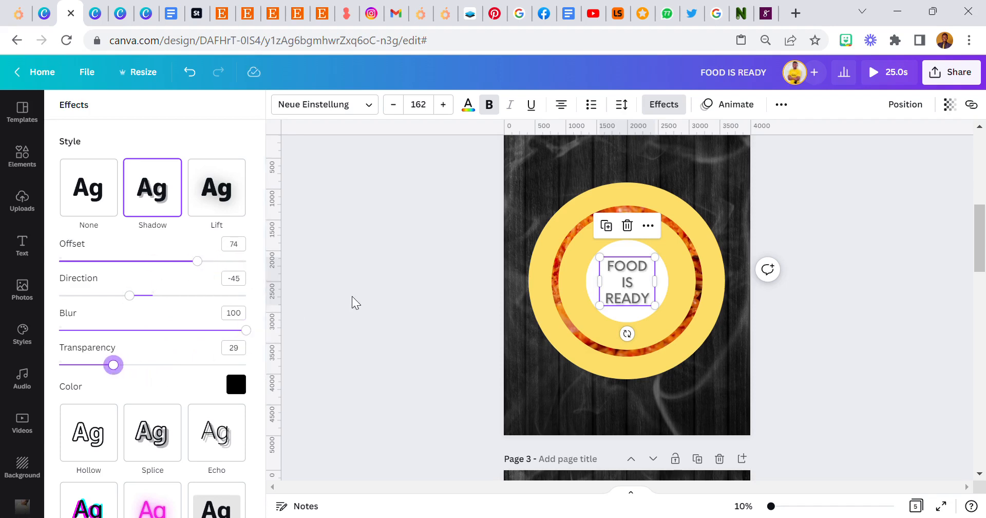
{"action": "left_click", "coordinate": [22, 244]}
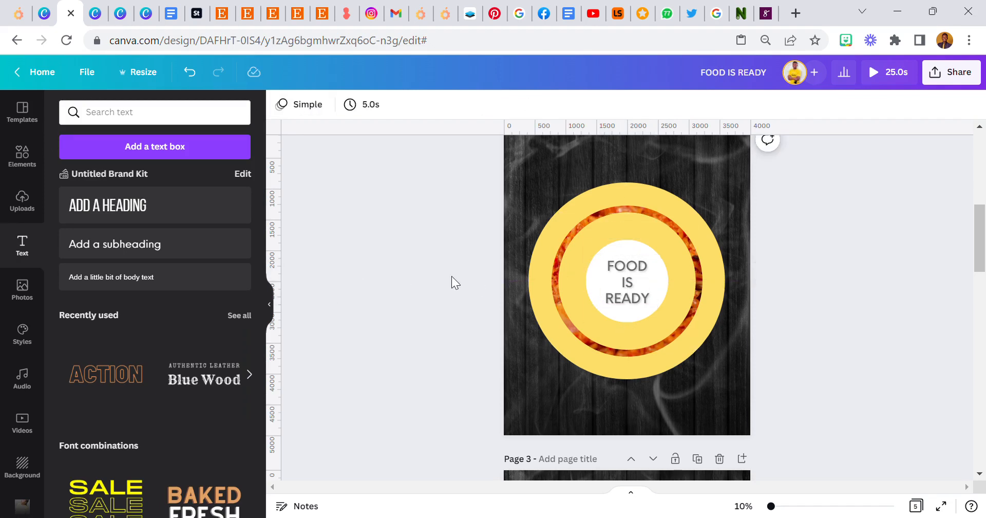
{"action": "mouse_move", "coordinate": [455, 255]}
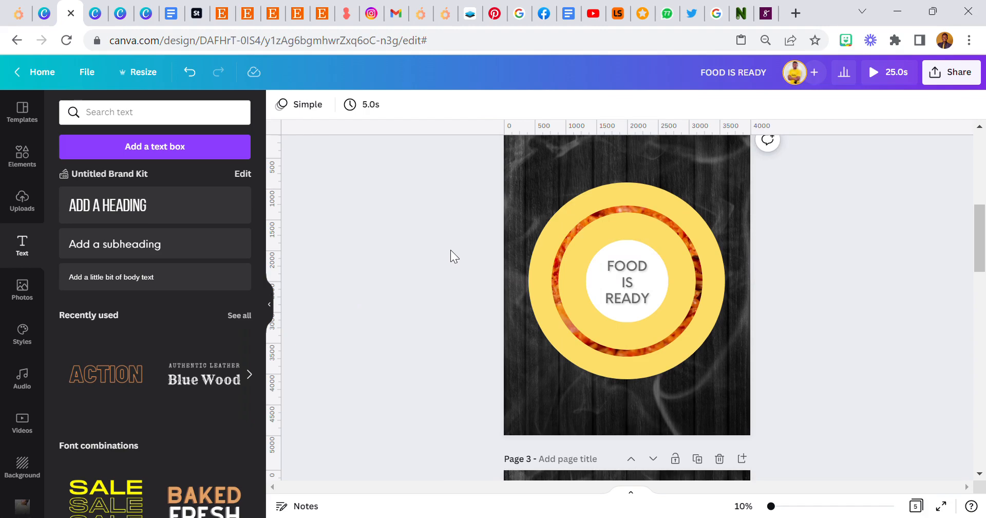
Add the black circle from the Kelove folder and centre it over the ring.
{"action": "left_click", "coordinate": [21, 156]}
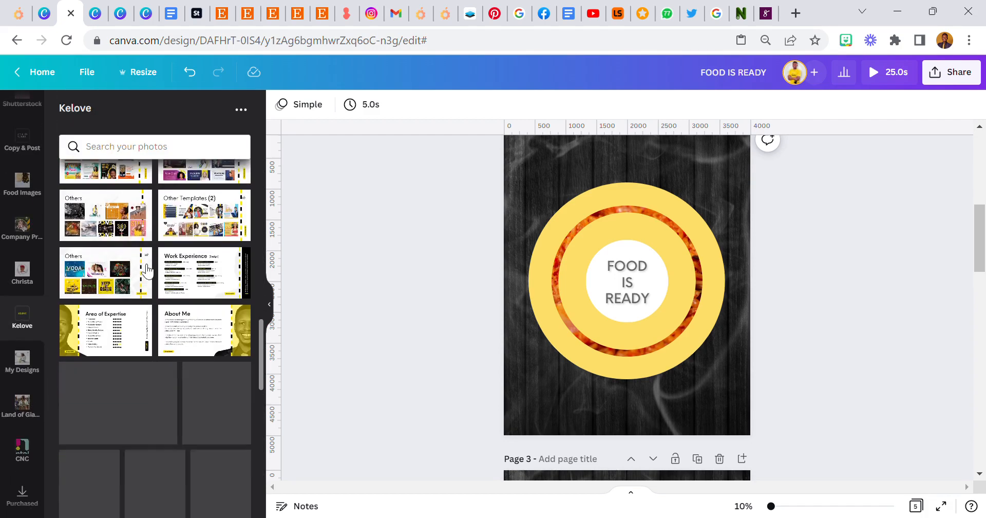
{"action": "scroll", "scroll_direction": "down", "scroll_amount": 3}
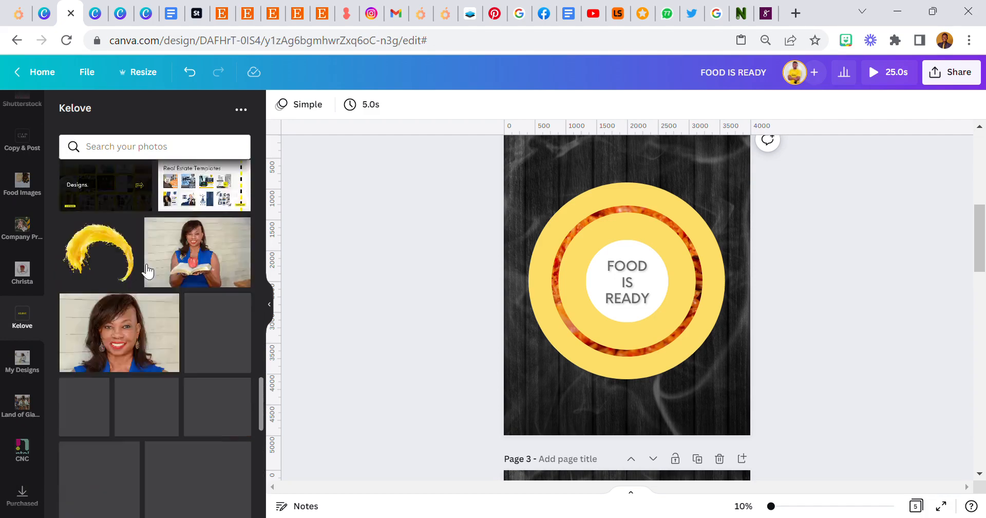
{"action": "scroll", "scroll_direction": "down", "scroll_amount": 3}
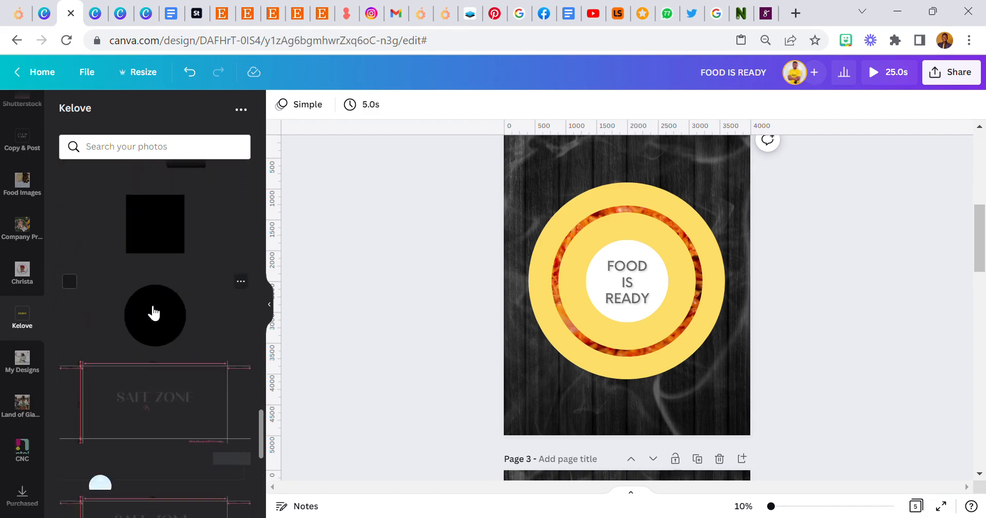
{"action": "left_click", "coordinate": [627, 281]}
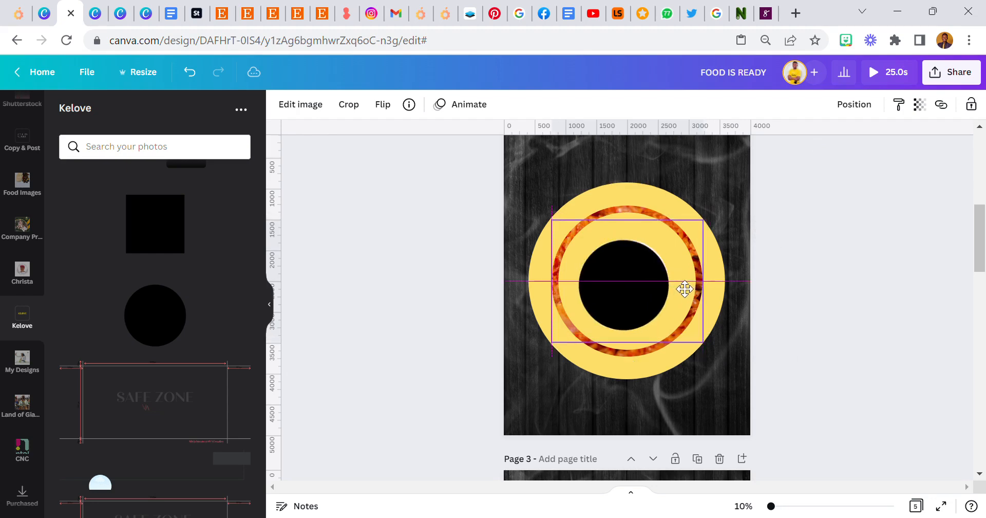
{"action": "left_click_drag", "start_coordinate": [684, 288], "coordinate": [687, 291]}
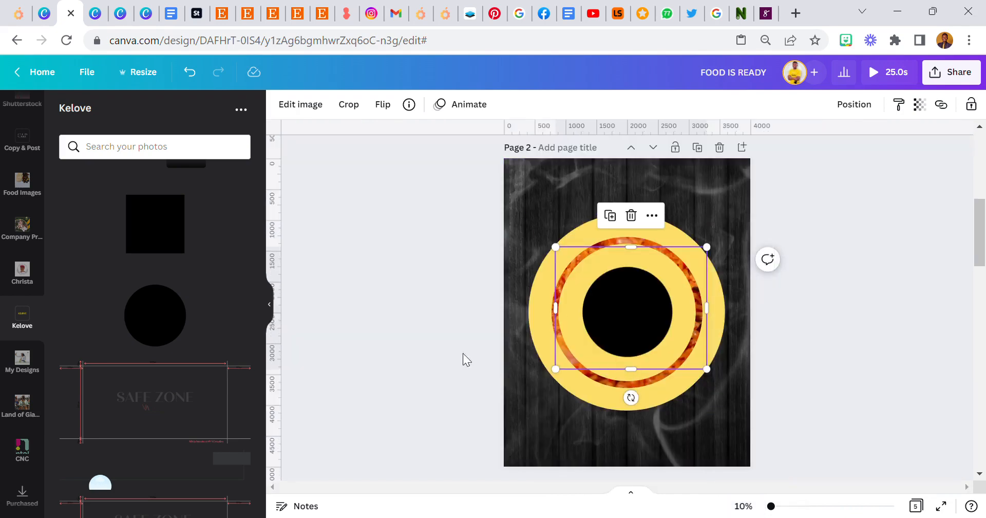
Set the black circle's blur to 50 and transparency to 20, then deselect it.
{"action": "left_click", "coordinate": [300, 104]}
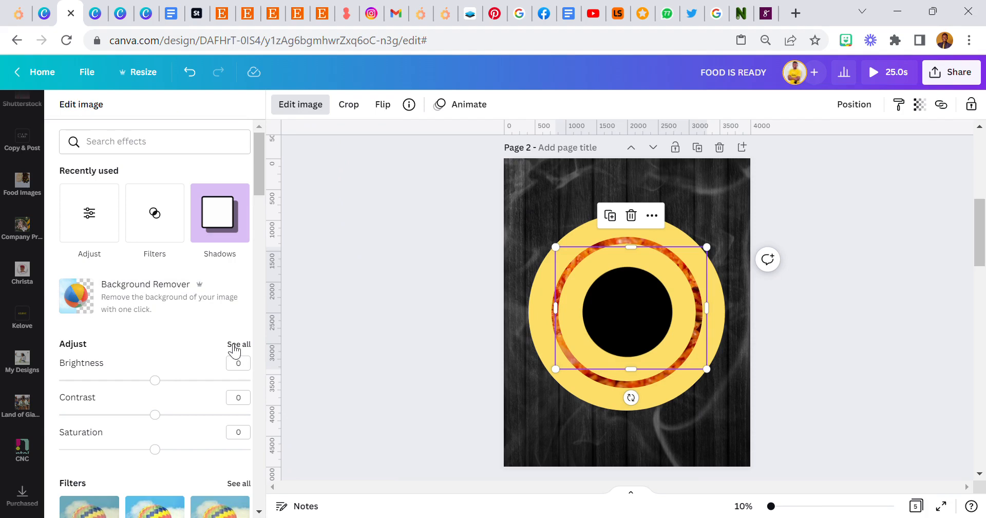
{"action": "left_click", "coordinate": [238, 344]}
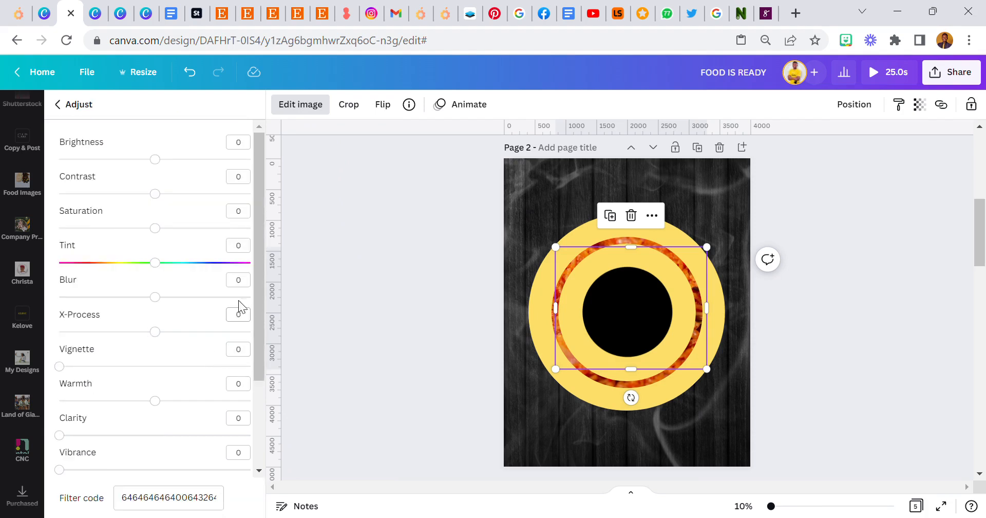
{"action": "left_click", "coordinate": [237, 279]}
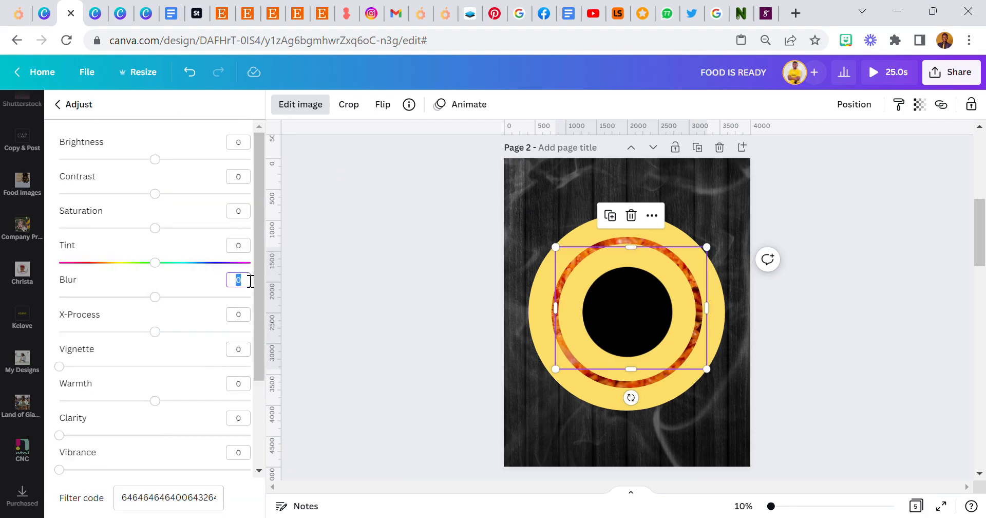
{"action": "left_click_drag", "start_coordinate": [155, 297], "coordinate": [202, 297]}
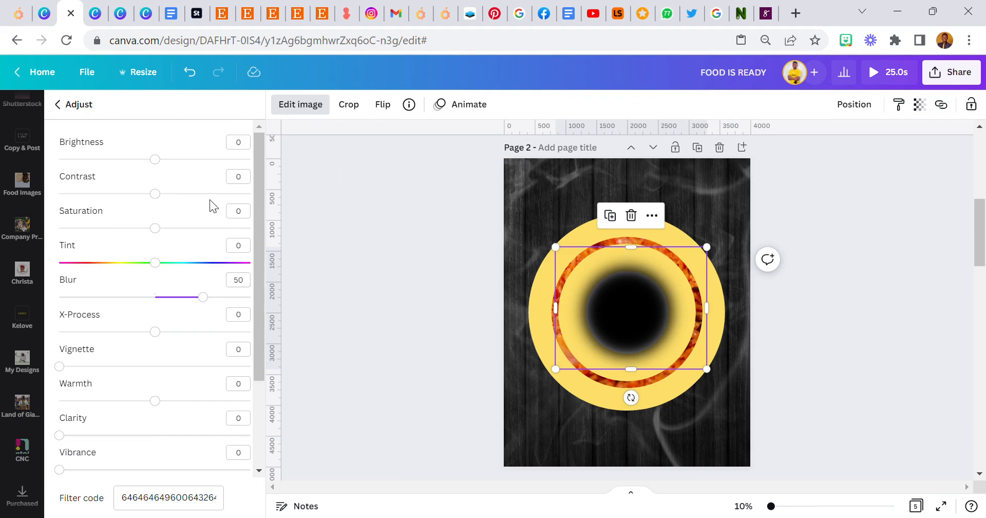
{"action": "left_click", "coordinate": [920, 105]}
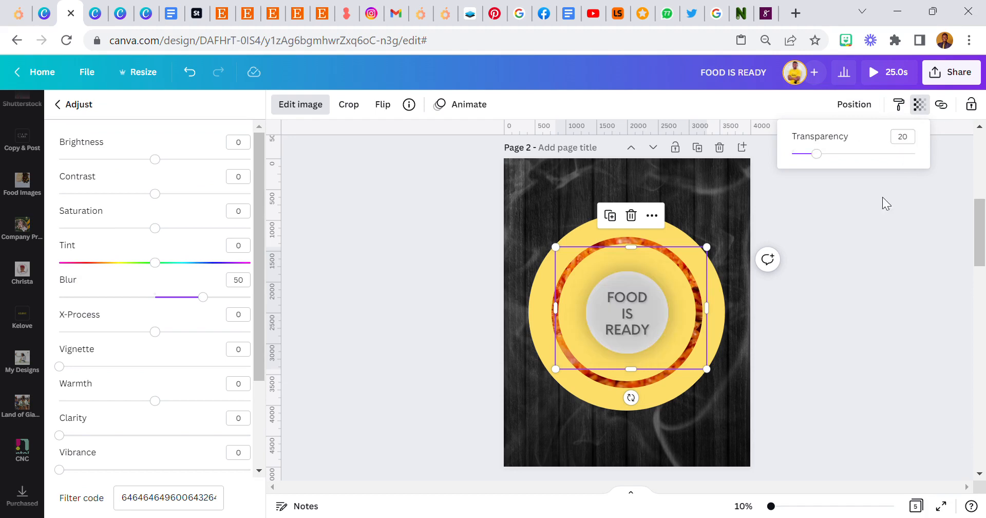
{"action": "left_click", "coordinate": [855, 104]}
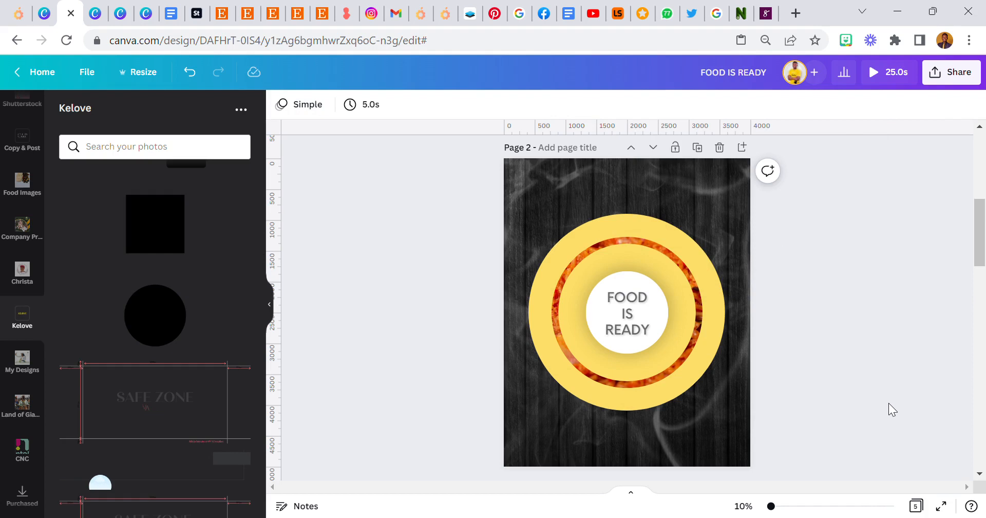
{"action": "mouse_move", "coordinate": [95, 289]}
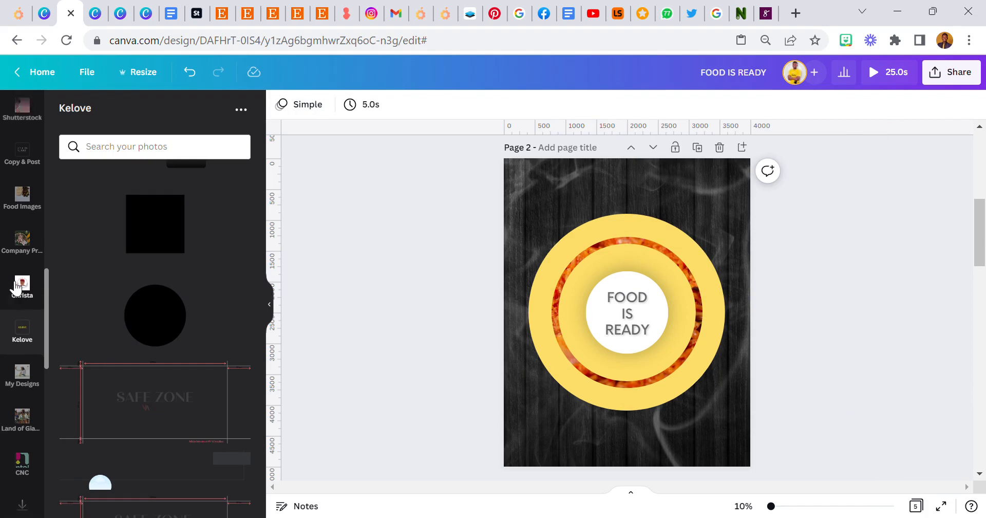
Search Elements for 'vegetarian food logo' and add the fork-and-leaf logo at the top.
{"action": "scroll", "scroll_direction": "down", "scroll_amount": 3}
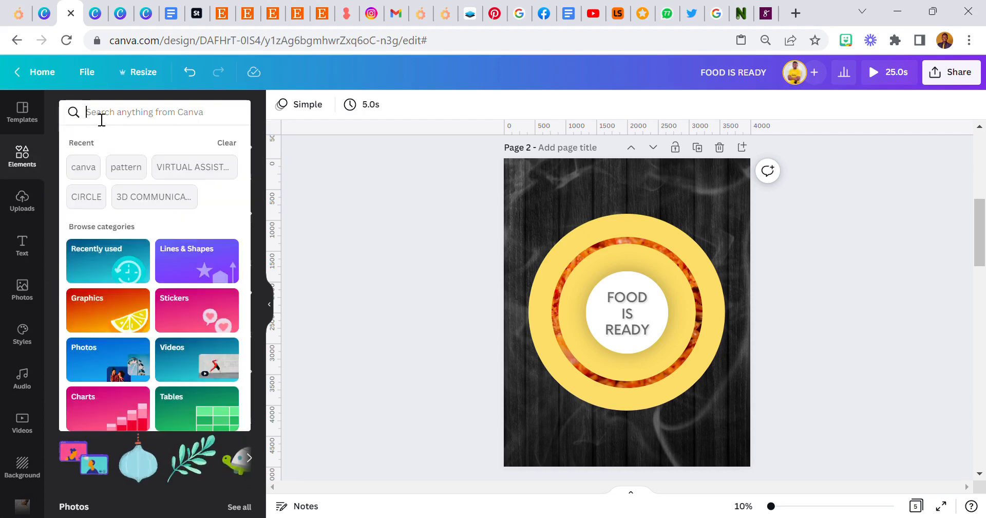
{"action": "type", "text": "VEGETARIAN FOOD LOGO"}
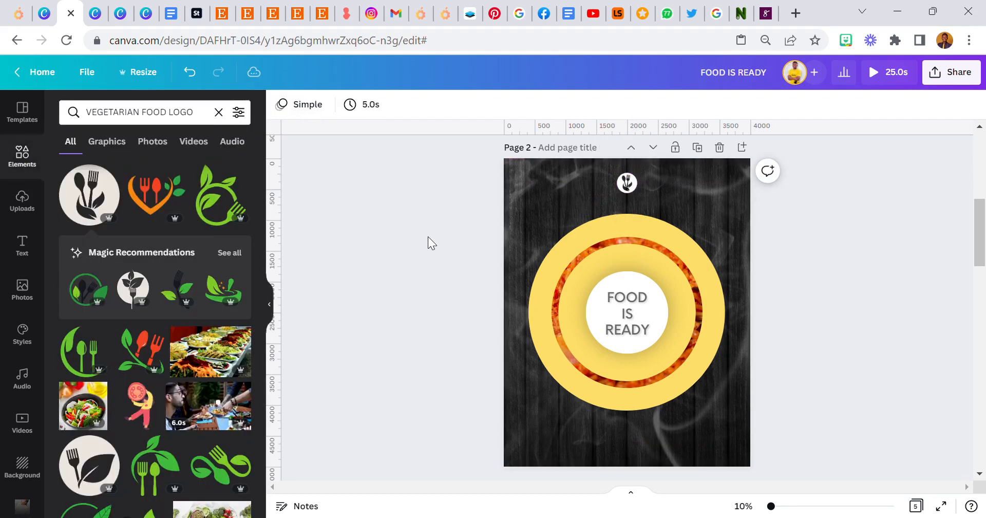
{"action": "left_click", "coordinate": [22, 246]}
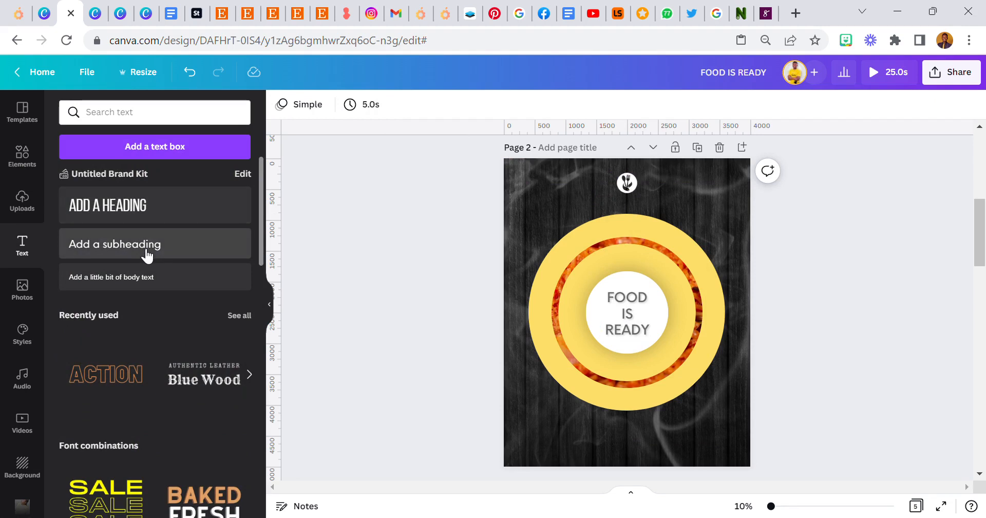
Add a 'kelovefoods' subheading in Birds of Paradise font at size 124.
{"action": "left_click", "coordinate": [626, 312]}
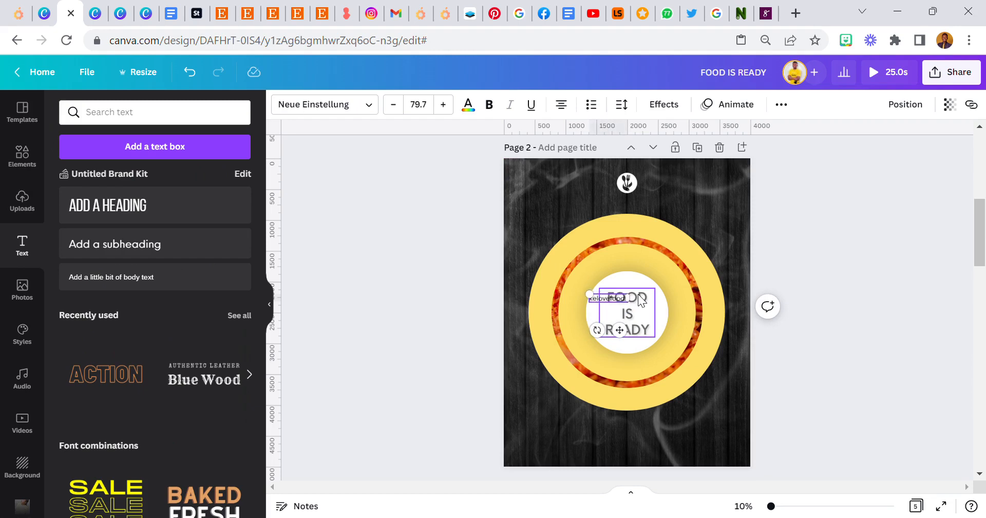
{"action": "left_click", "coordinate": [324, 104]}
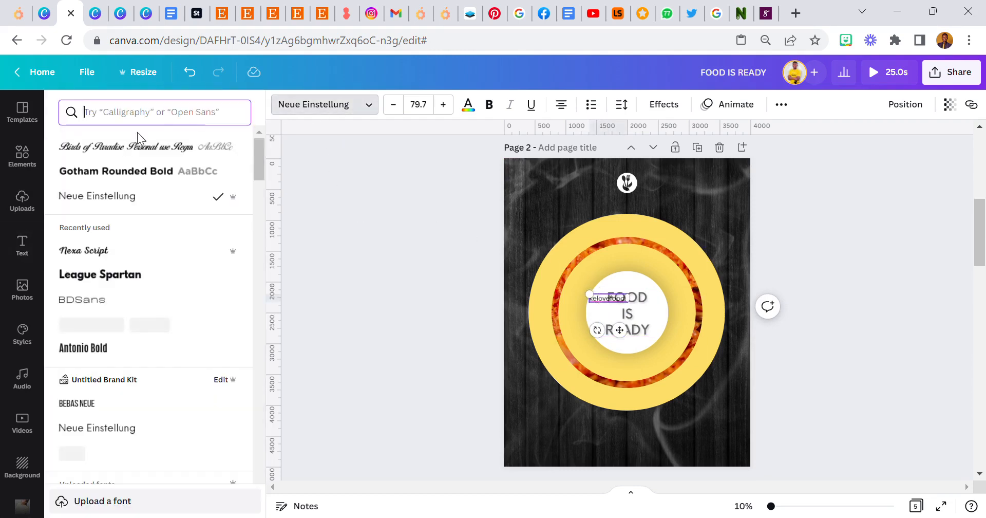
{"action": "left_click", "coordinate": [130, 146]}
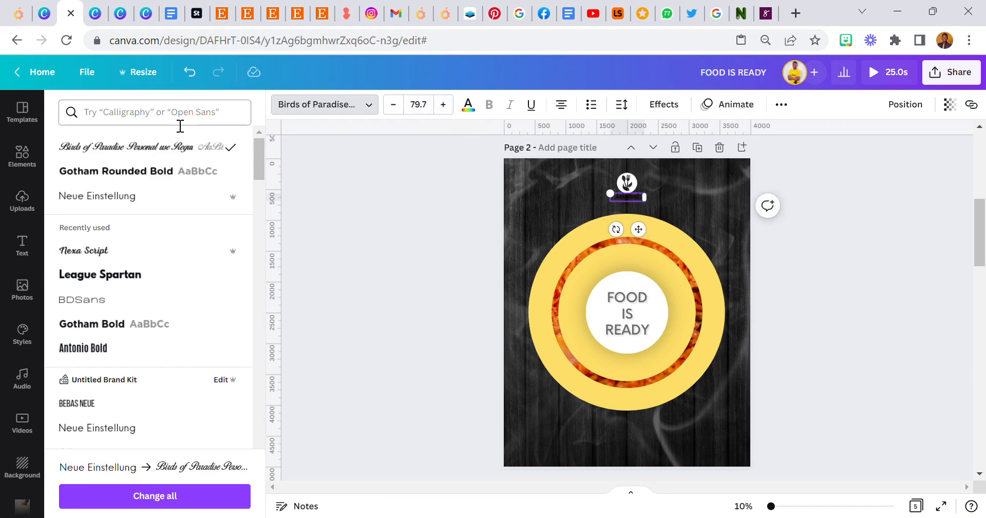
{"action": "type", "text": "bir"}
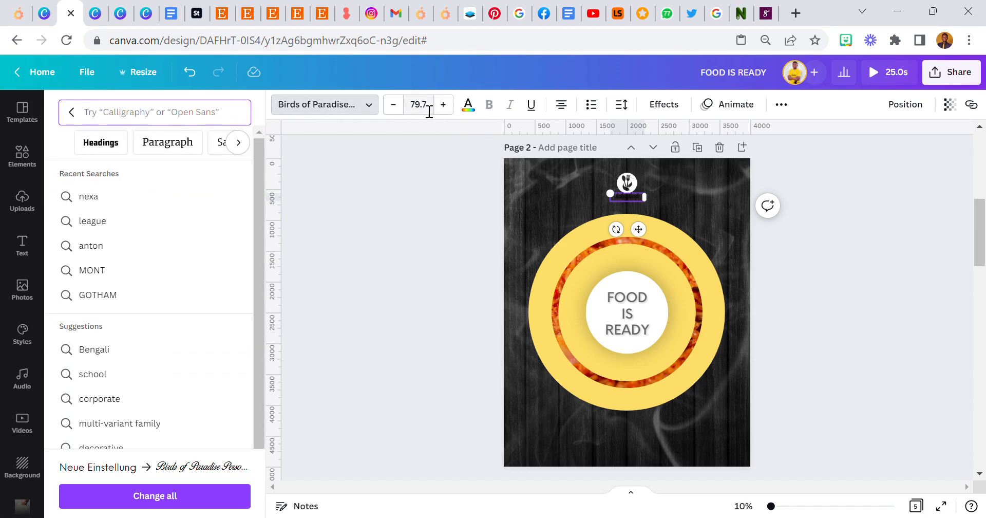
{"action": "left_click", "coordinate": [419, 105]}
{"action": "type", "text": "124"}
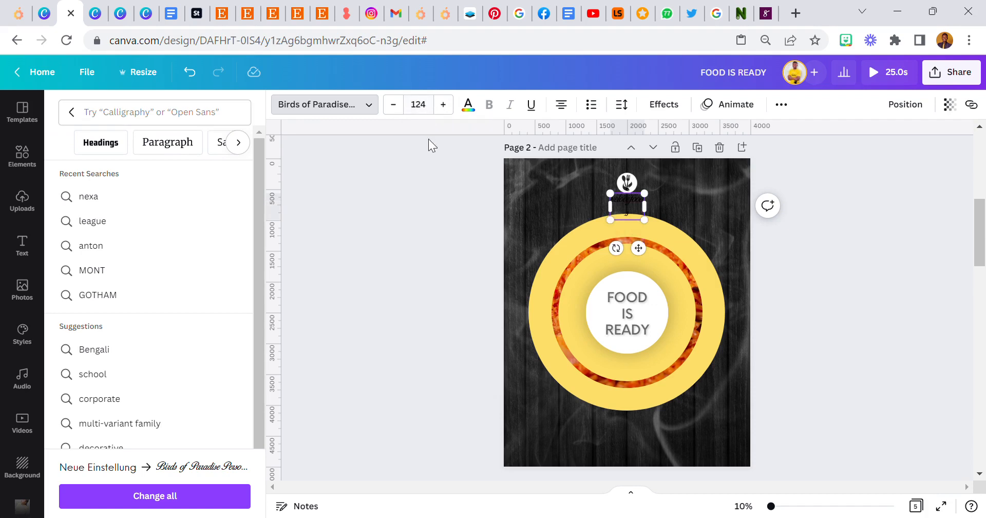
{"action": "left_click", "coordinate": [467, 104]}
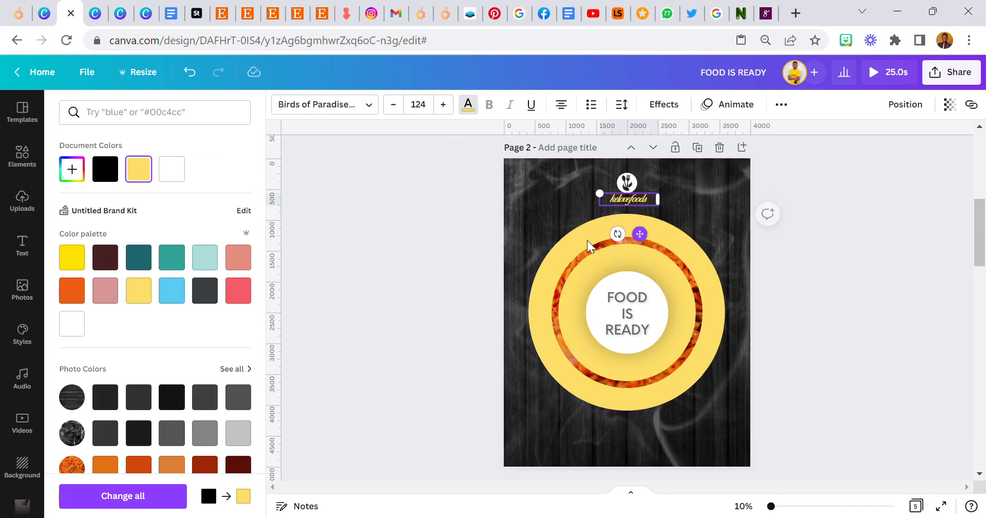
Colour the kelovefoods wordmark yellow and position it under the logo.
{"action": "left_click", "coordinate": [797, 506]}
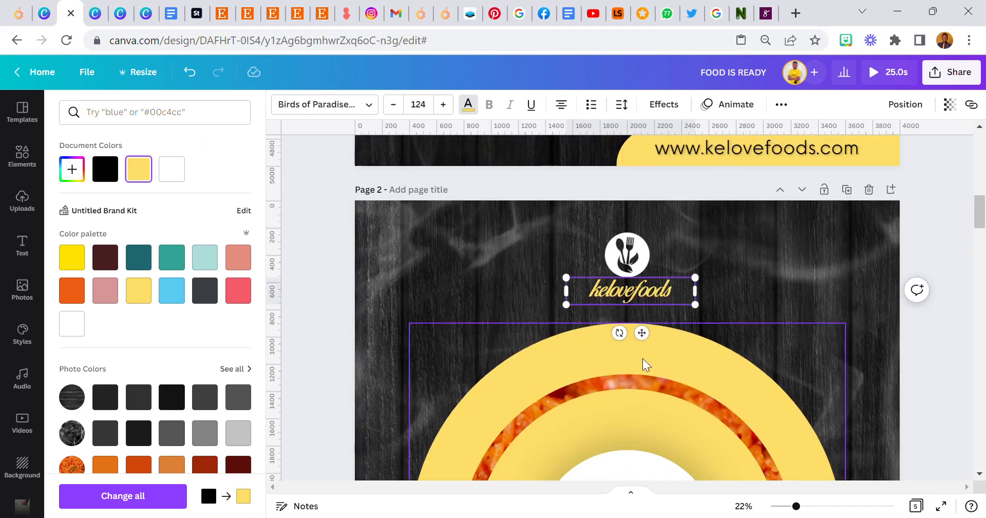
{"action": "left_click", "coordinate": [22, 244]}
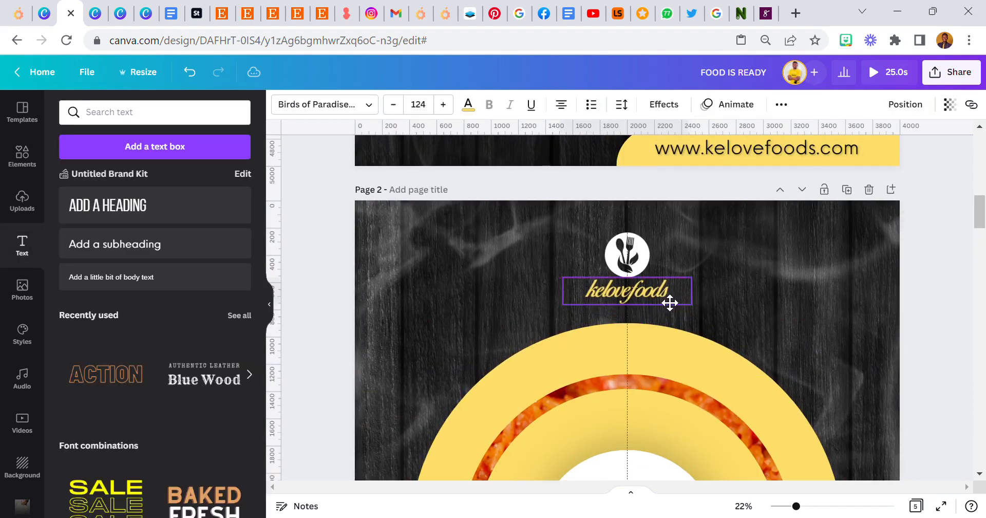
{"action": "left_click", "coordinate": [628, 254]}
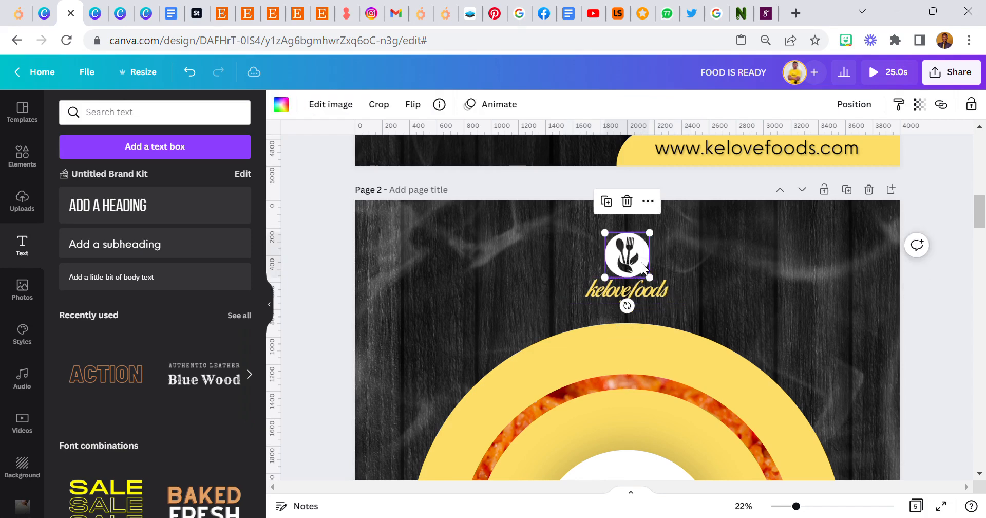
{"action": "left_click", "coordinate": [697, 400]}
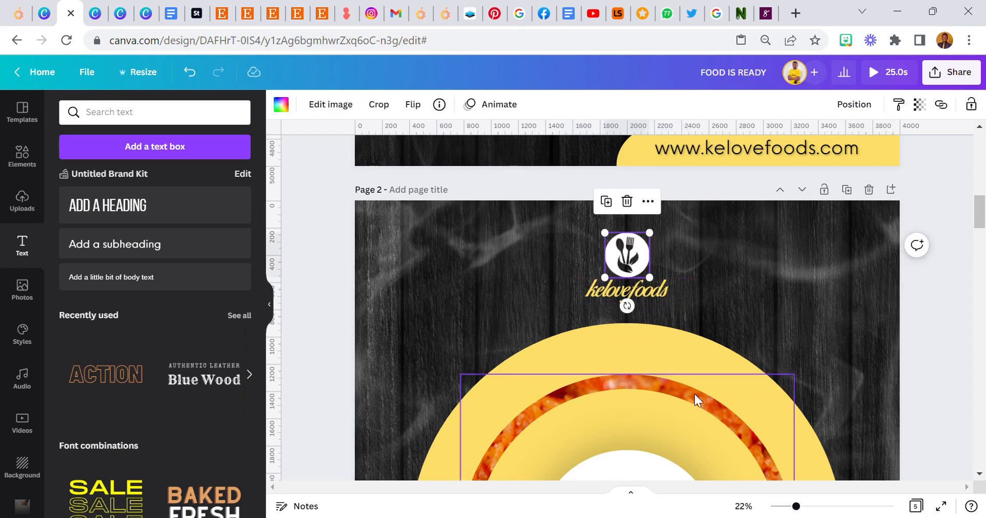
{"action": "scroll", "scroll_direction": "down", "scroll_amount": 3}
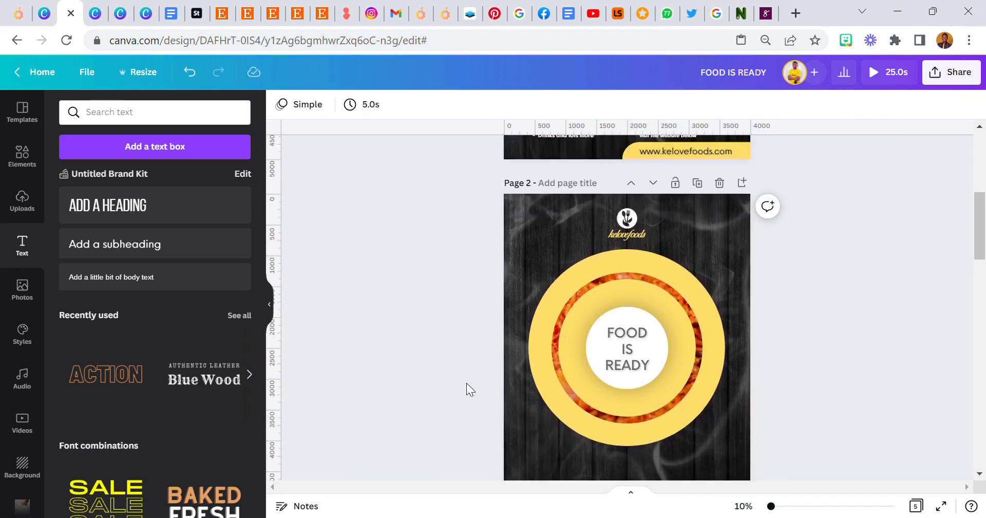
Open the Food Images folder in Uploads.
{"action": "left_click", "coordinate": [626, 222]}
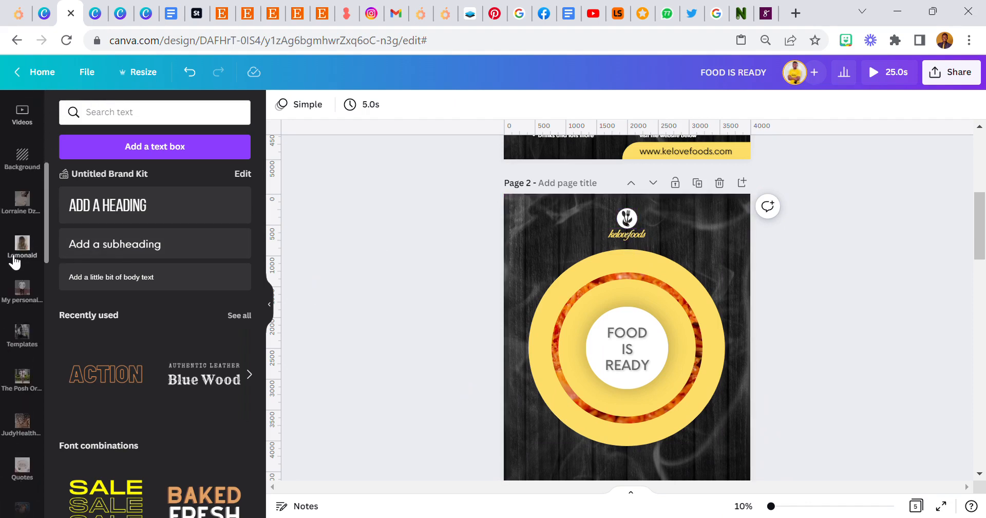
{"action": "scroll", "scroll_direction": "down", "scroll_amount": 3}
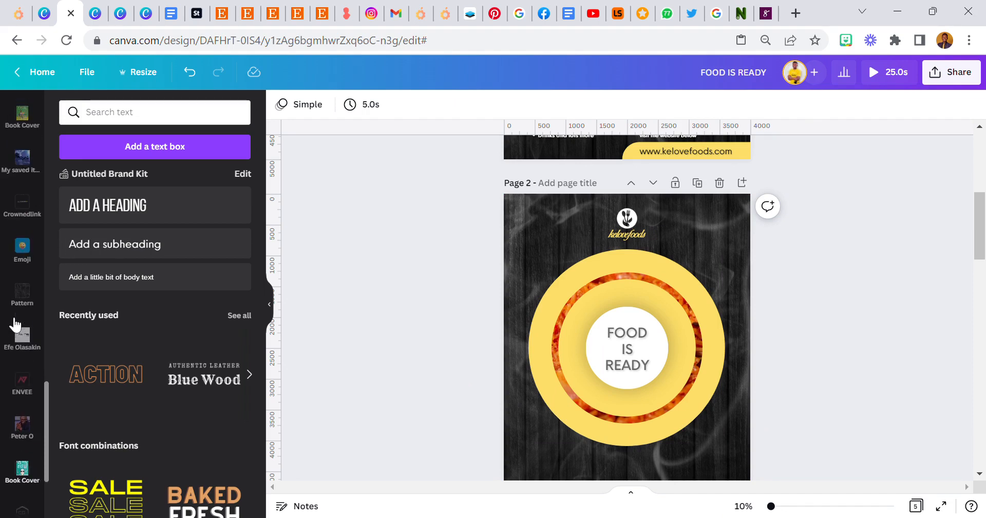
{"action": "scroll", "scroll_direction": "down", "scroll_amount": 3}
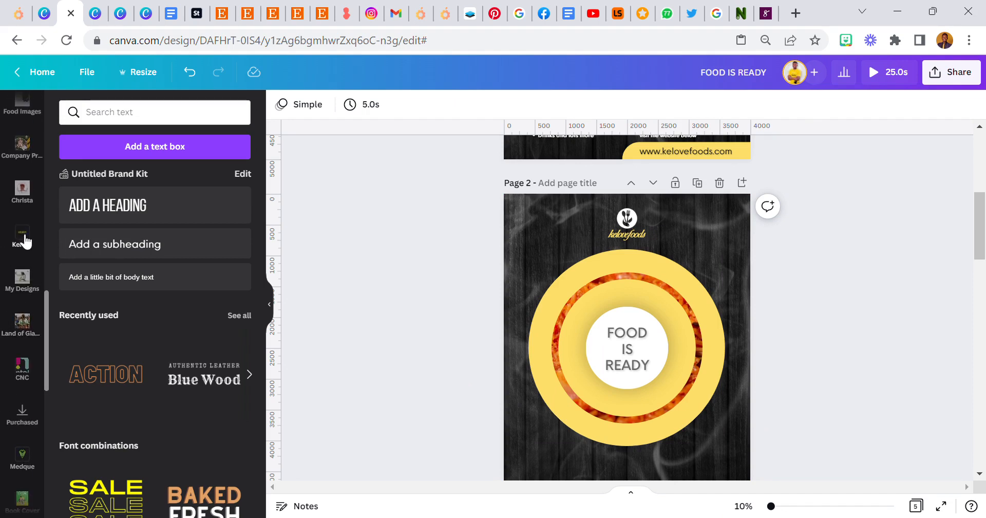
{"action": "scroll", "scroll_direction": "down", "scroll_amount": 3}
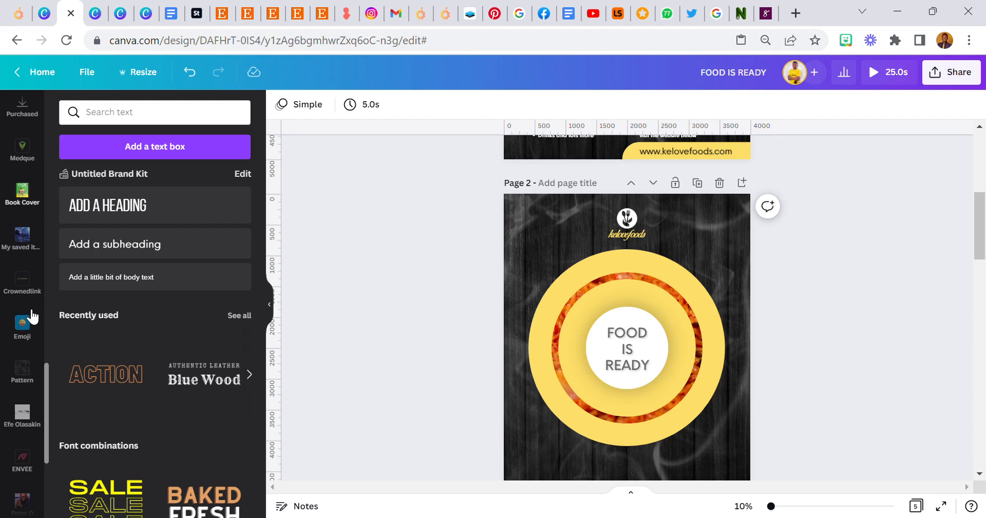
{"action": "scroll", "scroll_direction": "down", "scroll_amount": 3}
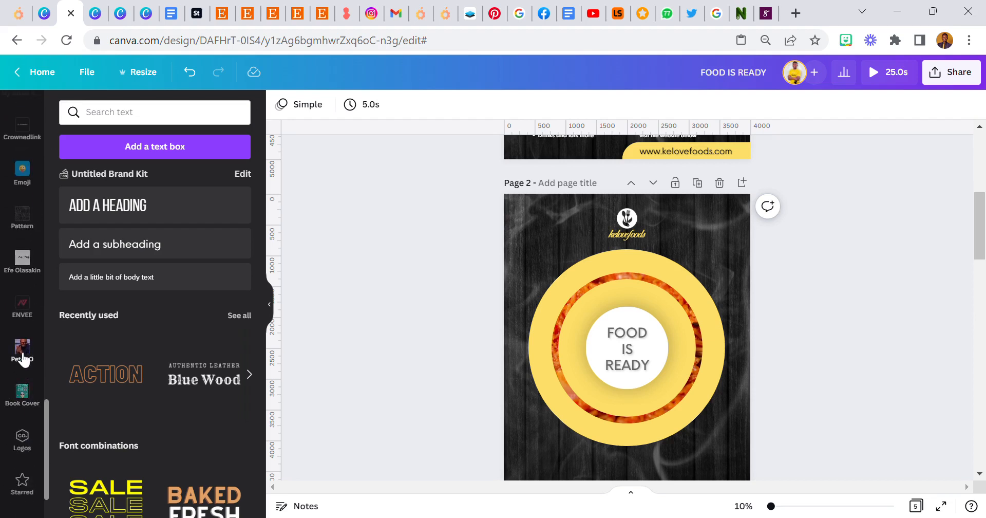
{"action": "scroll", "scroll_direction": "down", "scroll_amount": 3}
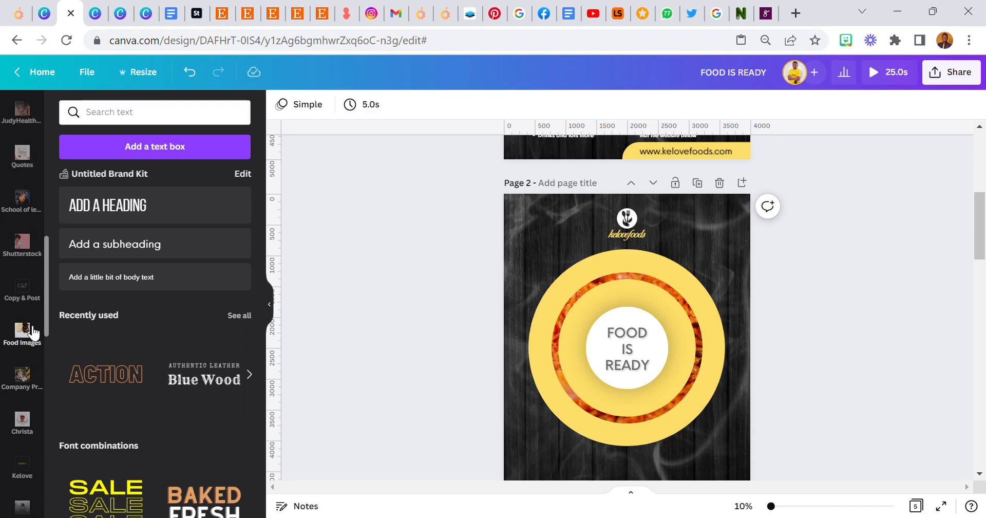
{"action": "left_click", "coordinate": [22, 333]}
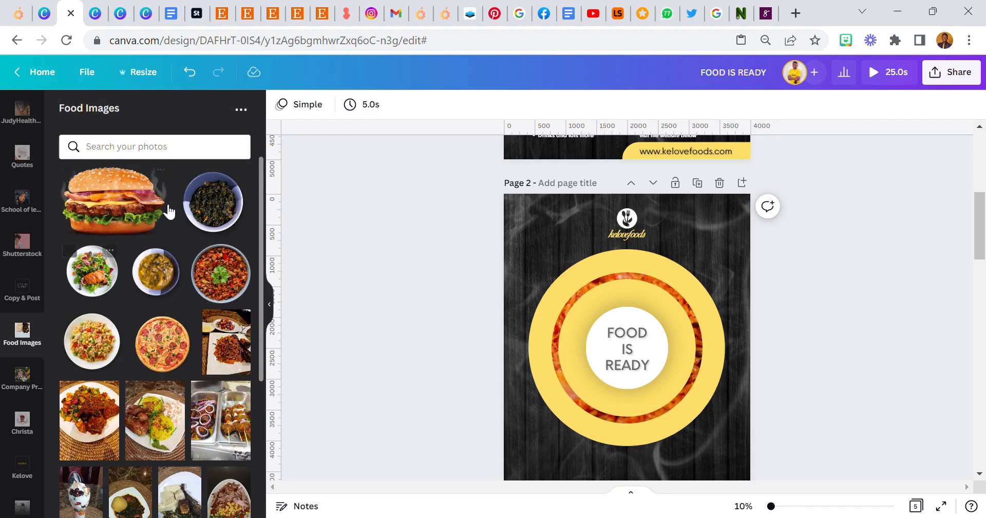
{"action": "mouse_move", "coordinate": [163, 271]}
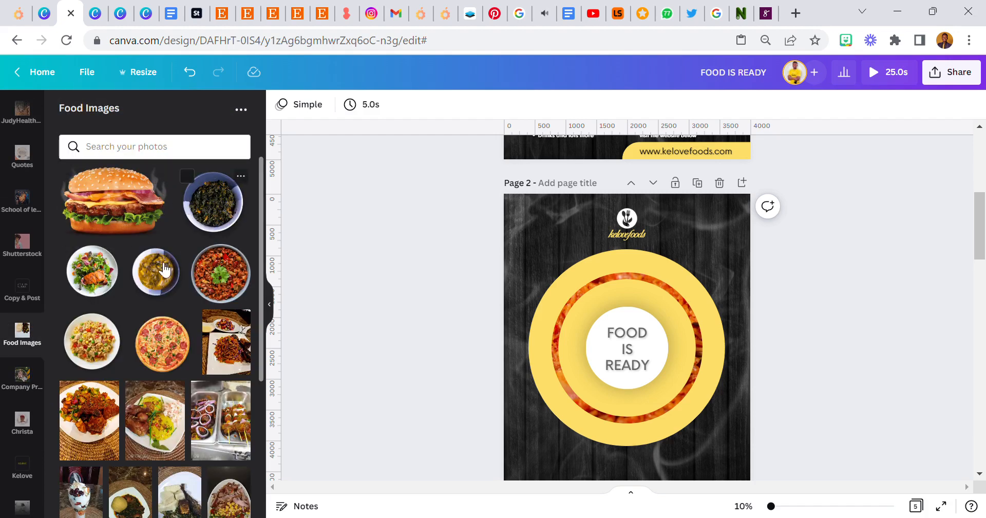
{"action": "mouse_move", "coordinate": [91, 343]}
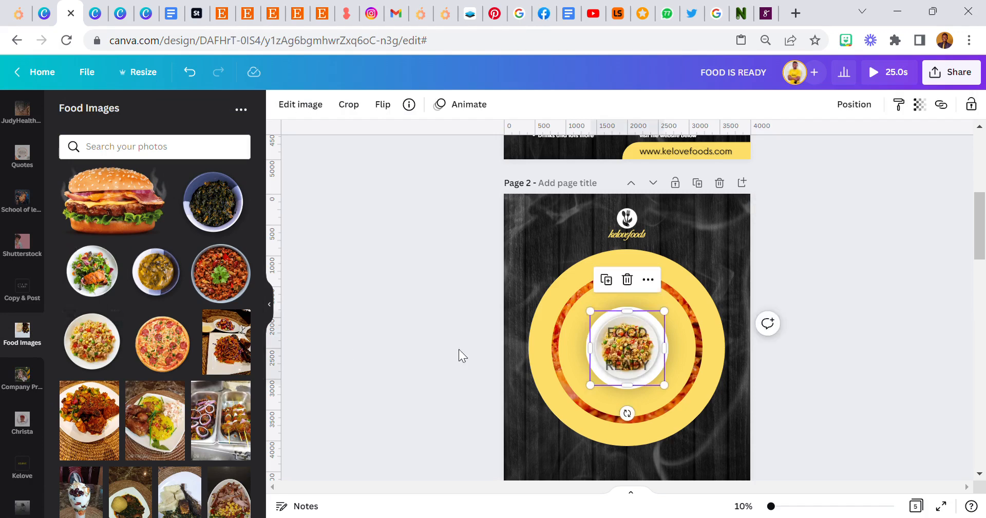
Place the rice, greens, salad and soup plates at the ring's four corners.
{"action": "left_click_drag", "start_coordinate": [627, 349], "coordinate": [564, 277]}
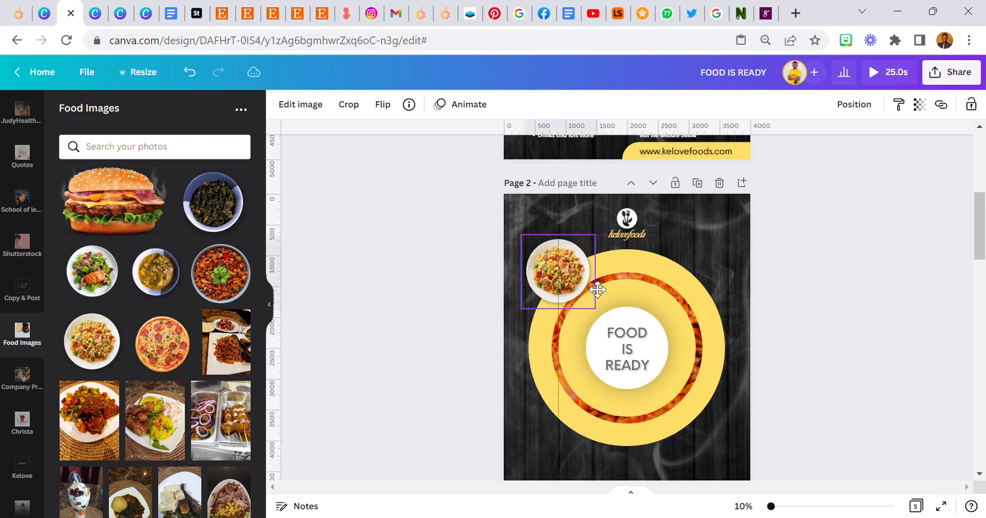
{"action": "left_click", "coordinate": [558, 270]}
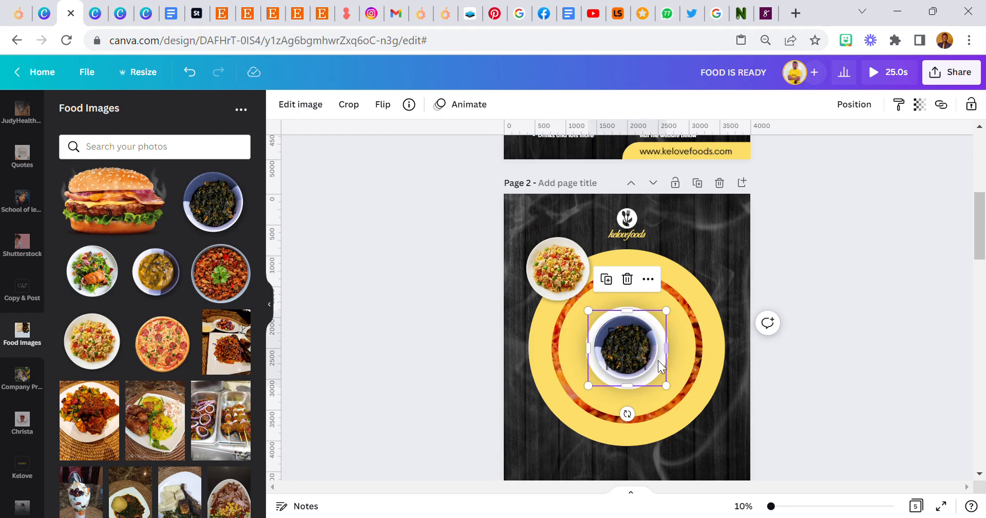
{"action": "left_click_drag", "start_coordinate": [626, 346], "coordinate": [560, 417]}
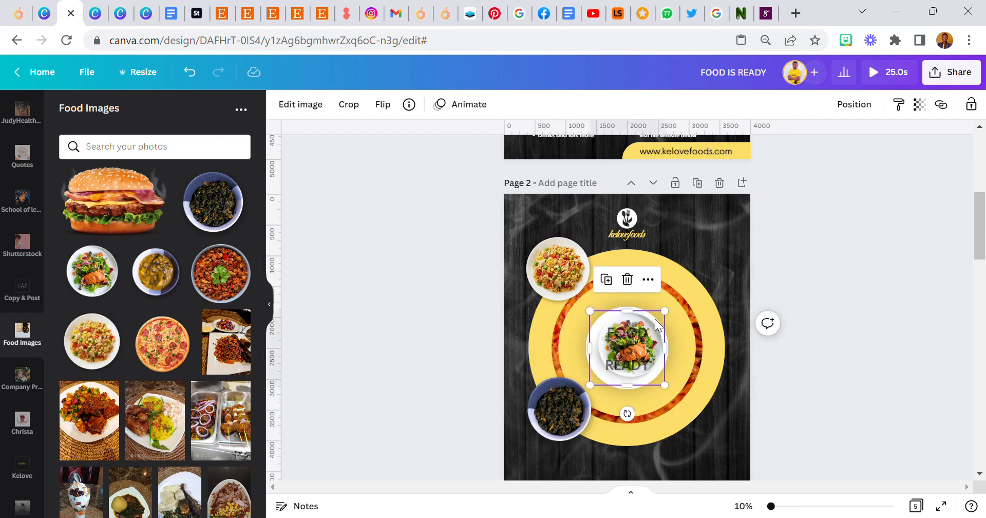
{"action": "left_click_drag", "start_coordinate": [627, 348], "coordinate": [684, 427]}
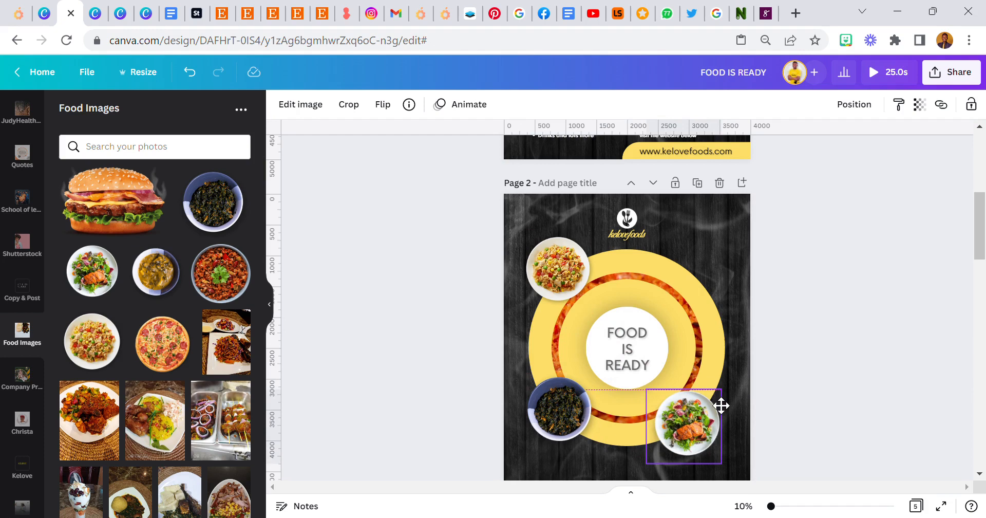
{"action": "left_click", "coordinate": [684, 427]}
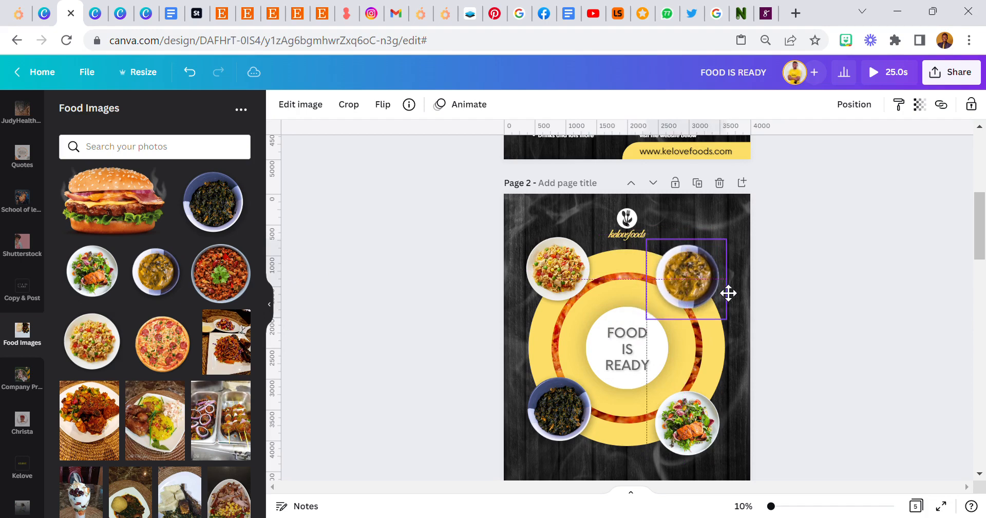
{"action": "left_click", "coordinate": [460, 350]}
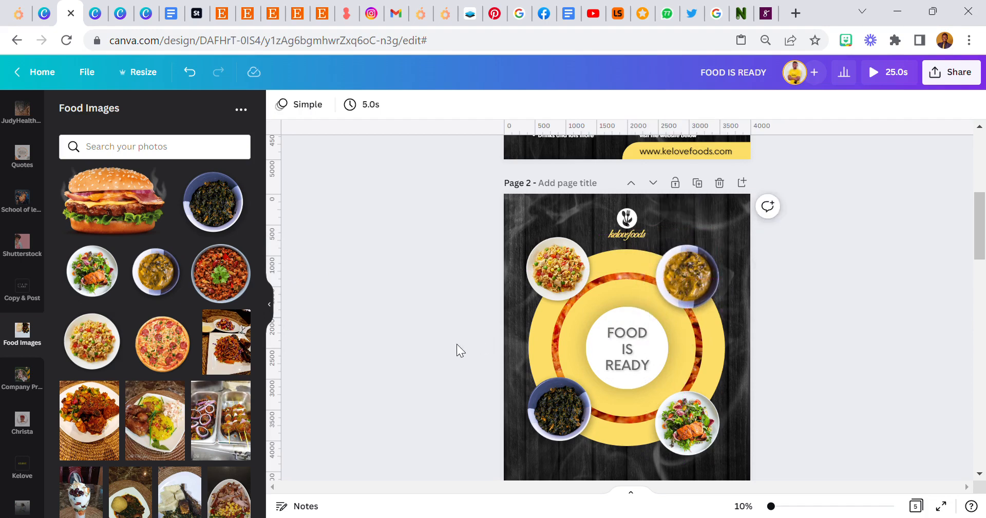
{"action": "left_click", "coordinate": [684, 279]}
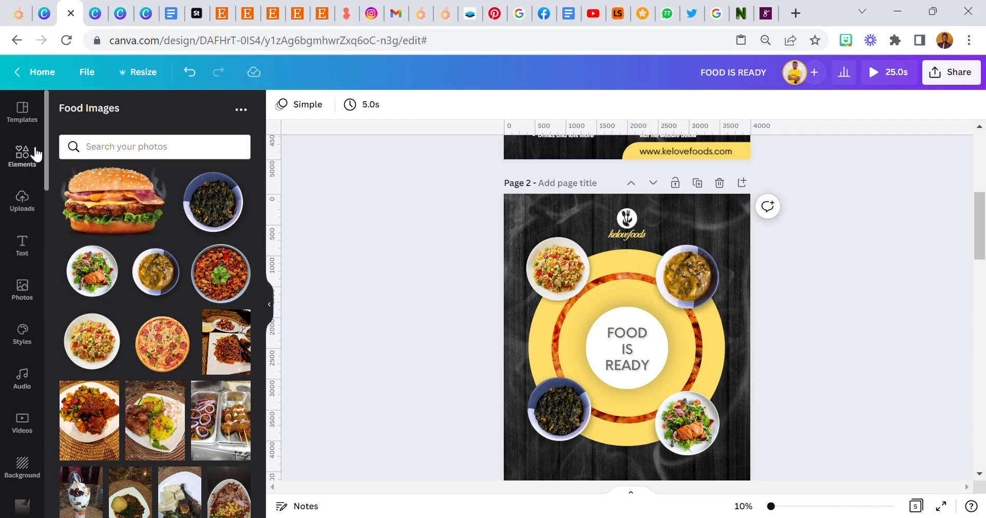
Search the uploaded images for 'steam' to show the wispy steam result.
{"action": "left_click", "coordinate": [21, 112]}
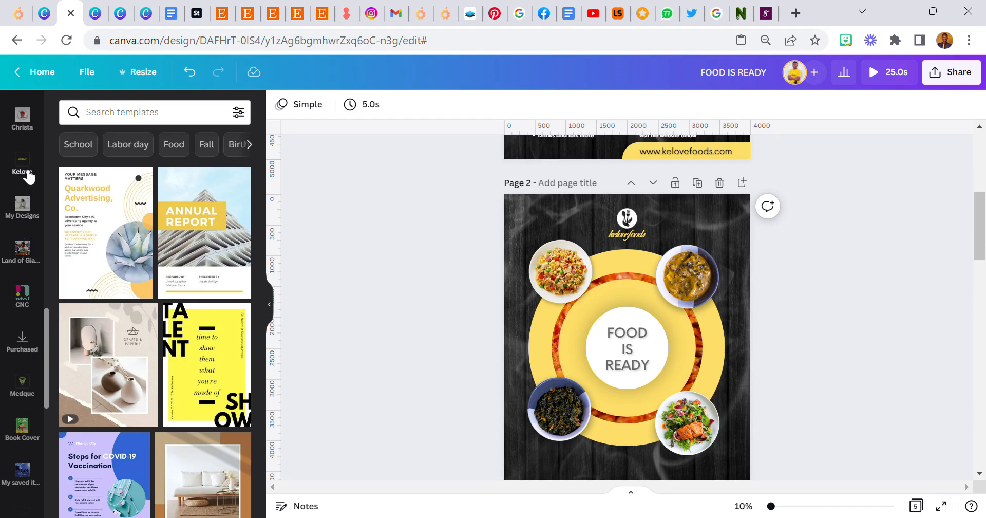
{"action": "left_click", "coordinate": [22, 168]}
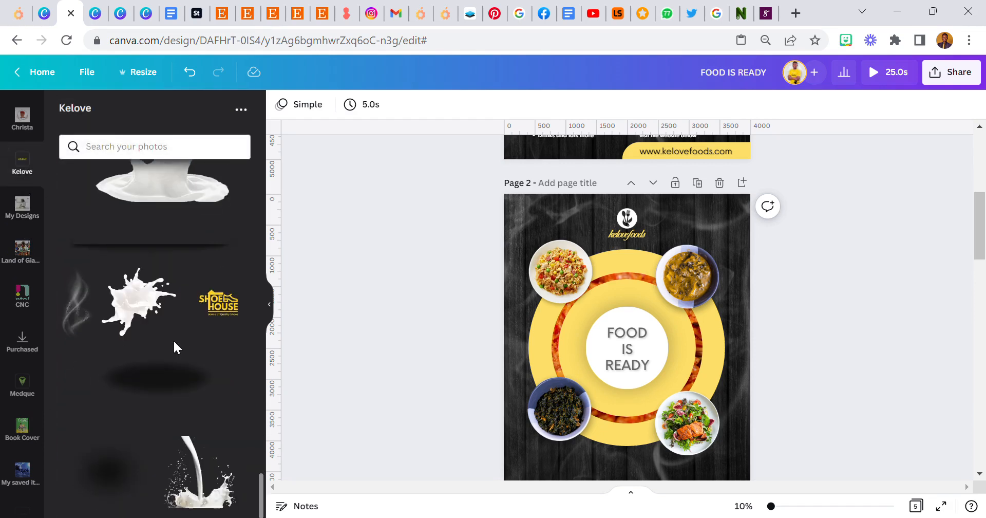
{"action": "scroll", "scroll_direction": "down", "scroll_amount": 3}
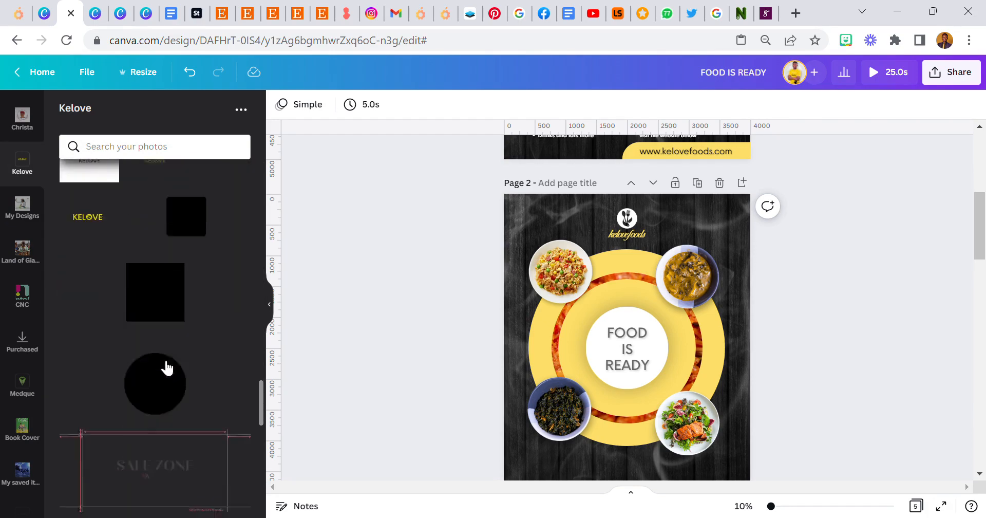
{"action": "scroll", "scroll_direction": "down", "scroll_amount": 3}
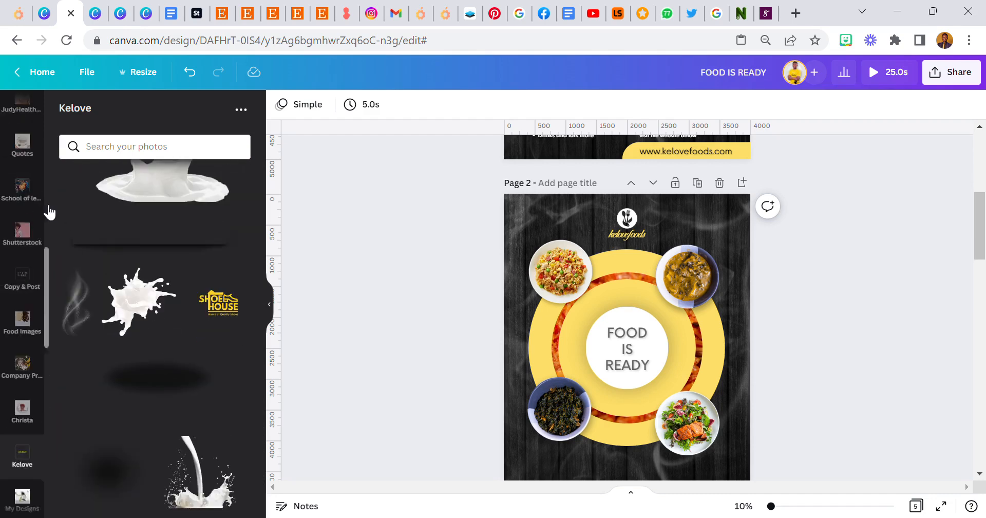
{"action": "left_click", "coordinate": [22, 200]}
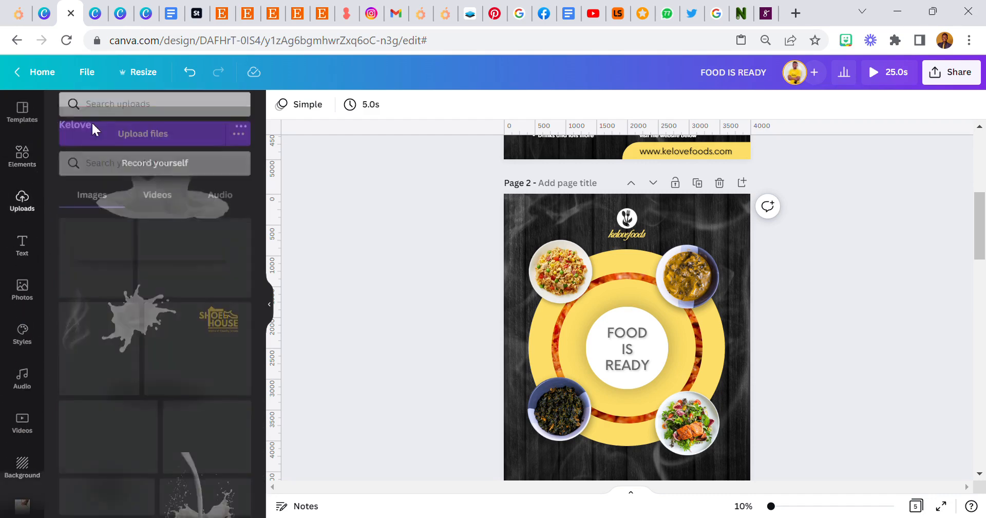
{"action": "type", "text": "s"}
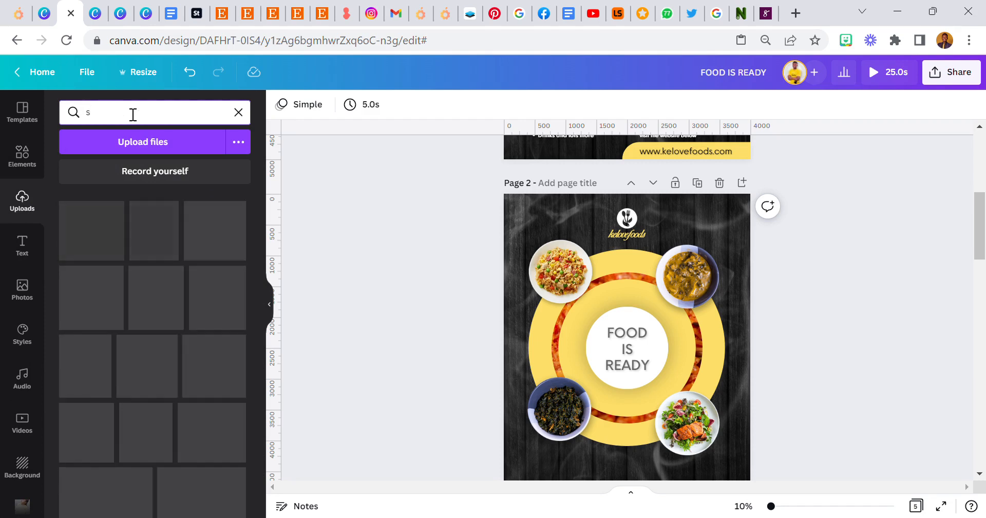
{"action": "type", "text": "team"}
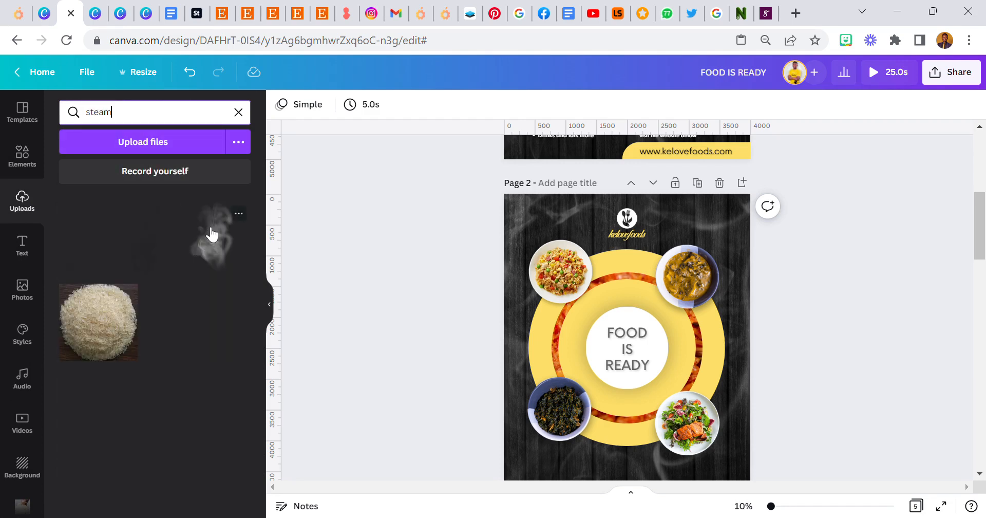
{"action": "left_click", "coordinate": [626, 350]}
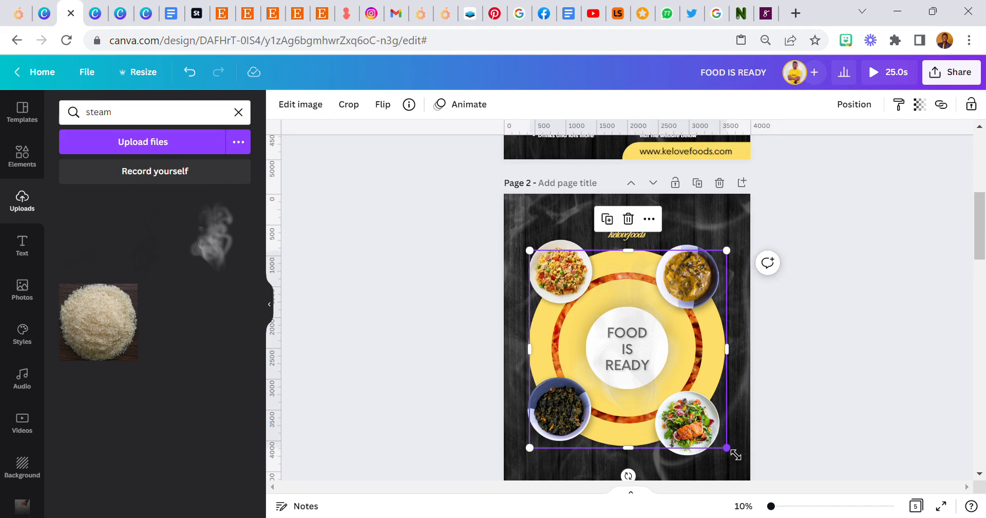
{"action": "left_click_drag", "start_coordinate": [736, 452], "coordinate": [582, 324]}
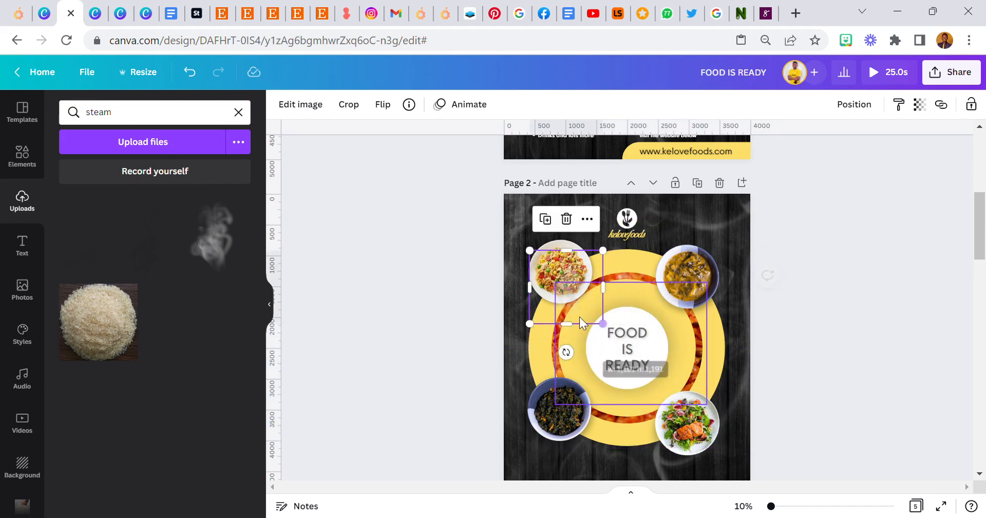
{"action": "left_click_drag", "start_coordinate": [579, 323], "coordinate": [574, 296]}
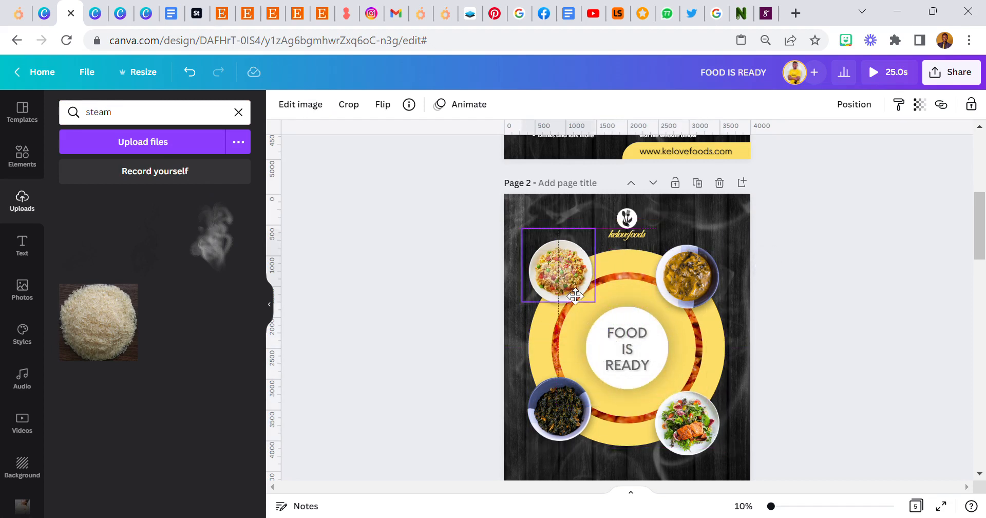
{"action": "left_click", "coordinate": [558, 268]}
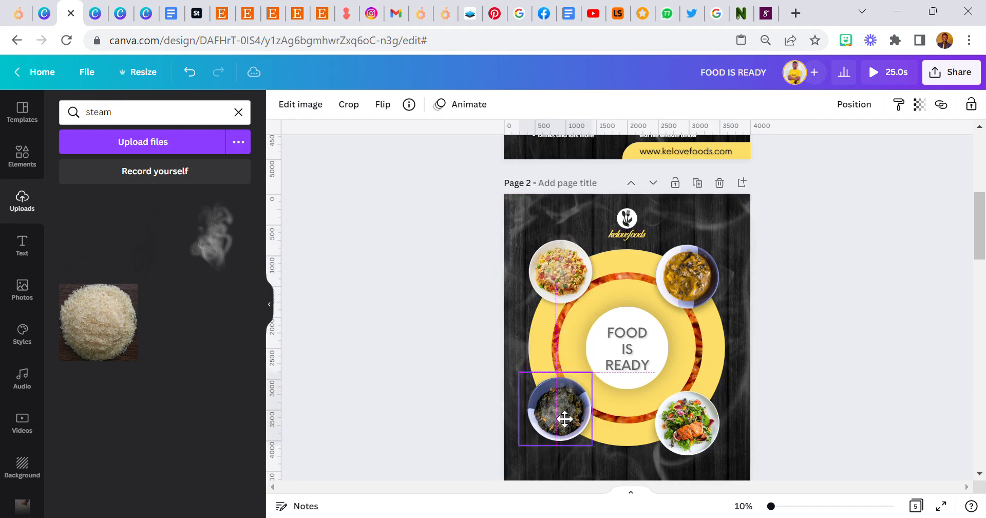
{"action": "left_click_drag", "start_coordinate": [564, 418], "coordinate": [572, 384]}
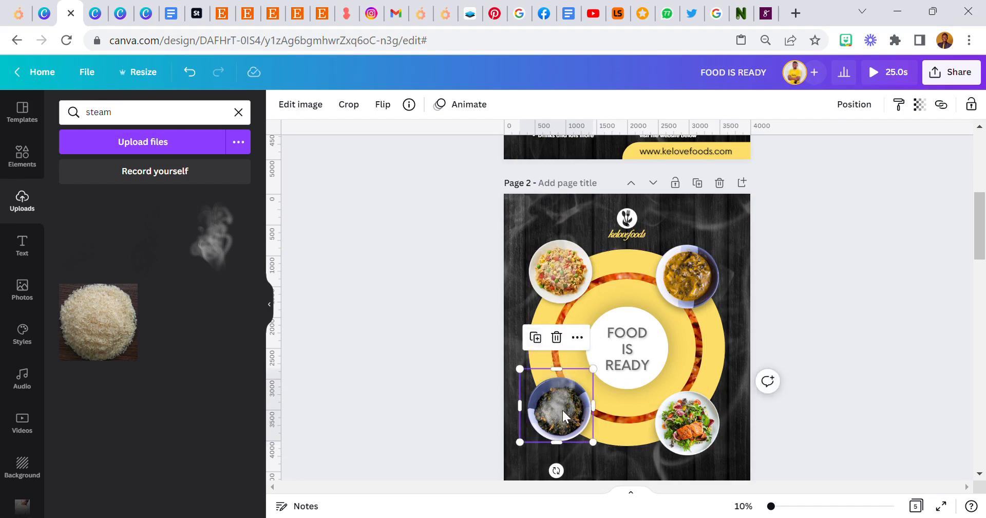
{"action": "left_click", "coordinate": [686, 277]}
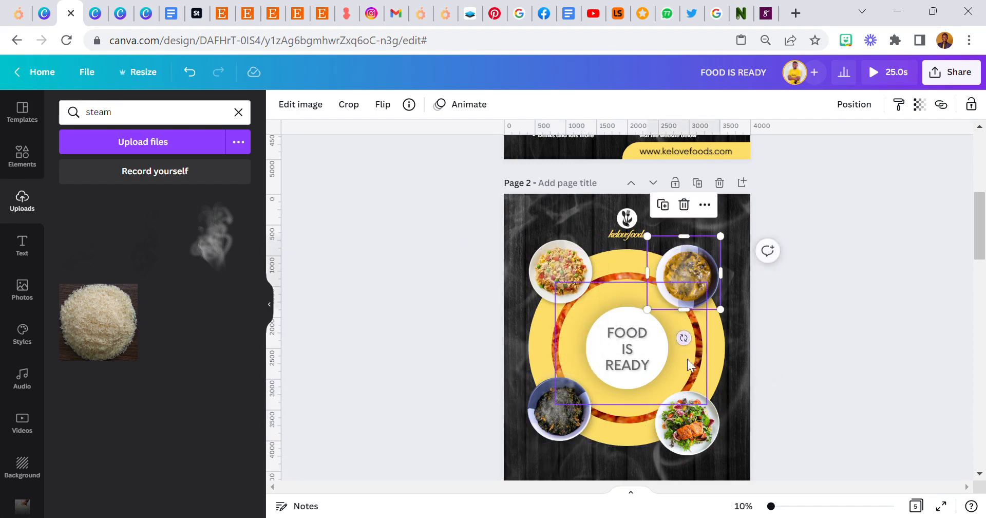
{"action": "left_click", "coordinate": [770, 254]}
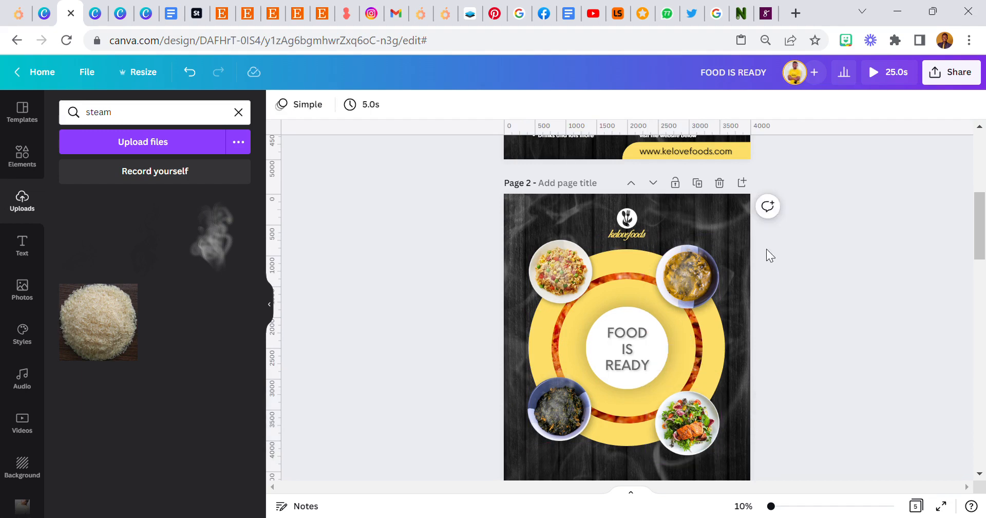
{"action": "left_click", "coordinate": [686, 274]}
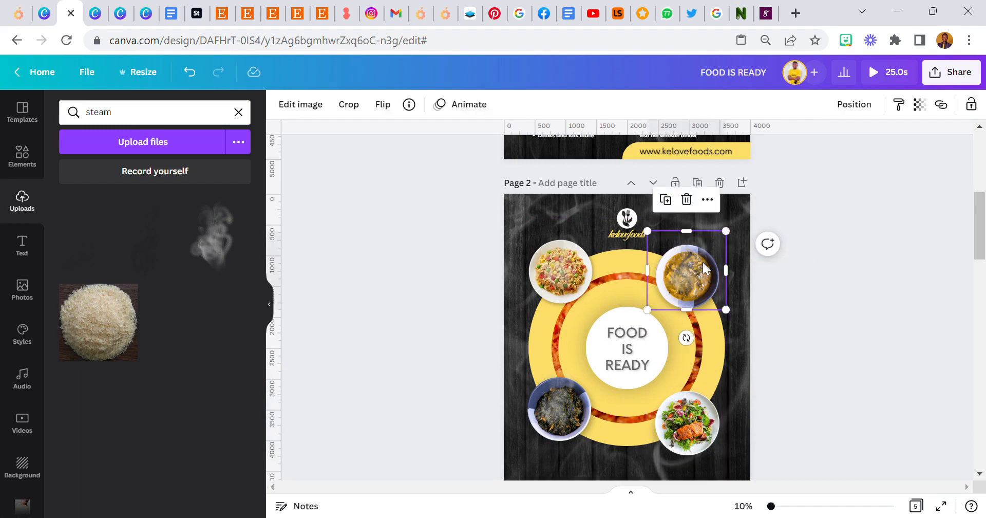
{"action": "left_click", "coordinate": [558, 270]}
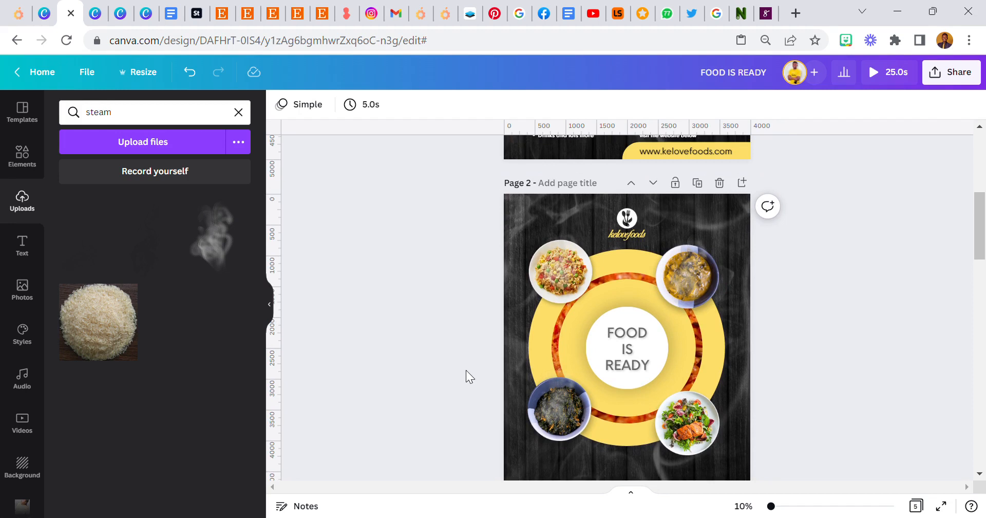
Select all four plates around the ring together.
{"action": "scroll", "scroll_direction": "down", "scroll_amount": 3}
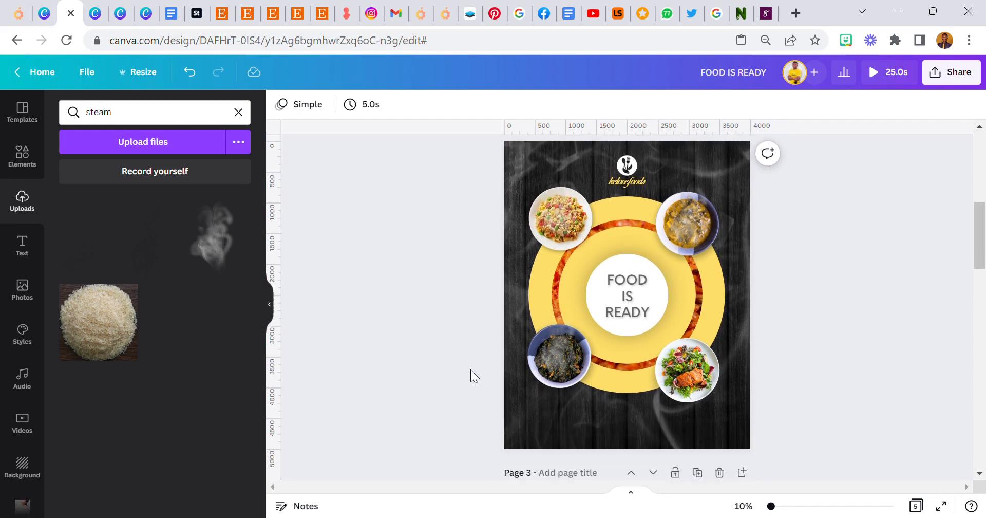
{"action": "scroll", "scroll_direction": "down", "scroll_amount": 3}
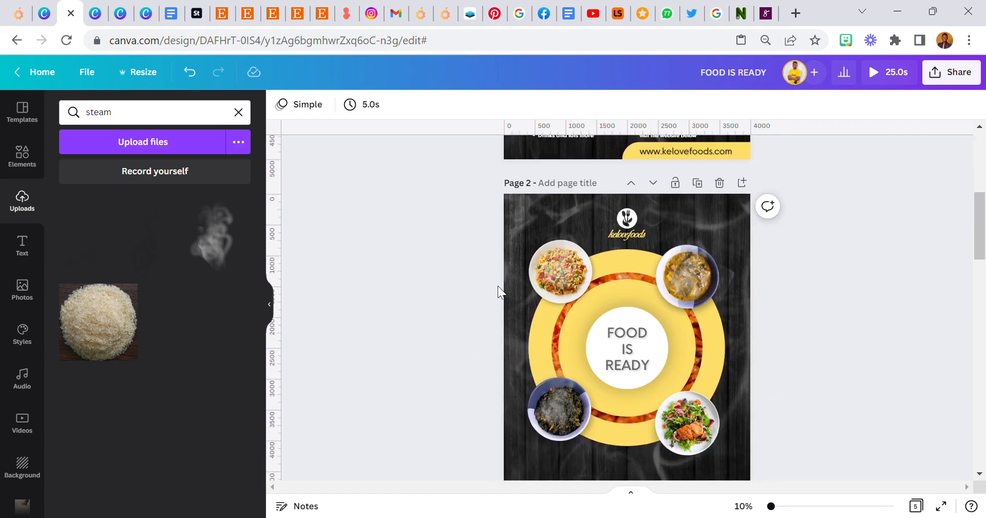
{"action": "left_click", "coordinate": [558, 270]}
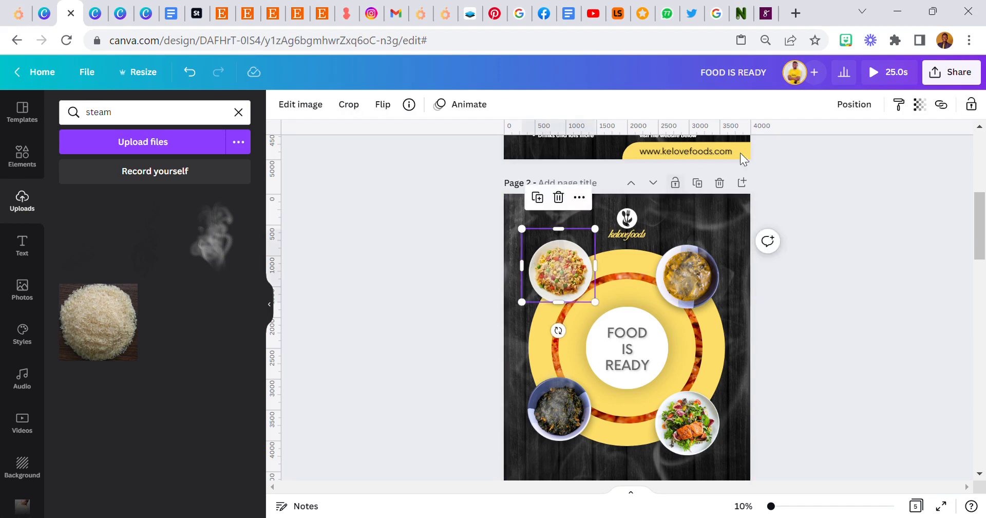
{"action": "left_click", "coordinate": [686, 277]}
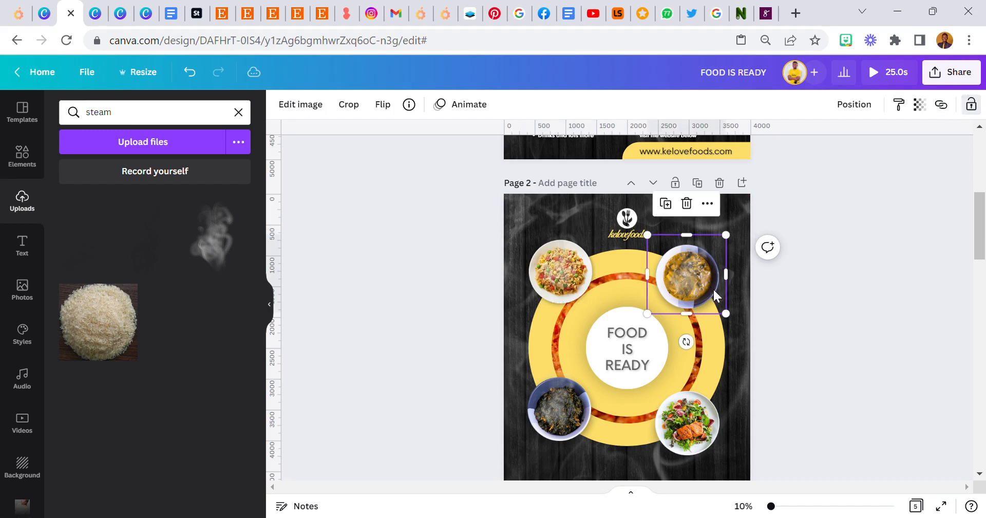
{"action": "left_click", "coordinate": [684, 424]}
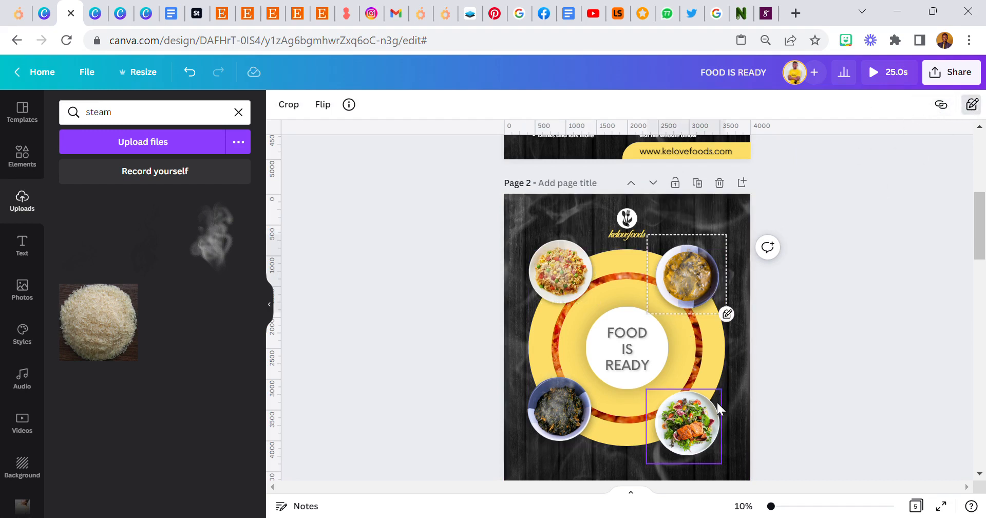
{"action": "left_click", "coordinate": [555, 406]}
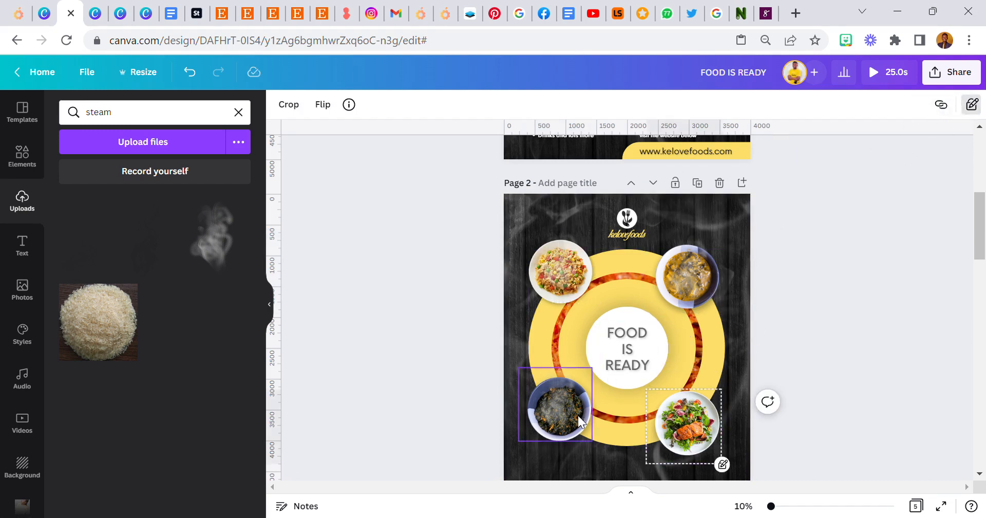
{"action": "left_click", "coordinate": [555, 405]}
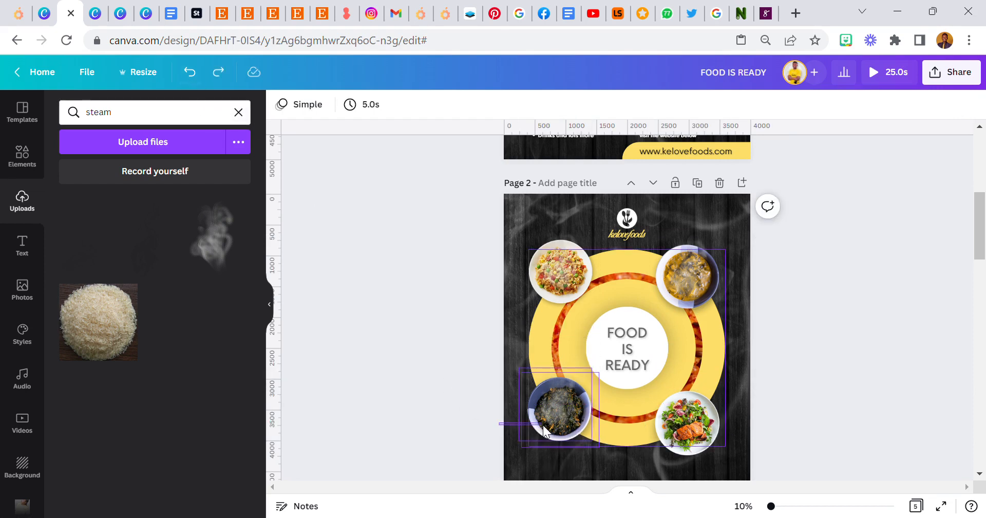
Select the ring with its centre text and shrink it slightly.
{"action": "left_click", "coordinate": [557, 409]}
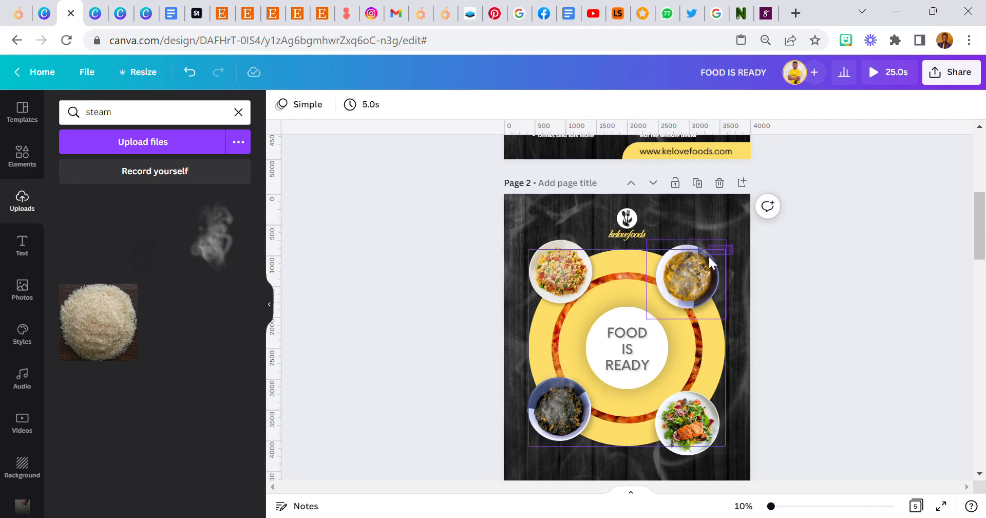
{"action": "left_click", "coordinate": [686, 280]}
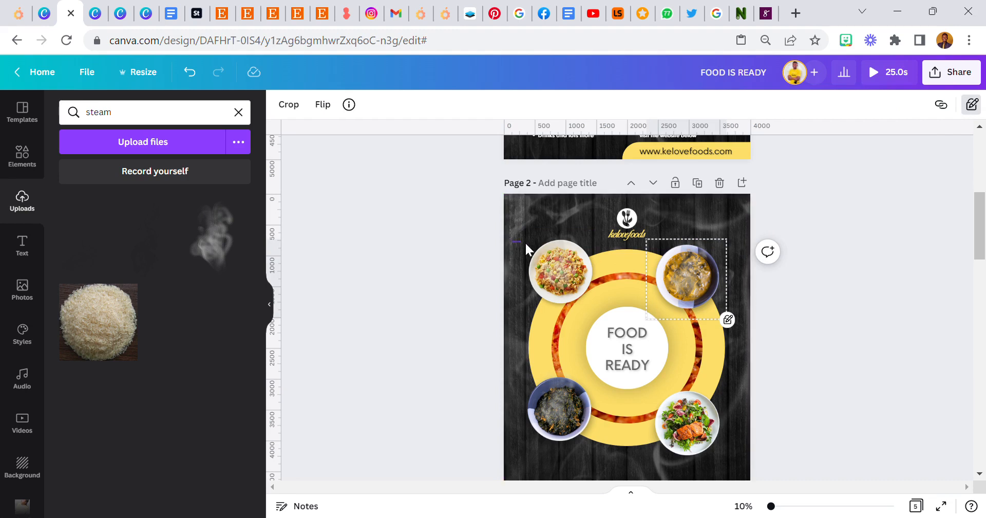
{"action": "left_click", "coordinate": [558, 272]}
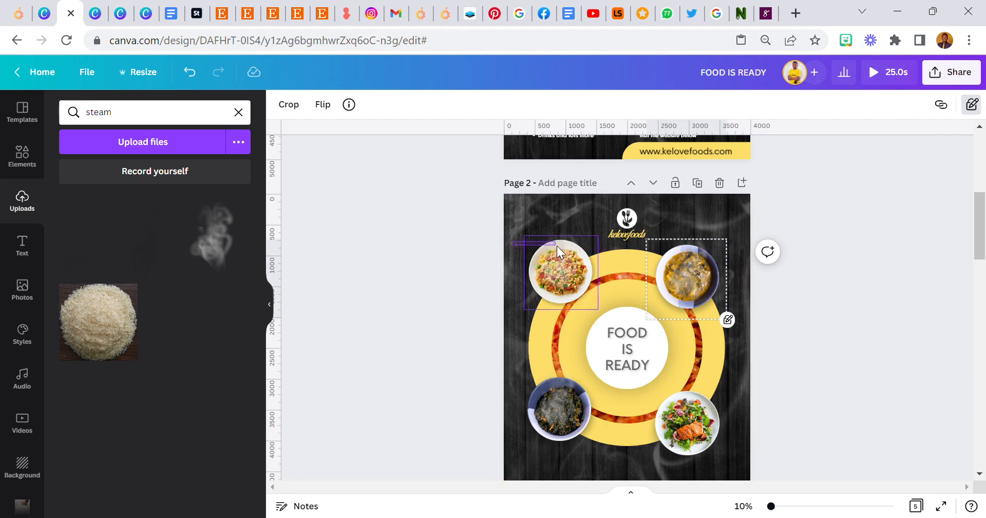
{"action": "left_click", "coordinate": [560, 273]}
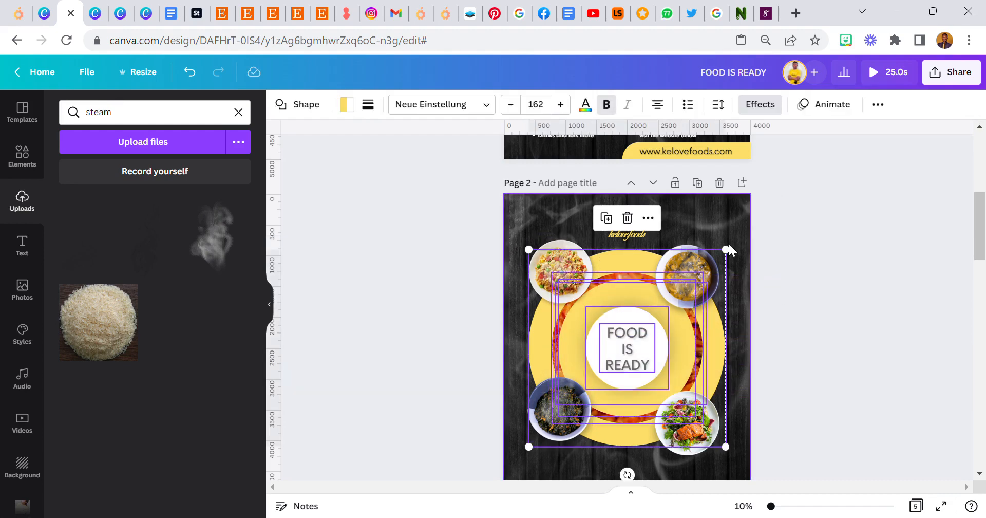
{"action": "left_click_drag", "start_coordinate": [726, 250], "coordinate": [710, 266]}
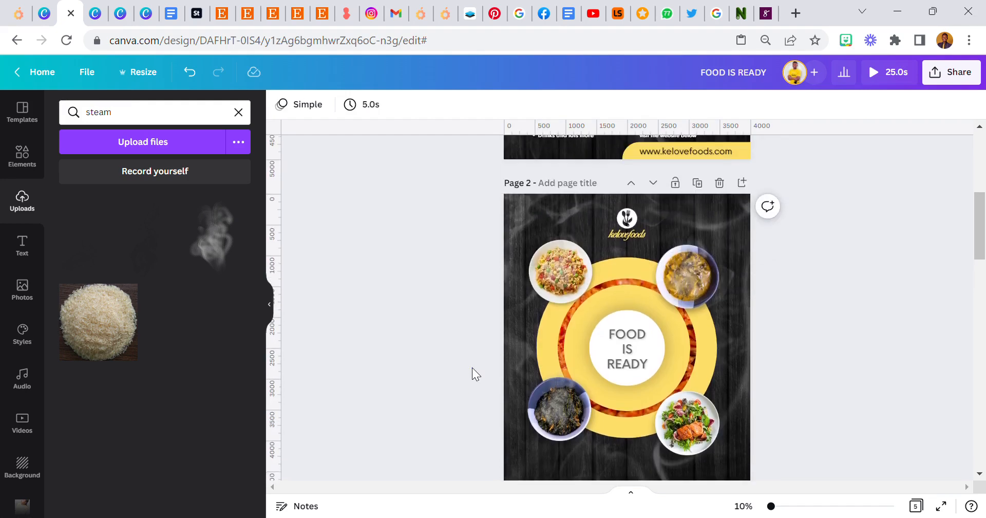
{"action": "mouse_move", "coordinate": [510, 319]}
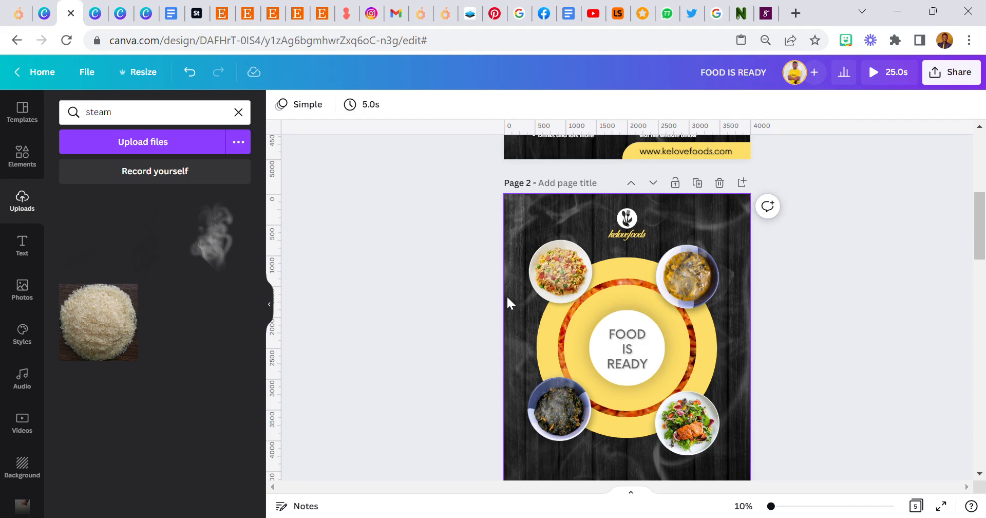
Select every element and tighten the whole layout toward the page centre.
{"action": "scroll", "scroll_direction": "down", "scroll_amount": 3}
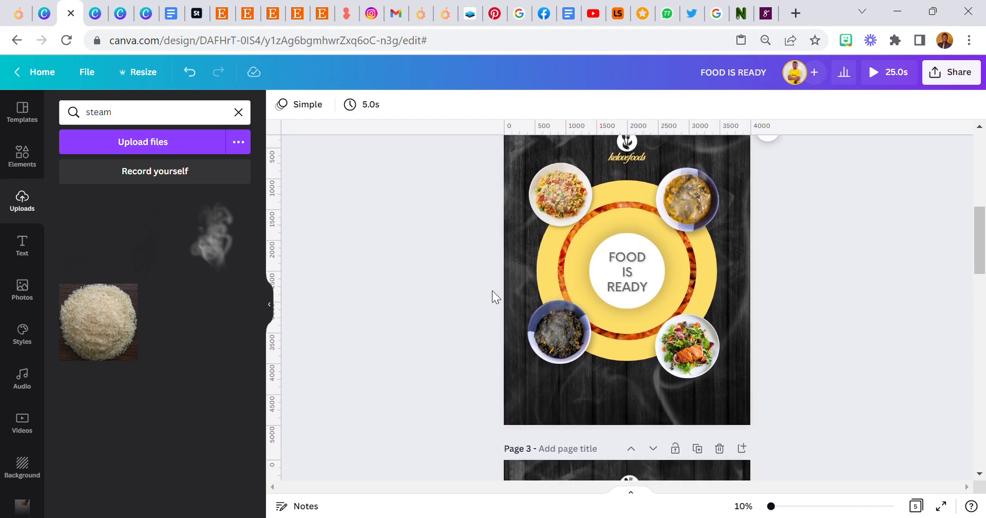
{"action": "left_click", "coordinate": [626, 270]}
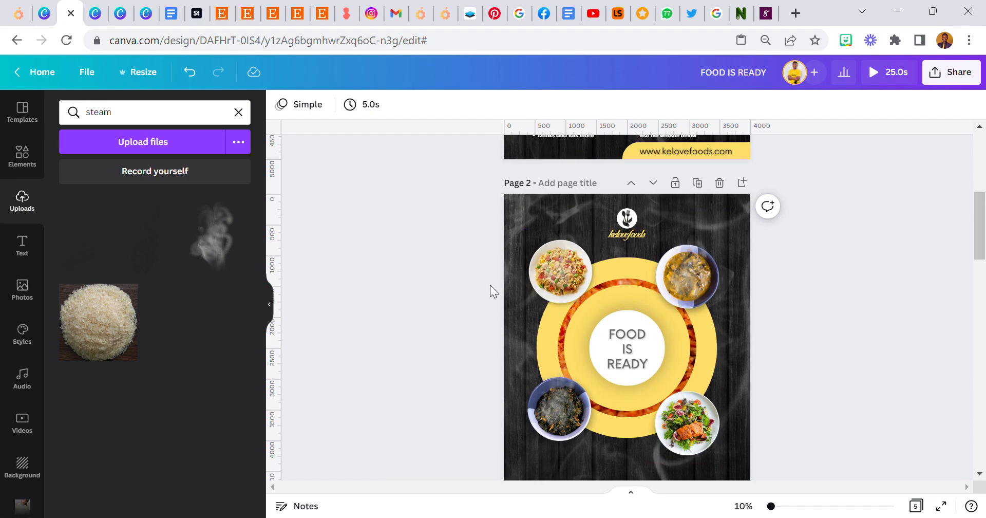
{"action": "scroll", "scroll_direction": "down", "scroll_amount": 3}
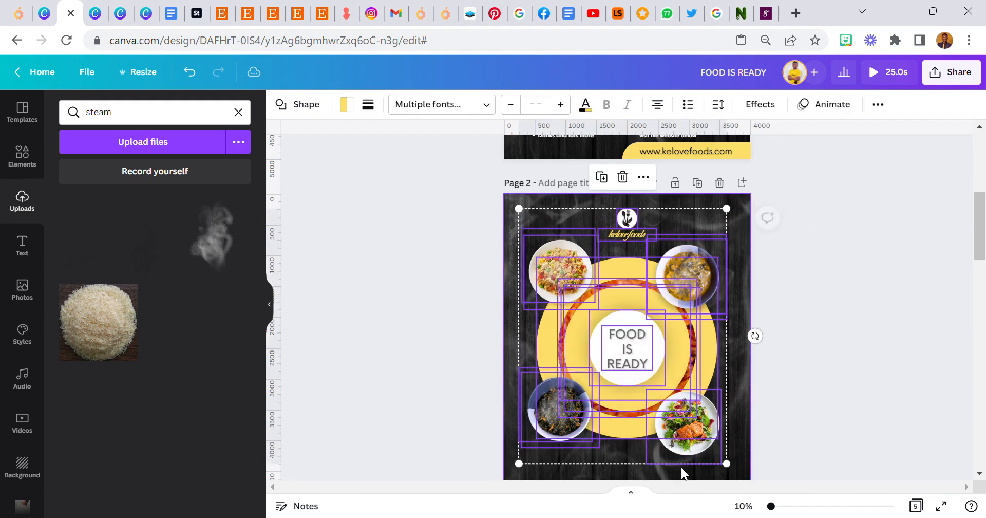
{"action": "left_click_drag", "start_coordinate": [728, 464], "coordinate": [714, 448]}
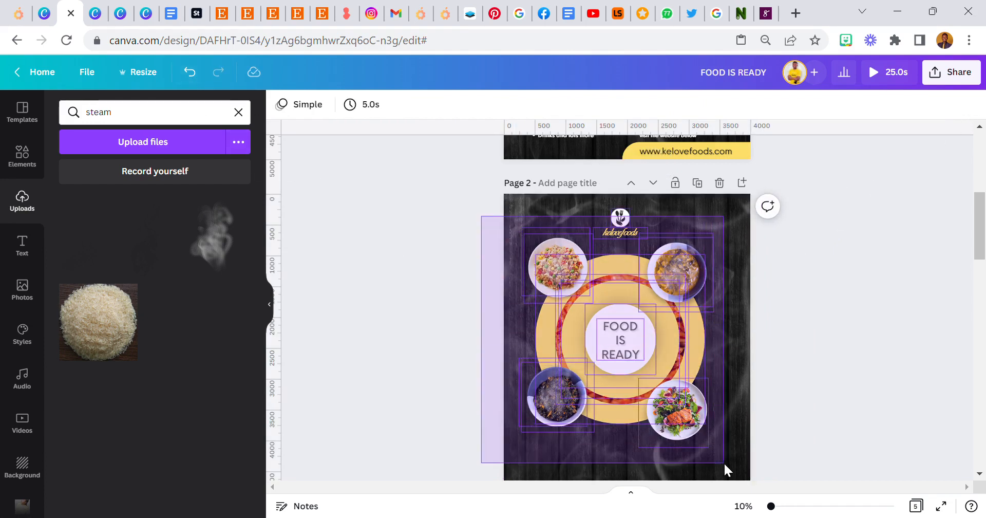
{"action": "left_click", "coordinate": [627, 339]}
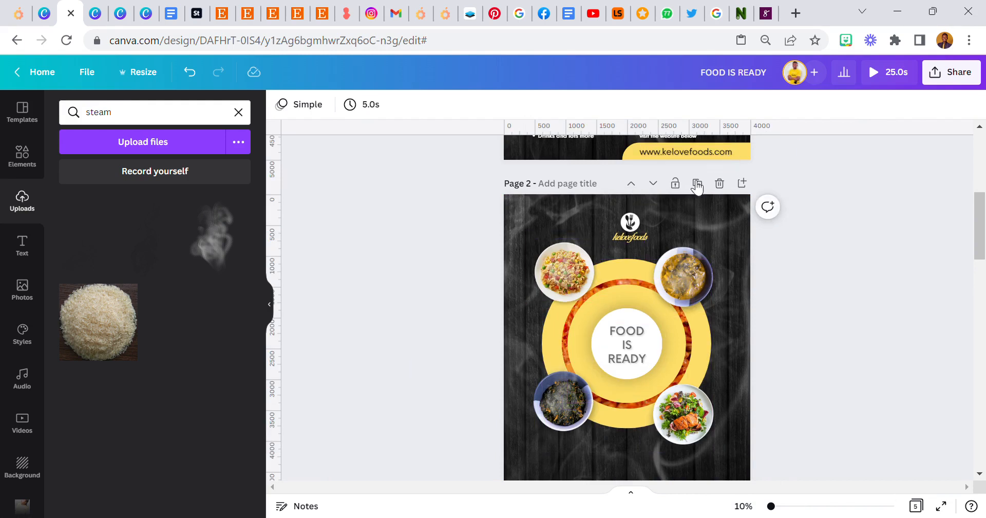
Paste the 'Our Menu List:' bulleted food list below the bottom-left plate.
{"action": "left_click", "coordinate": [626, 344]}
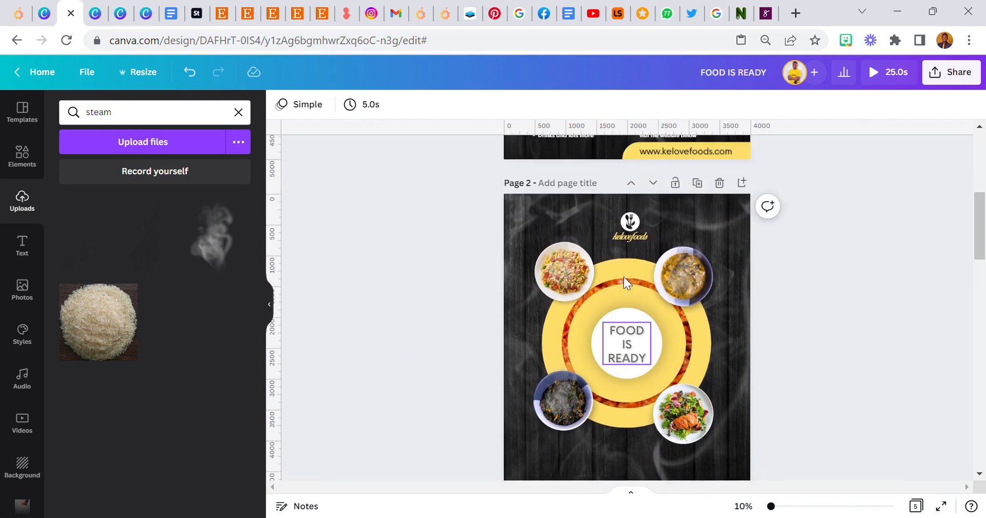
{"action": "right_click", "coordinate": [626, 280]}
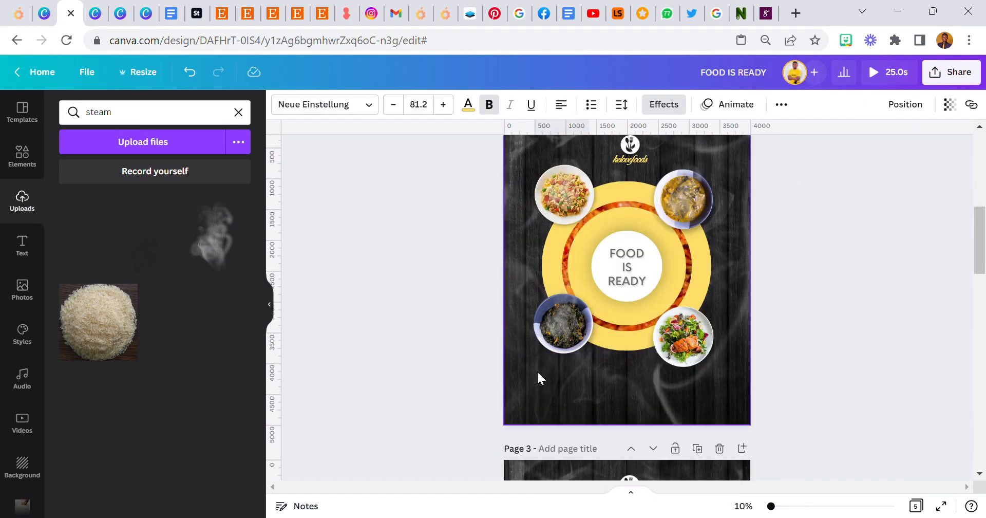
{"action": "left_click", "coordinate": [559, 359]}
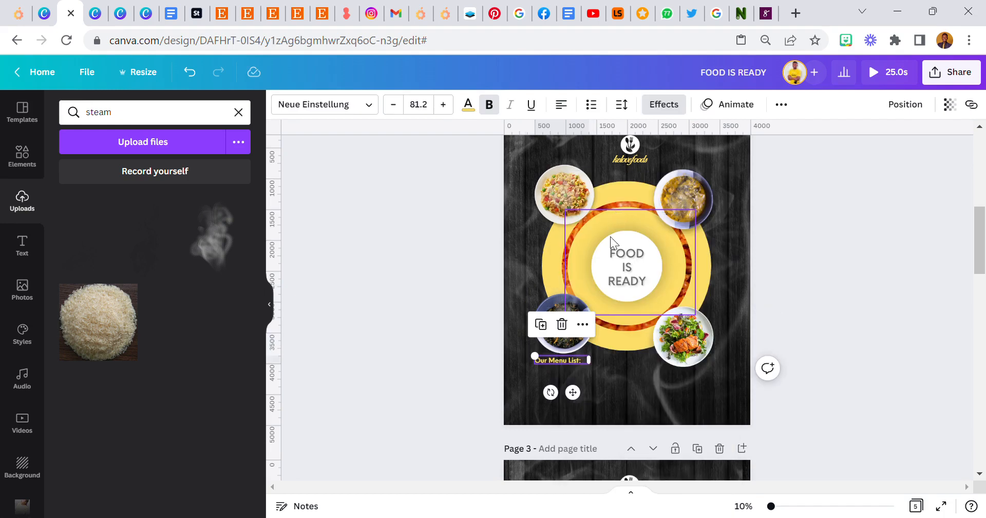
{"action": "left_click", "coordinate": [496, 318]}
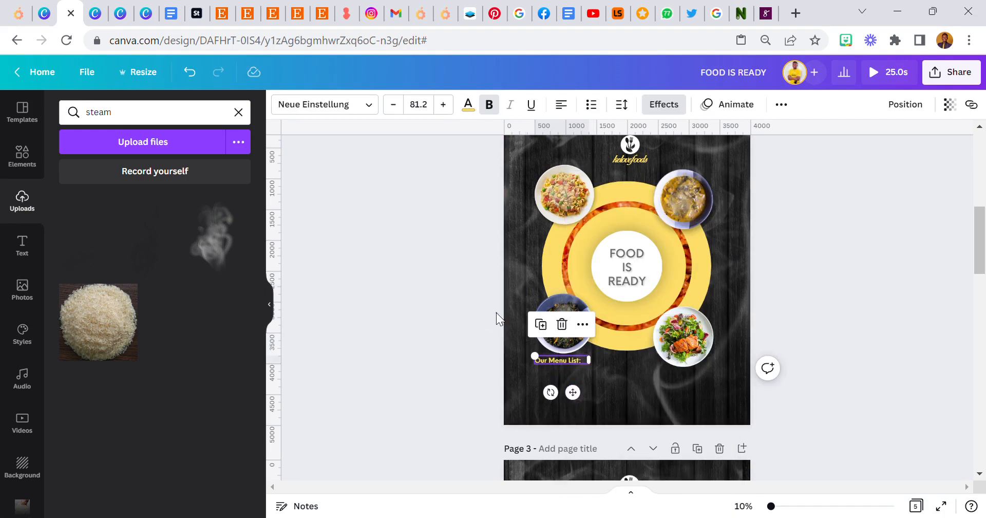
{"action": "left_click", "coordinate": [556, 324]}
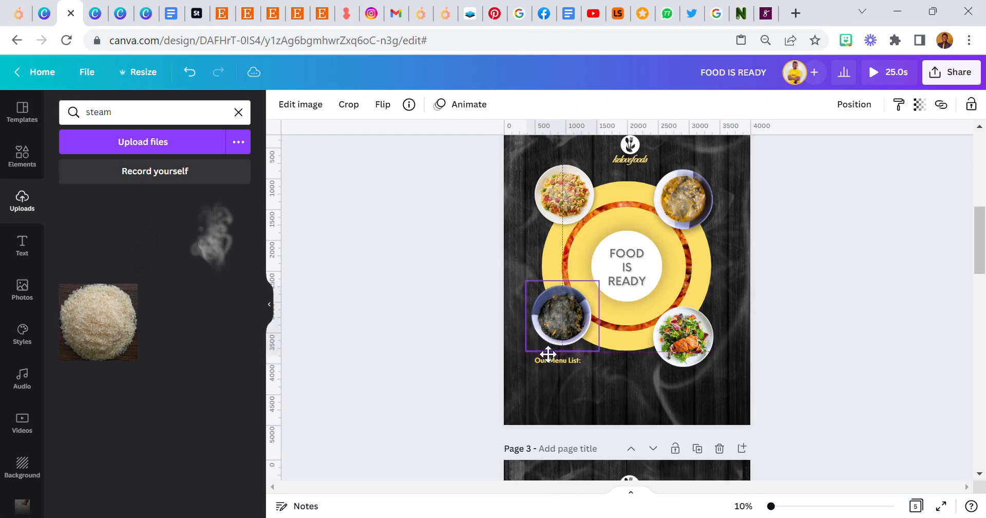
{"action": "scroll", "scroll_direction": "down", "scroll_amount": 3}
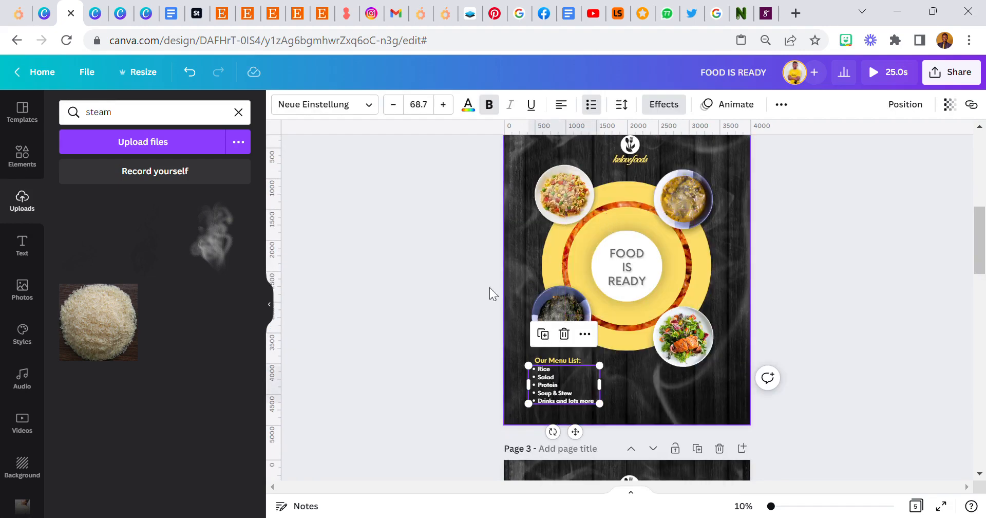
{"action": "left_click", "coordinate": [480, 301]}
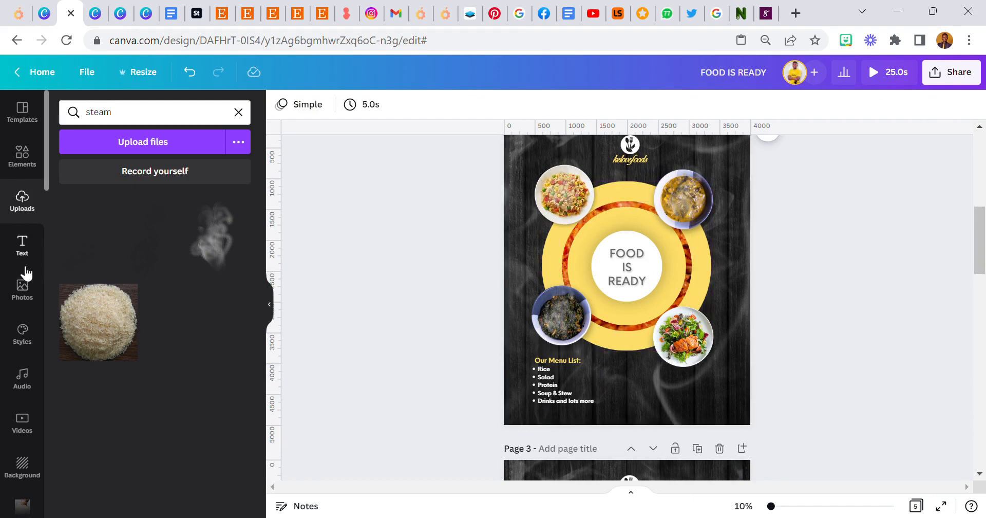
{"action": "mouse_move", "coordinate": [22, 287]}
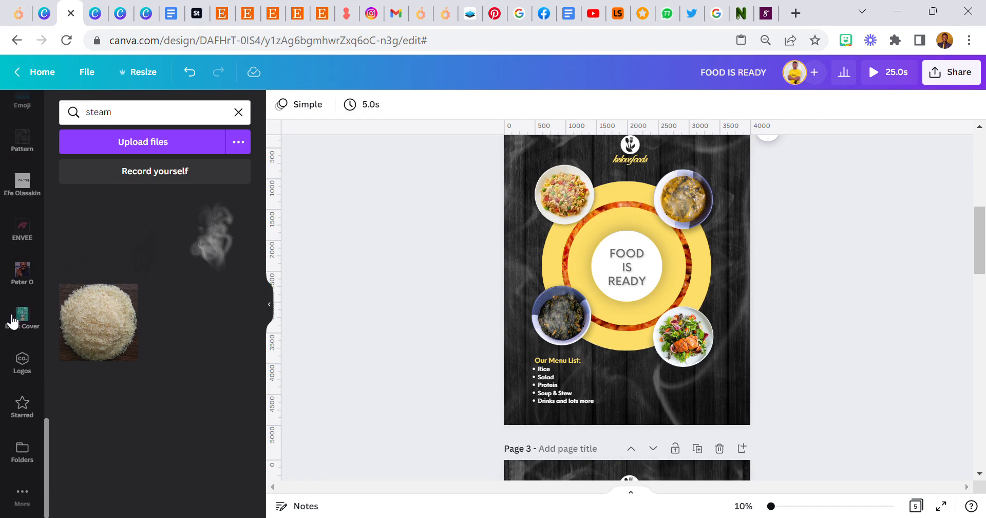
Place the tomato and ground spice images from the Starred folder onto the ring.
{"action": "left_click", "coordinate": [21, 406]}
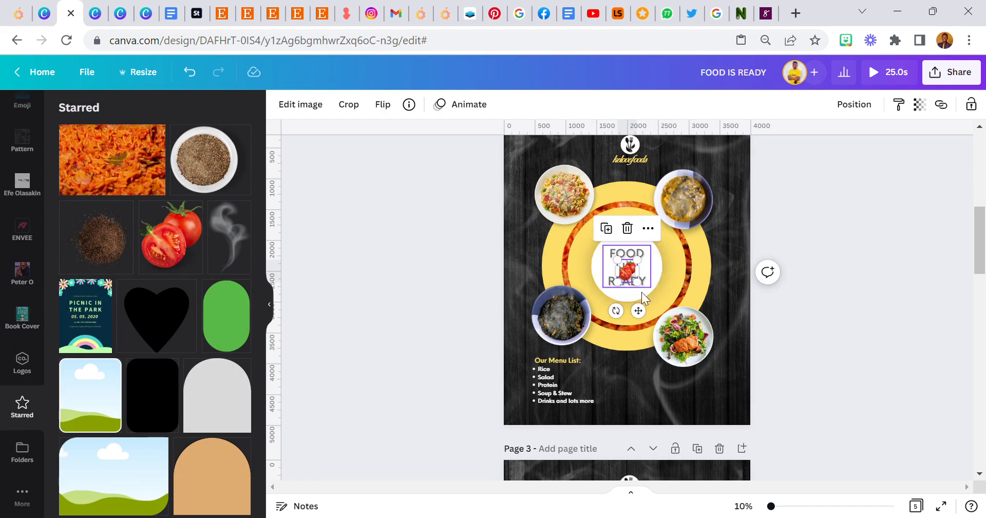
{"action": "left_click_drag", "start_coordinate": [627, 268], "coordinate": [621, 182]}
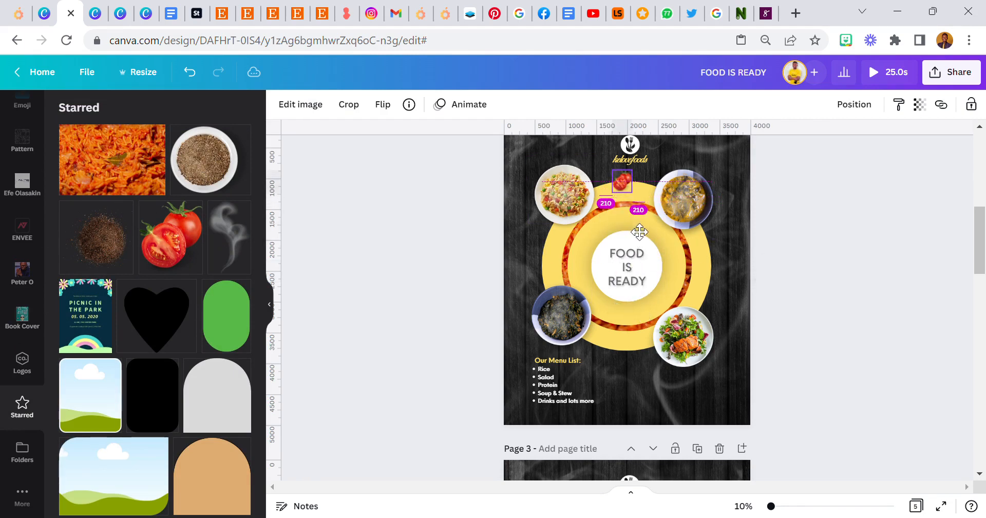
{"action": "left_click_drag", "start_coordinate": [621, 181], "coordinate": [621, 202]}
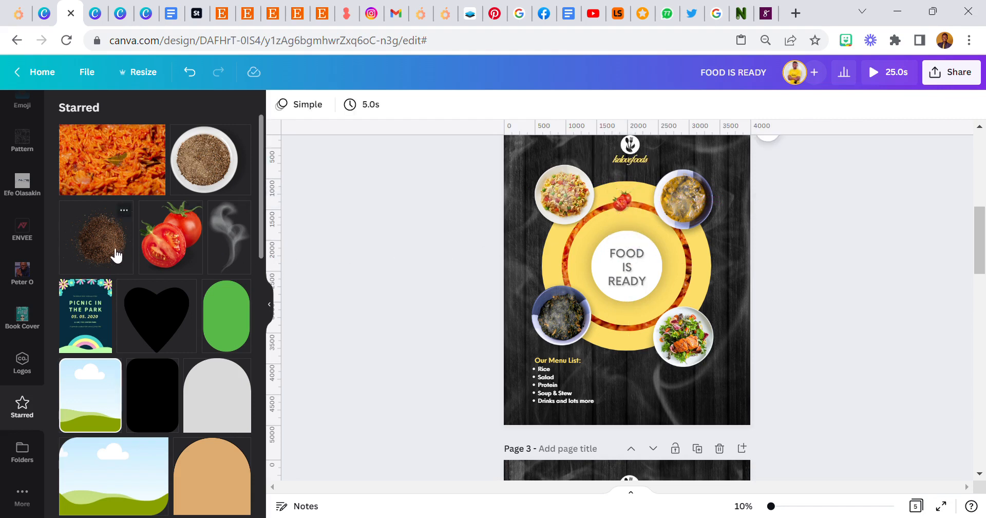
{"action": "left_click", "coordinate": [540, 255]}
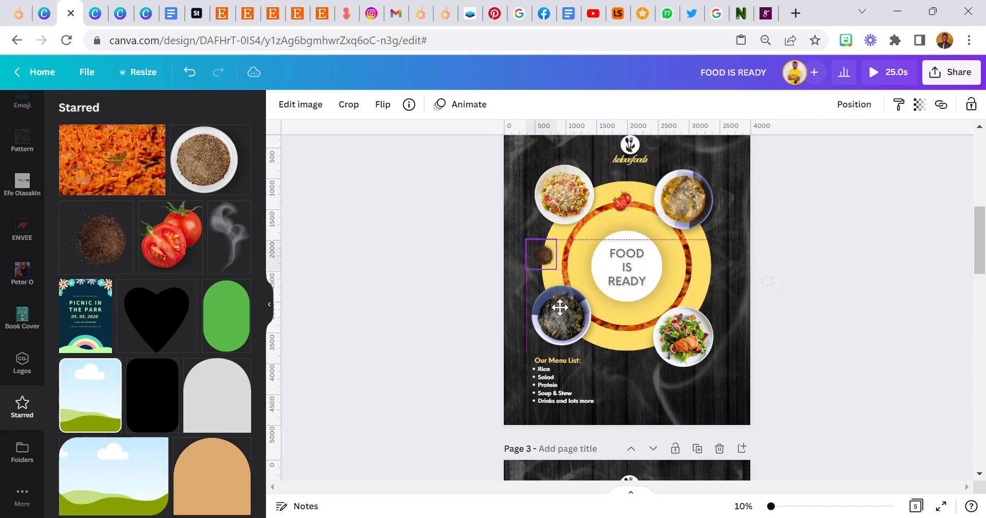
{"action": "left_click_drag", "start_coordinate": [541, 254], "coordinate": [563, 250]}
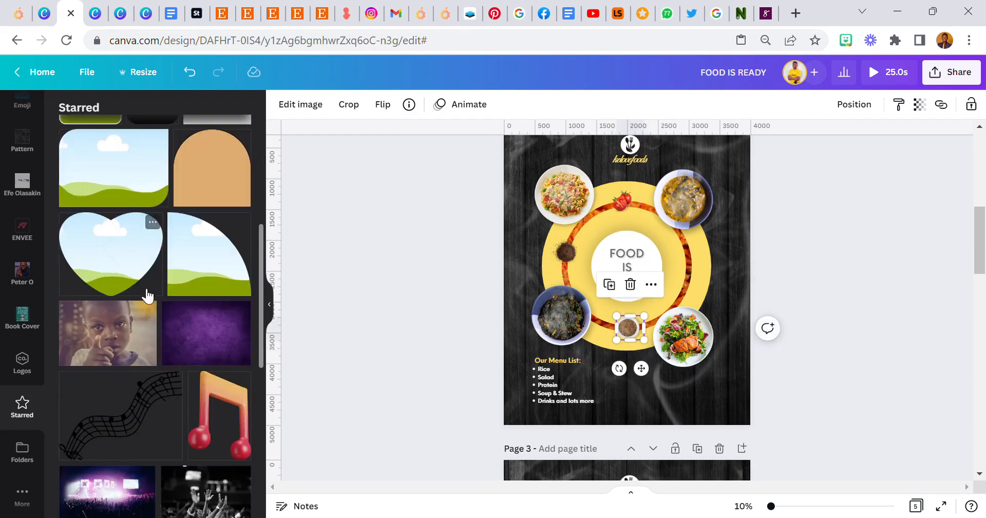
Add the spice bowl and onion slice garnishes to the ring.
{"action": "scroll", "scroll_direction": "down", "scroll_amount": 3}
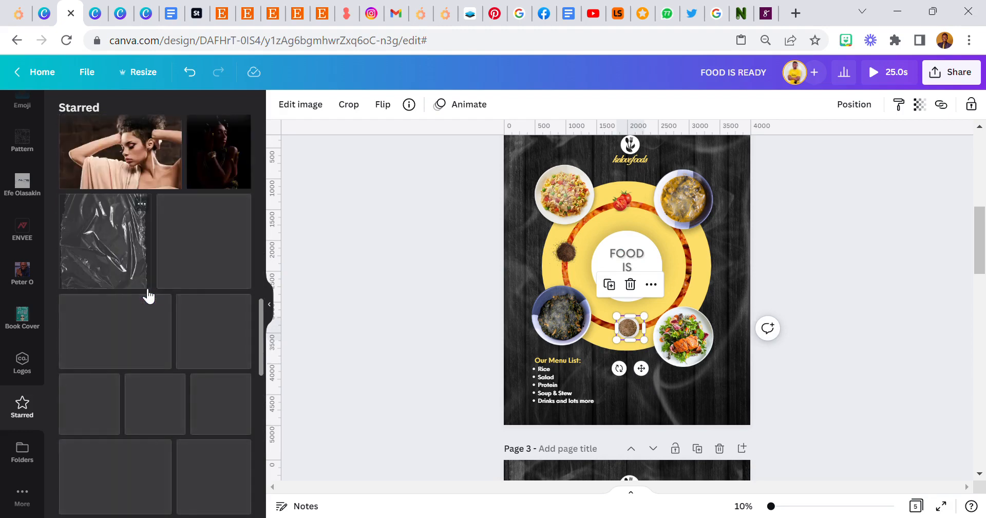
{"action": "scroll", "scroll_direction": "down", "scroll_amount": 3}
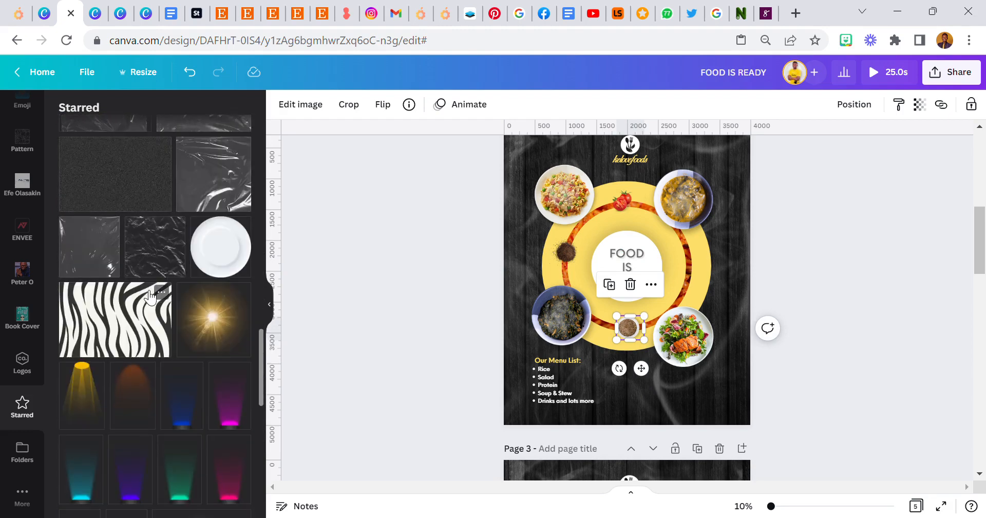
{"action": "scroll", "scroll_direction": "down", "scroll_amount": 3}
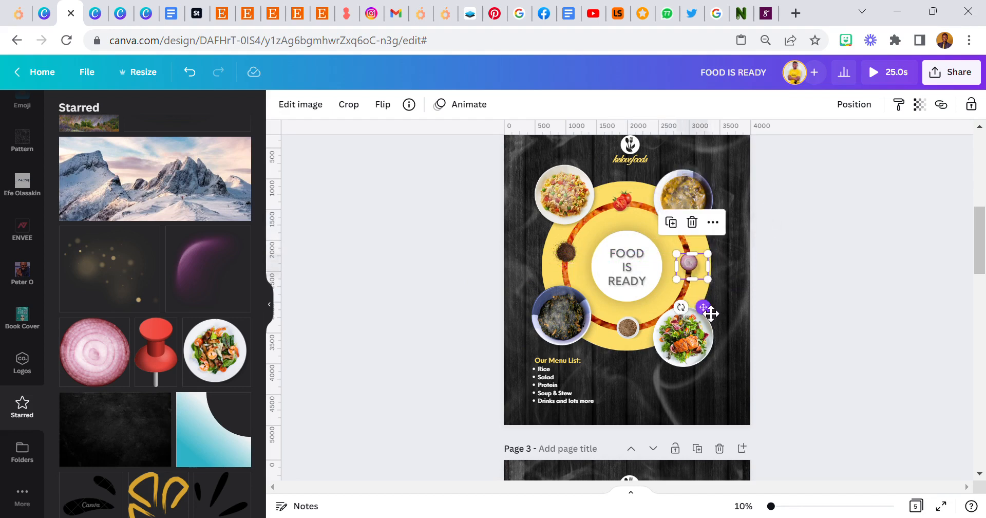
{"action": "left_click", "coordinate": [854, 104]}
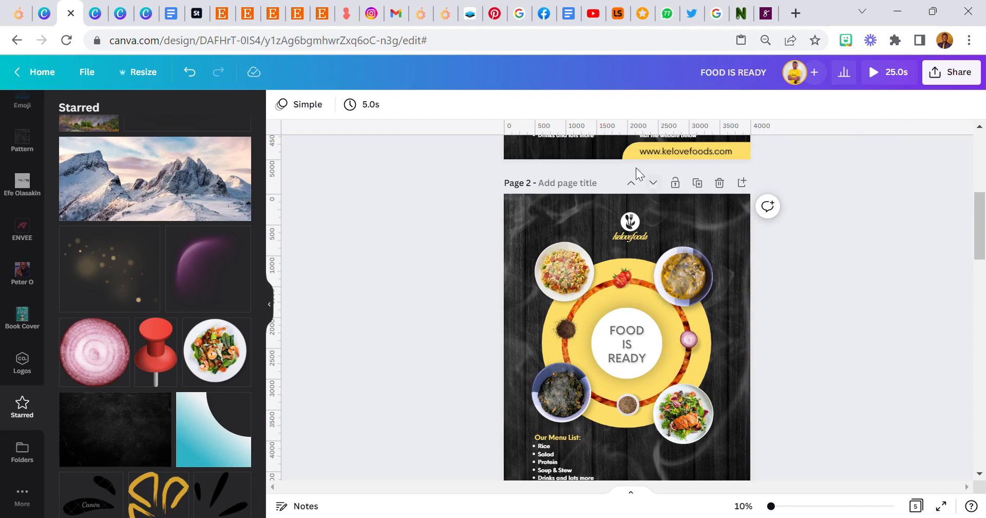
{"action": "right_click", "coordinate": [686, 151]}
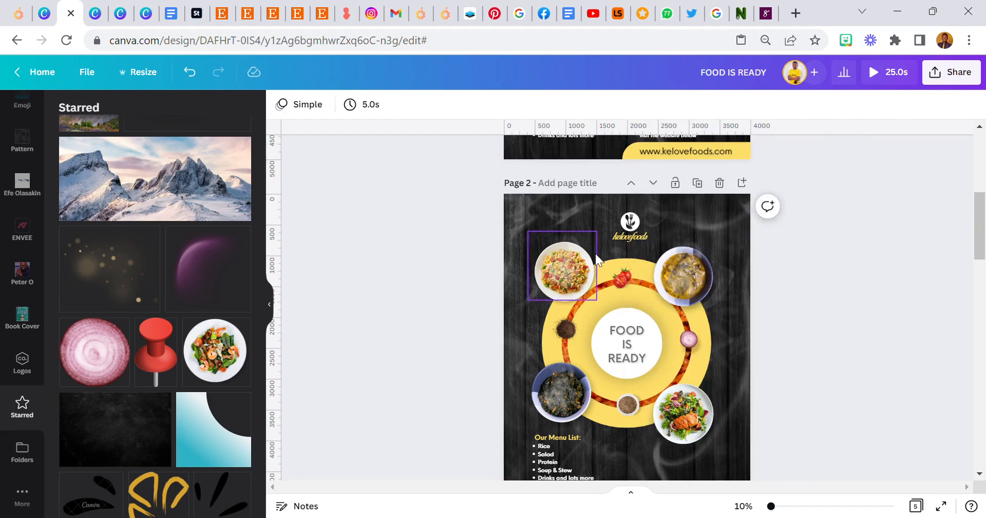
{"action": "scroll", "scroll_direction": "down", "scroll_amount": 3}
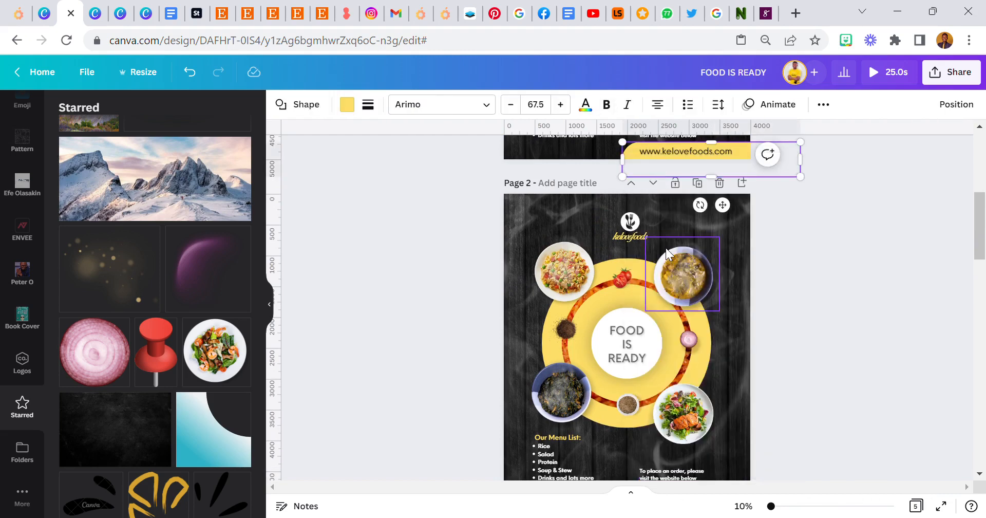
{"action": "right_click", "coordinate": [678, 274]}
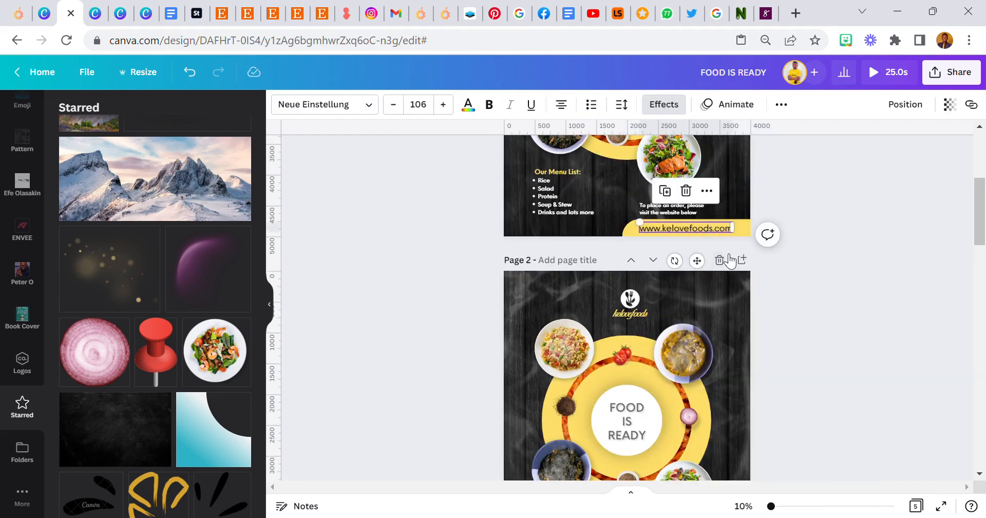
{"action": "scroll", "scroll_direction": "down", "scroll_amount": 3}
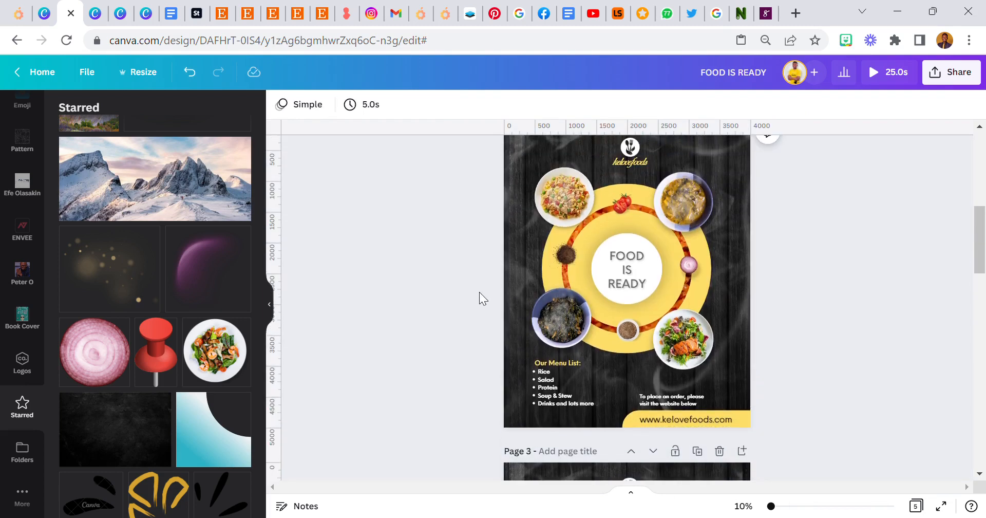
{"action": "scroll", "scroll_direction": "down", "scroll_amount": 3}
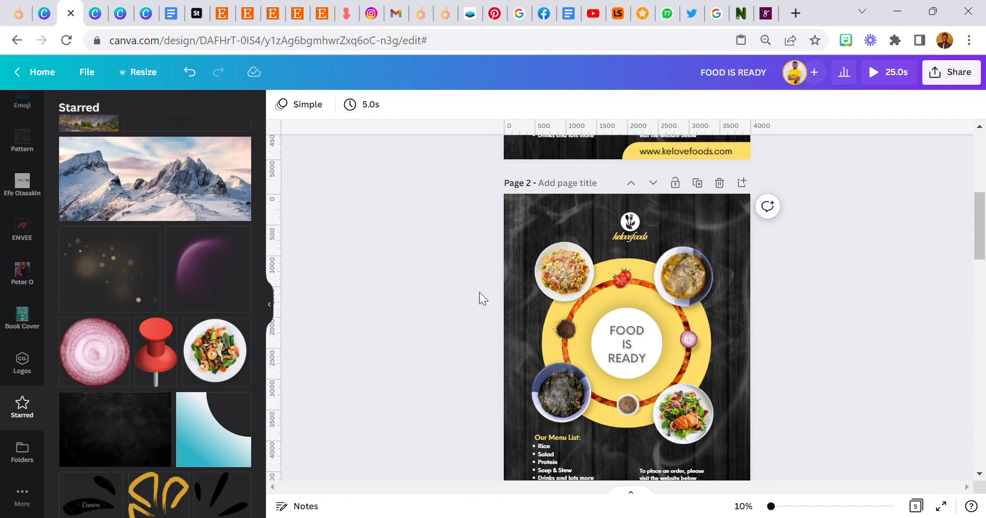
Inspect page 2 by selecting the bottom-left vegetable plate and the salmon salad plate.
{"action": "scroll", "scroll_direction": "down", "scroll_amount": 3}
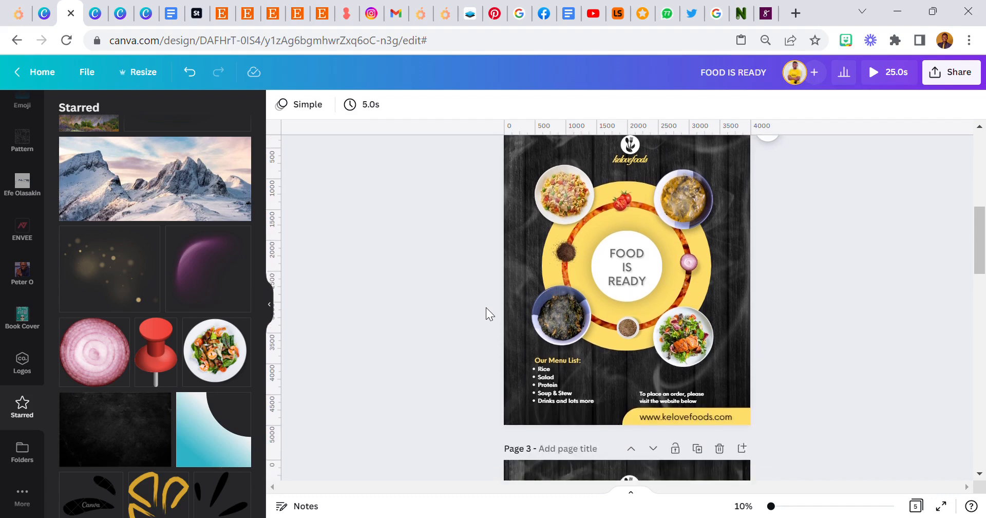
{"action": "left_click", "coordinate": [556, 315]}
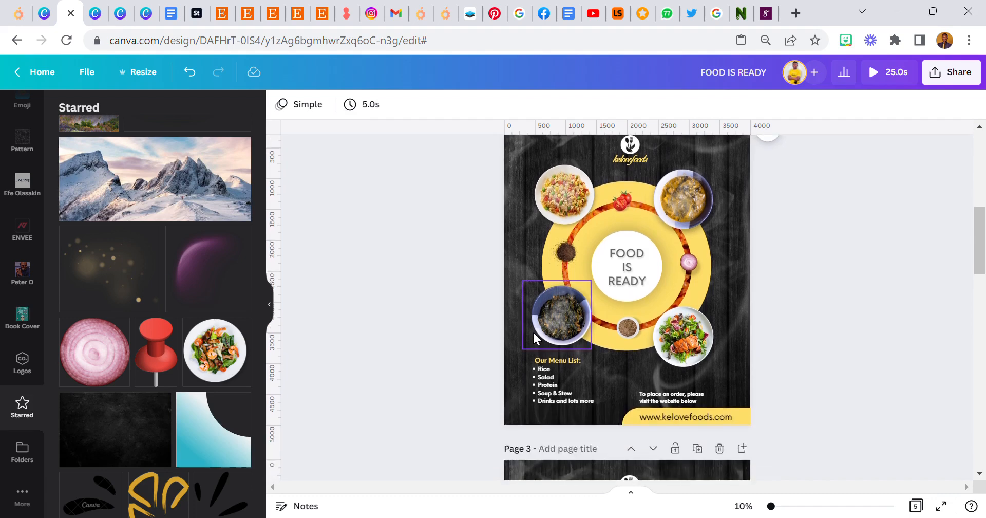
{"action": "left_click", "coordinate": [682, 340]}
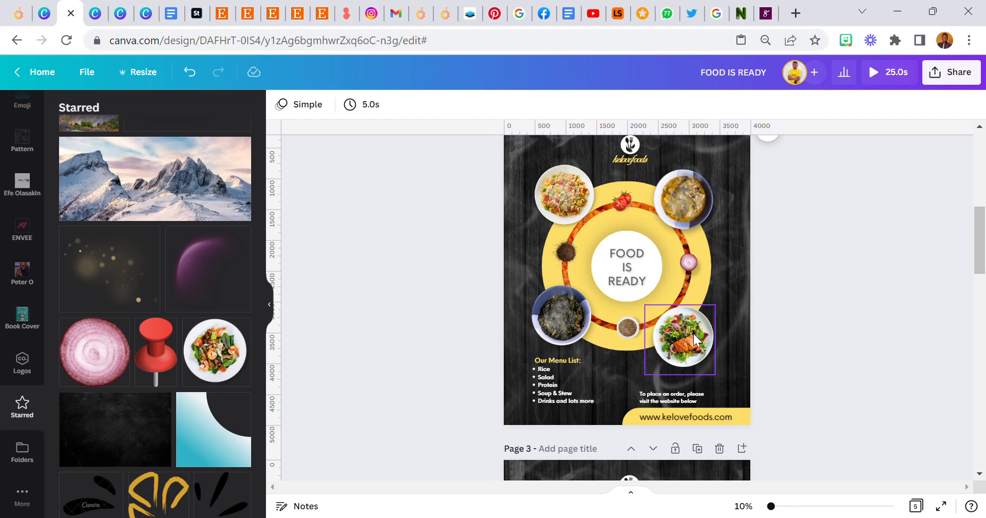
{"action": "left_click", "coordinate": [692, 266]}
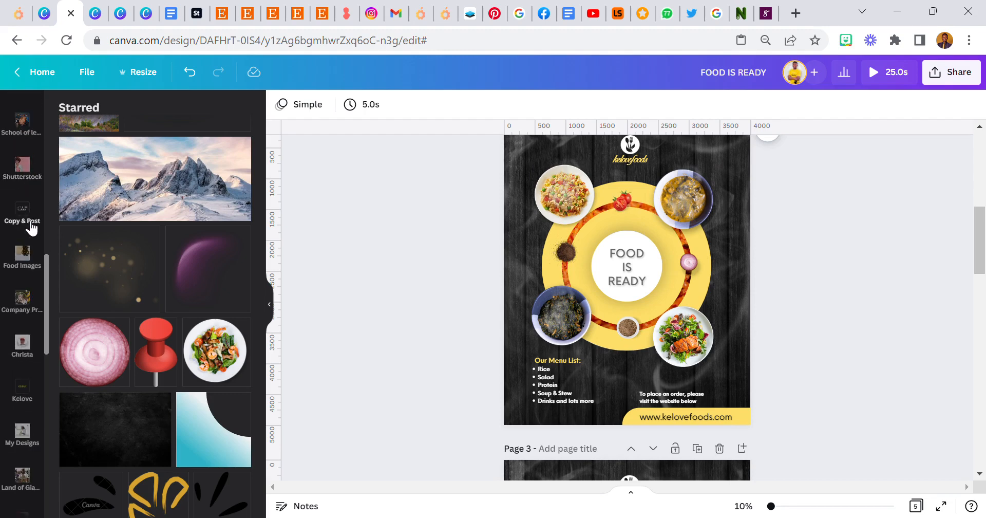
Open the Food Images collection, then select the menu list and kelovefoods logo text.
{"action": "left_click", "coordinate": [21, 257]}
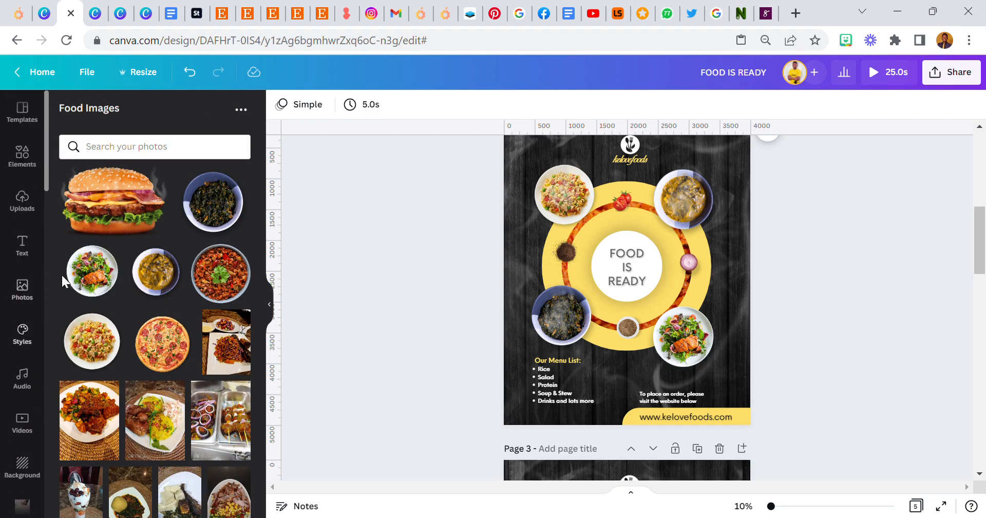
{"action": "left_click", "coordinate": [563, 384]}
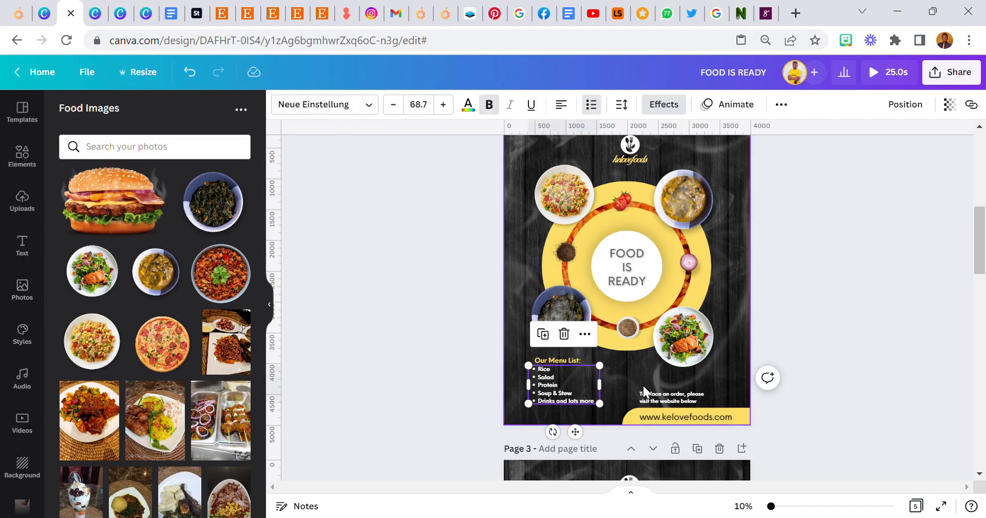
{"action": "left_click", "coordinate": [684, 417]}
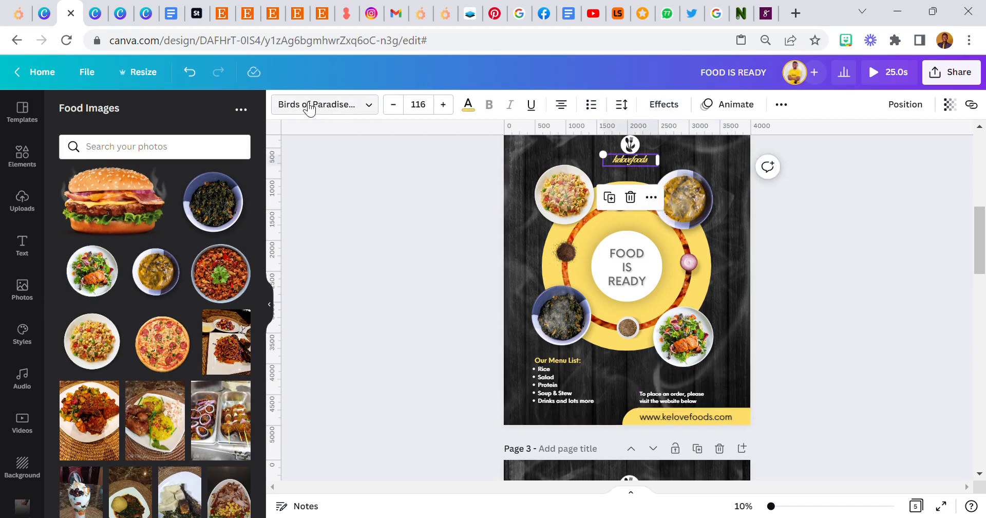
{"action": "mouse_move", "coordinate": [438, 296]}
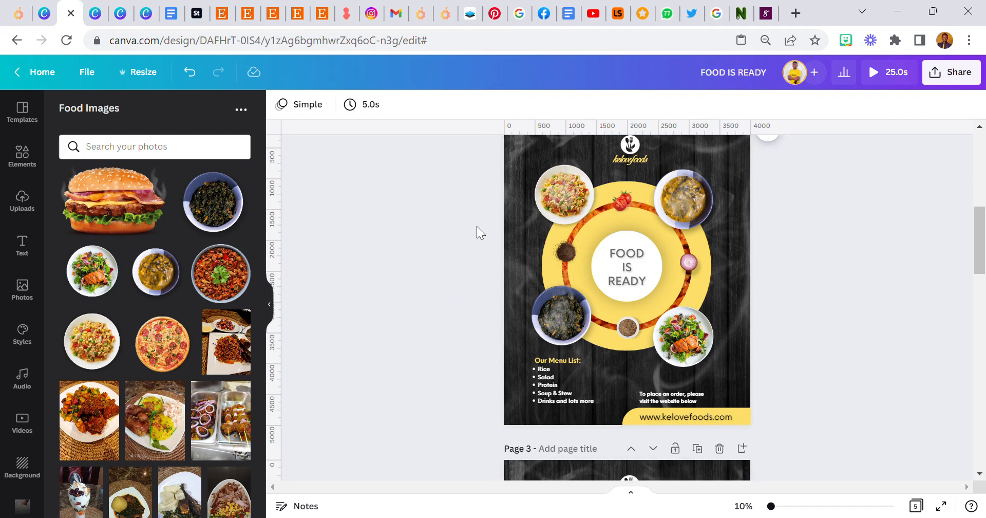
{"action": "mouse_move", "coordinate": [479, 234]}
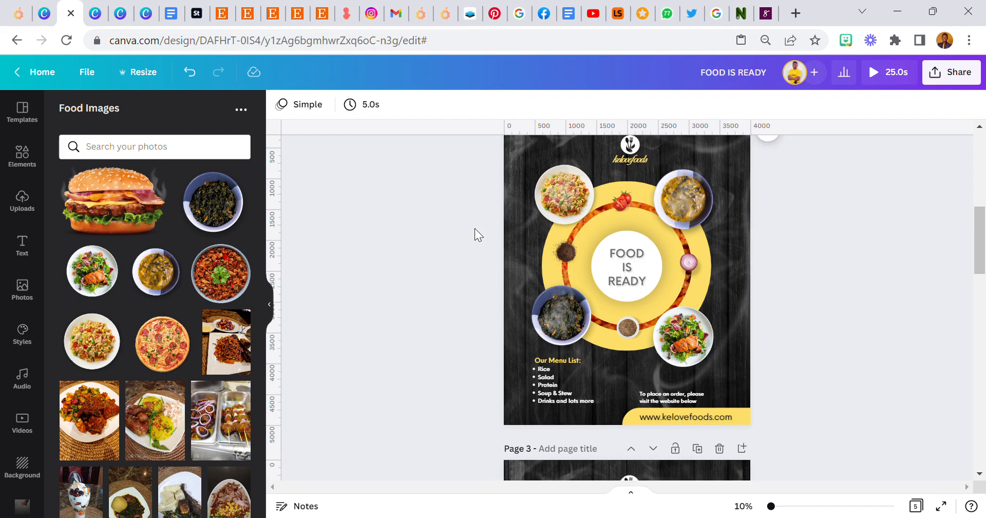
{"action": "mouse_move", "coordinate": [477, 275]}
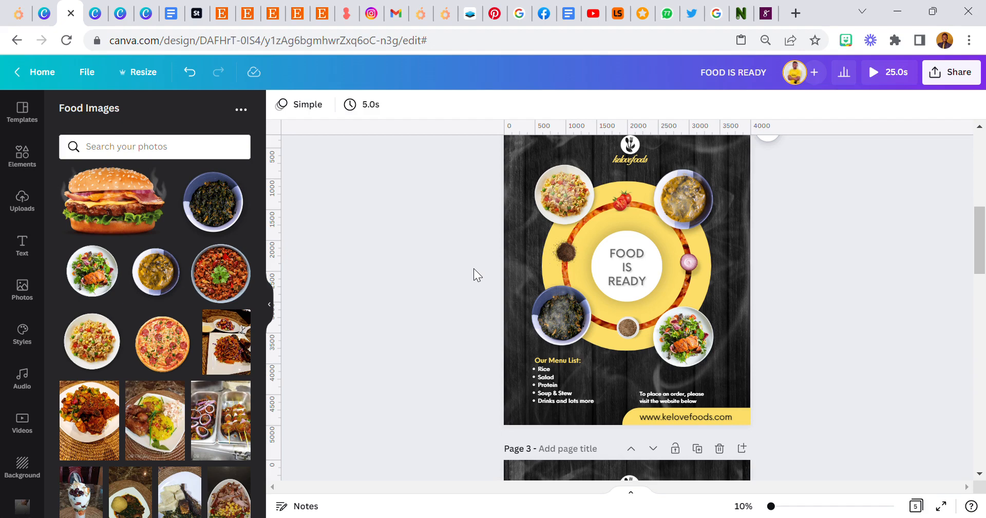
{"action": "mouse_move", "coordinate": [504, 293]}
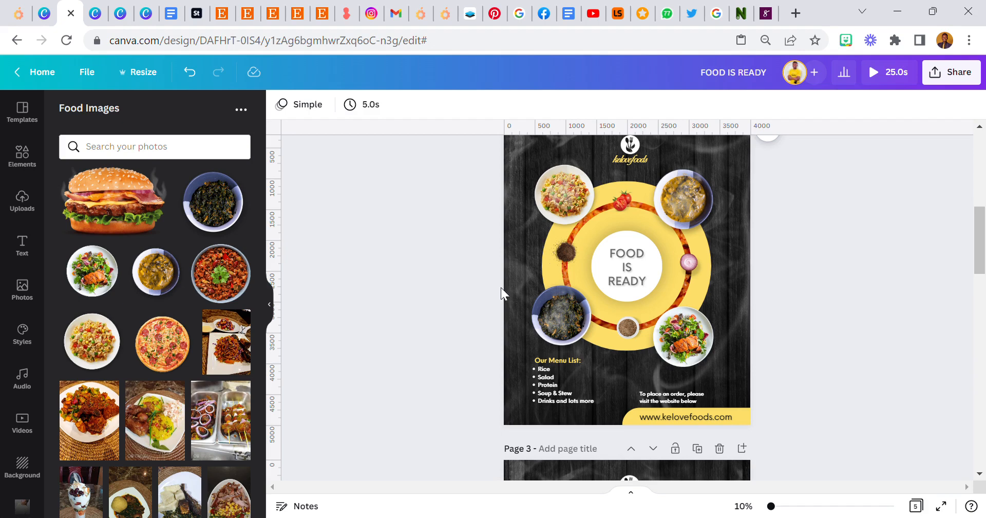